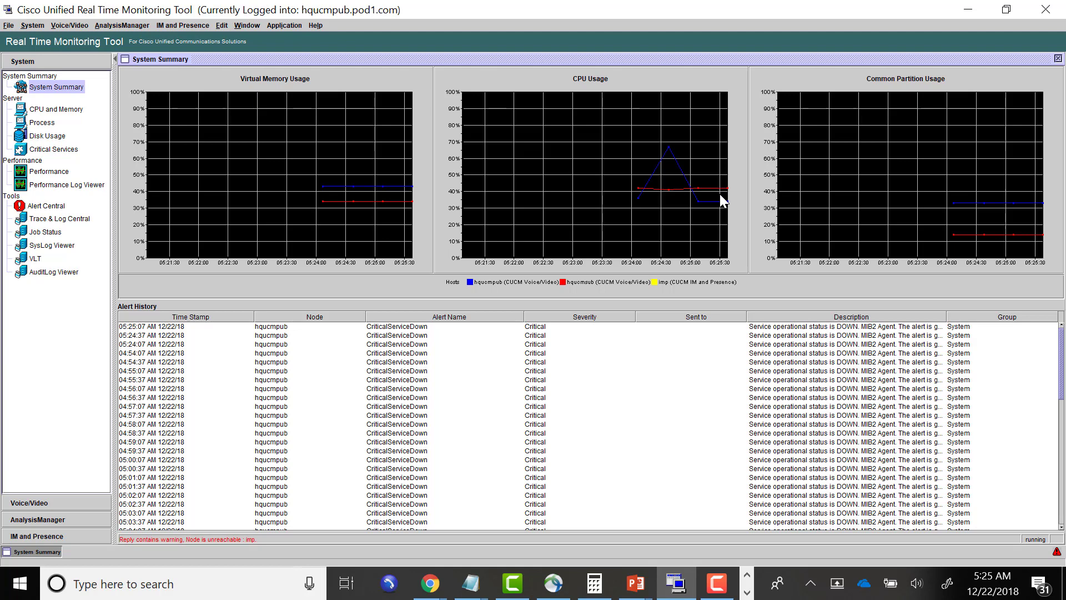
{"action": "mouse_move", "coordinate": [367, 442]}
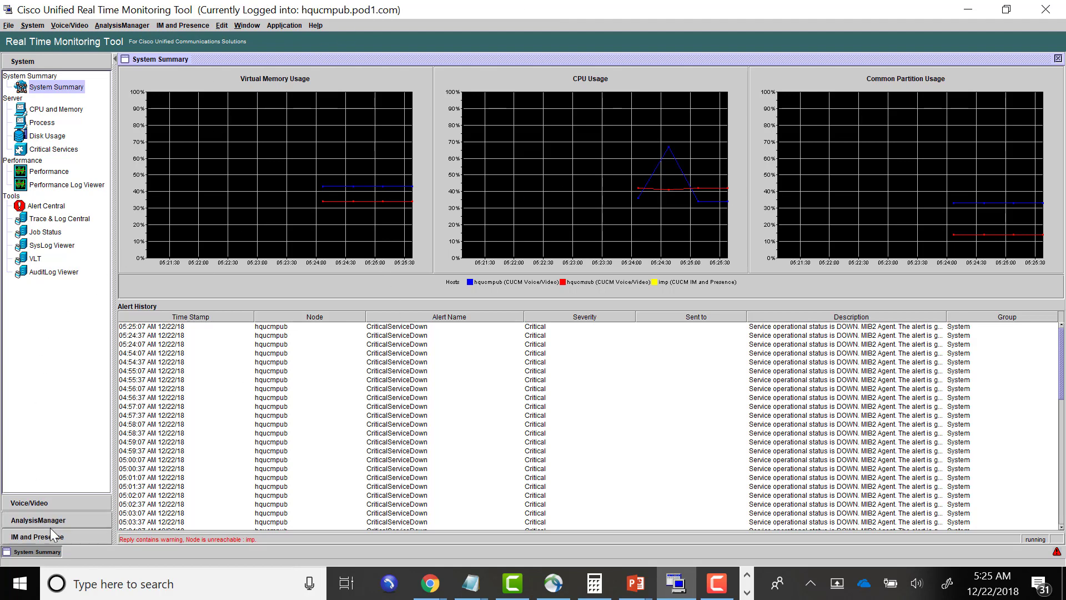
Switch to the AnalysisManager section and browse its command menu without choosing anything.
{"action": "left_click", "coordinate": [37, 94]}
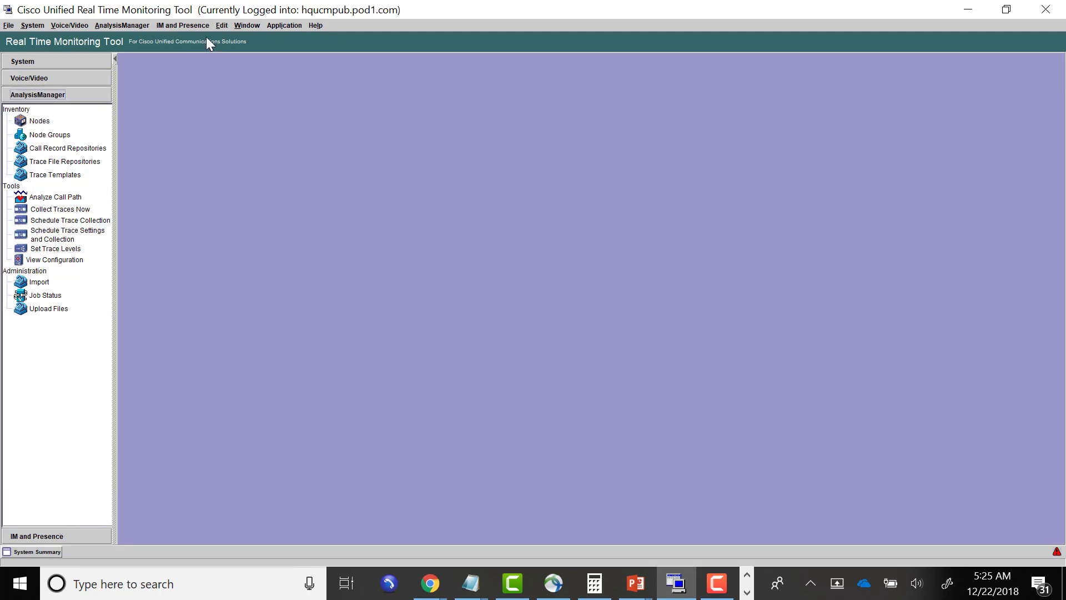
{"action": "left_click", "coordinate": [122, 25]}
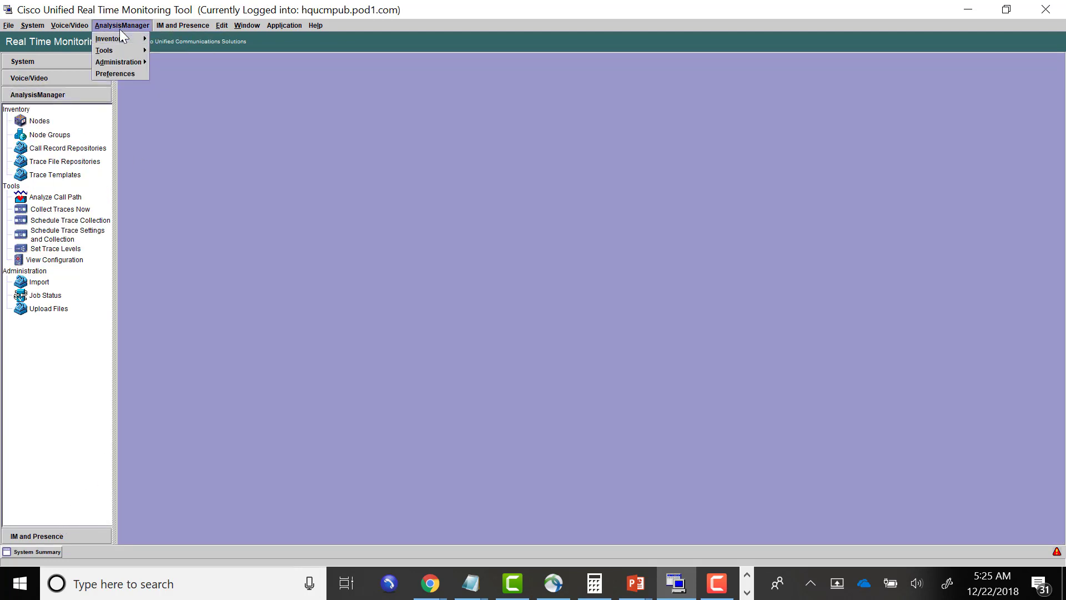
{"action": "mouse_move", "coordinate": [104, 49]}
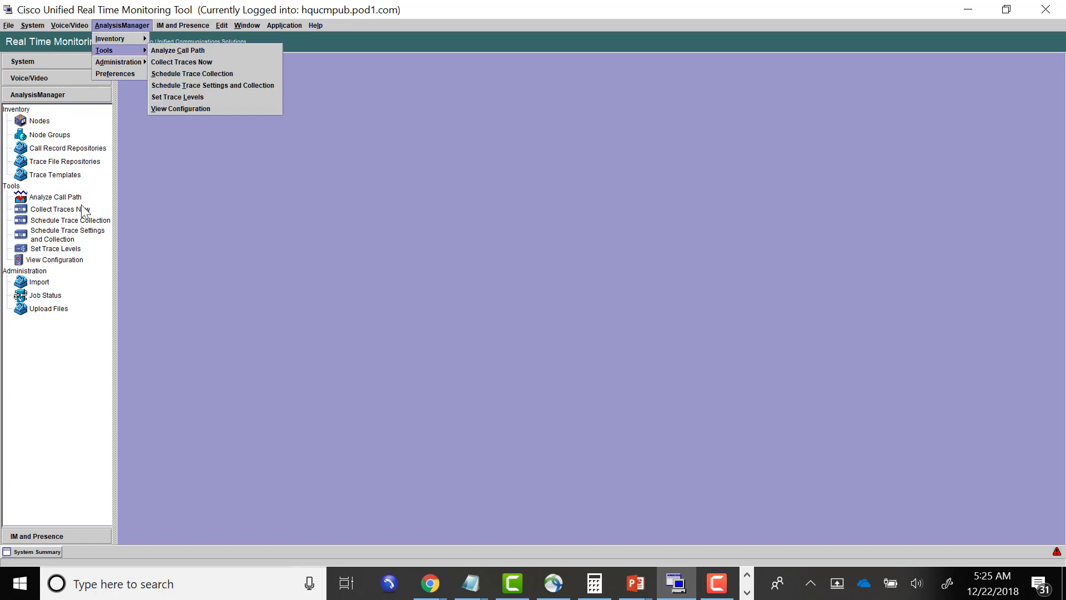
{"action": "left_click", "coordinate": [40, 121]}
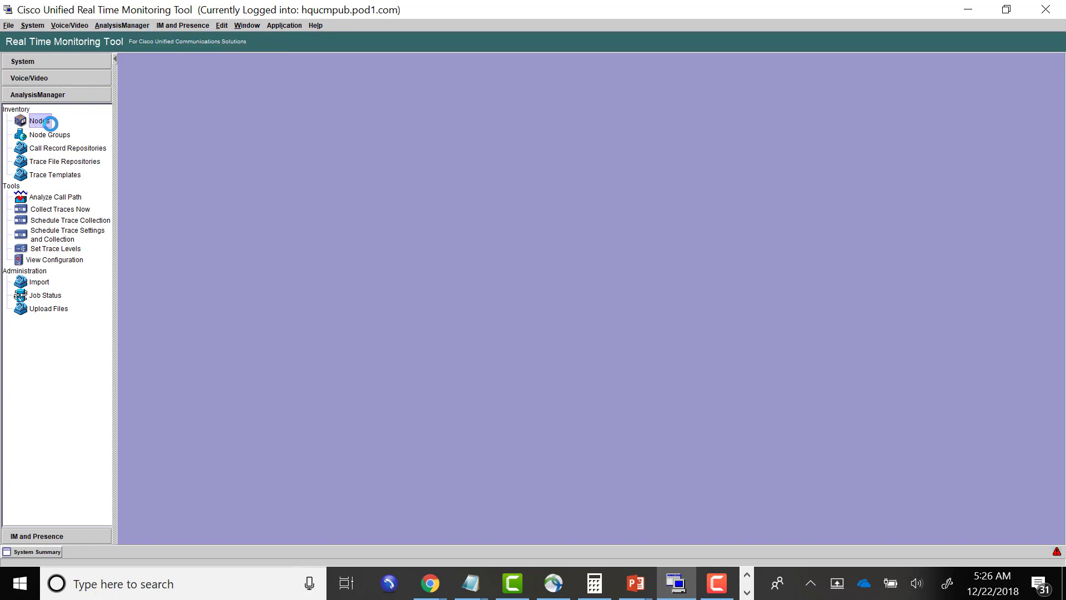
Add Unified ICM/CCE node 142.11.65.51 to the Nodes inventory with pod1 administrator credentials.
{"action": "double_click", "coordinate": [39, 121]}
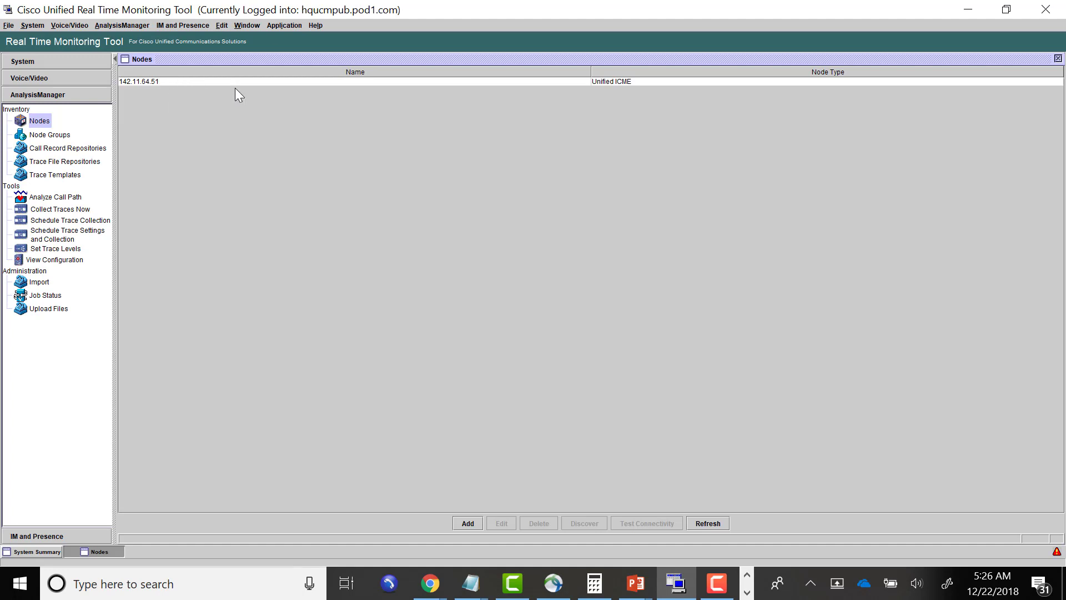
{"action": "mouse_move", "coordinate": [142, 104]}
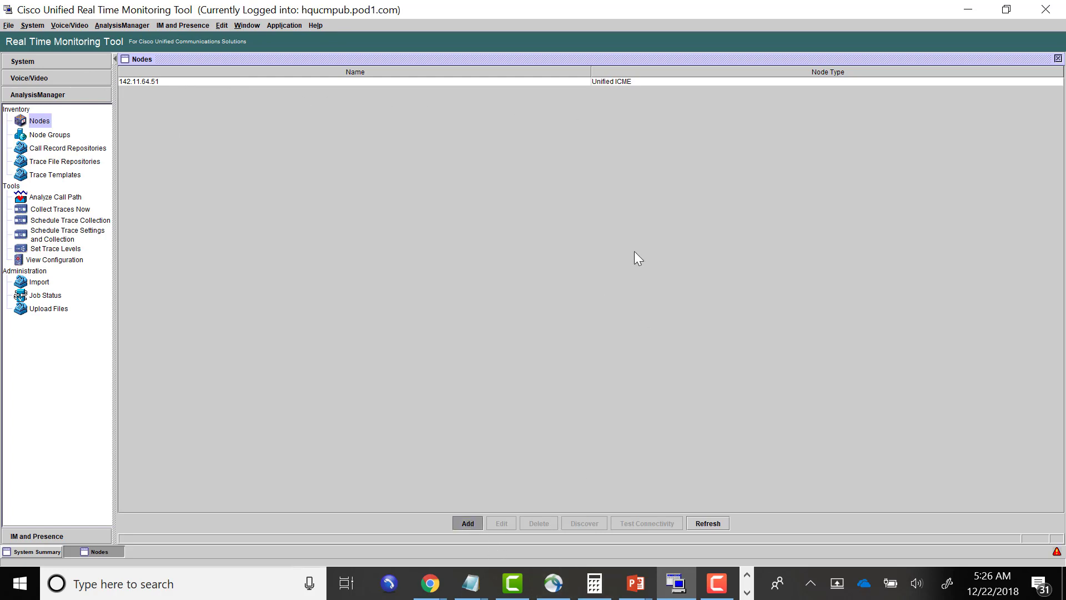
{"action": "mouse_move", "coordinate": [701, 495]}
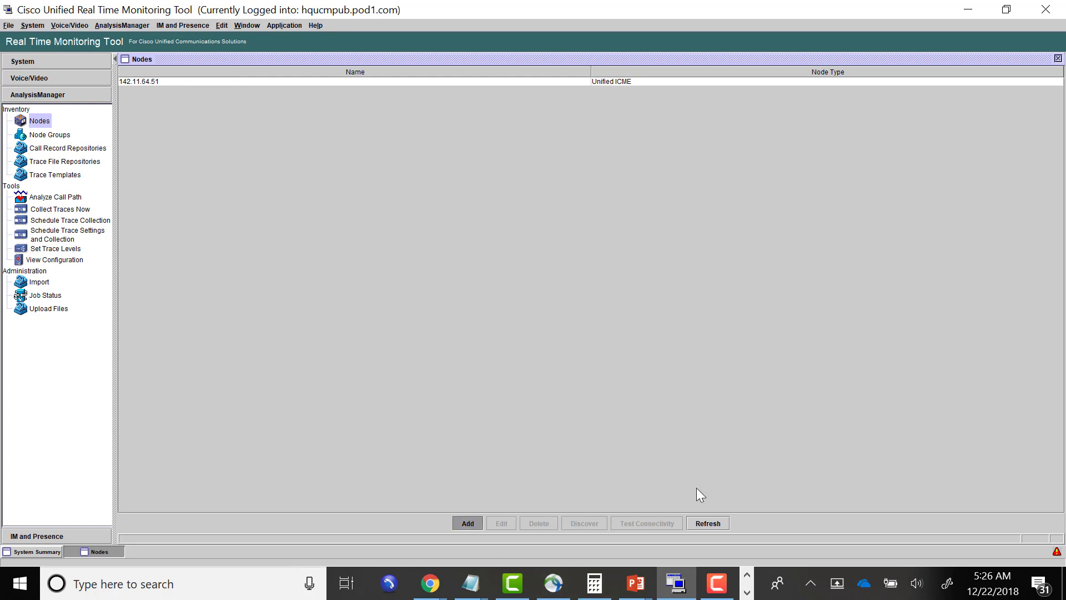
{"action": "left_click", "coordinate": [467, 523]}
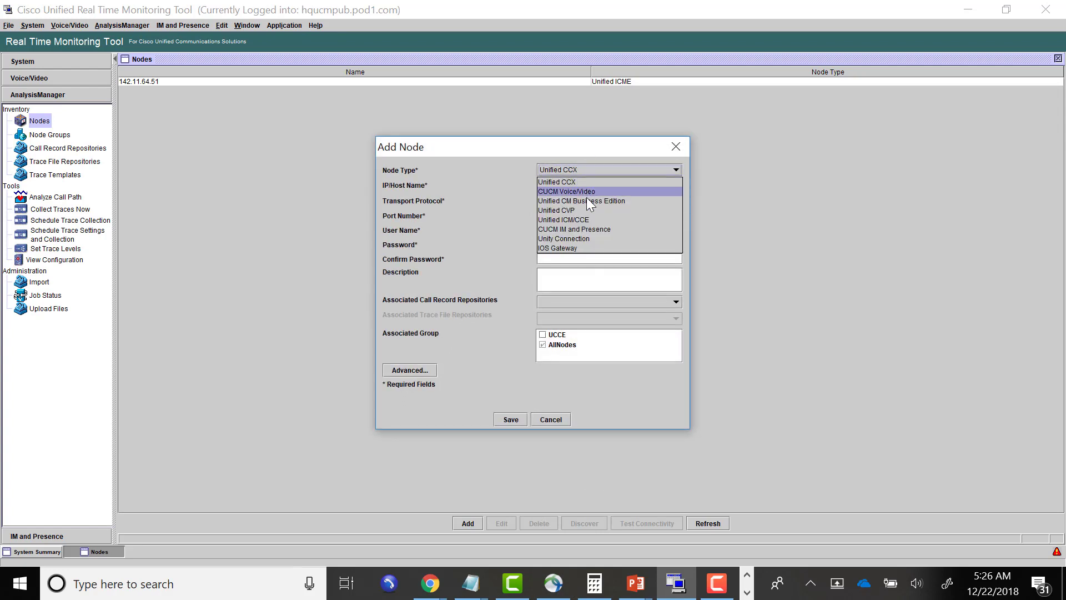
{"action": "left_click", "coordinate": [563, 220]}
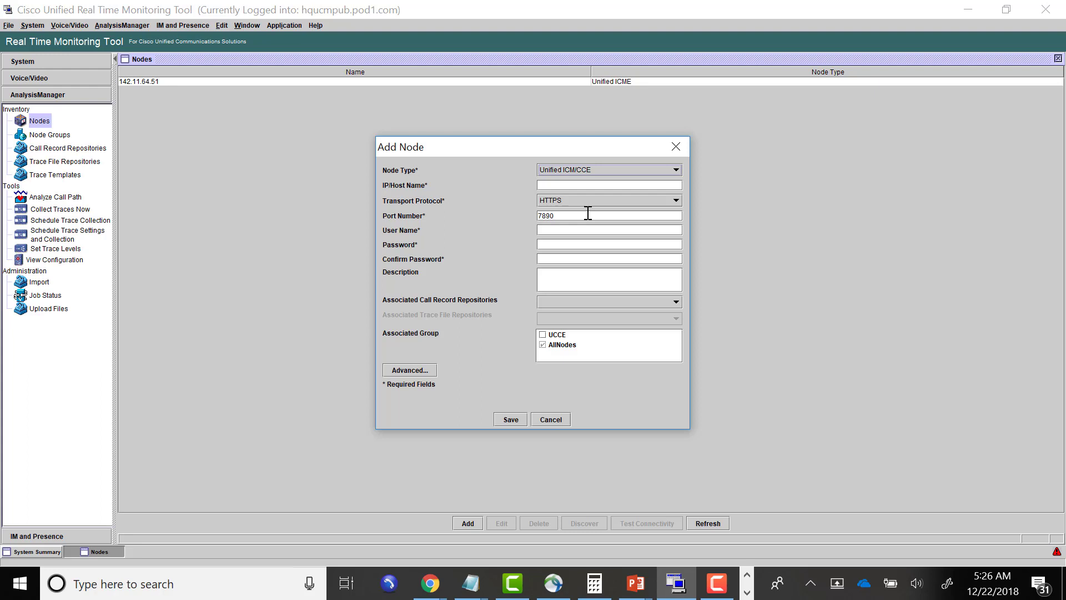
{"action": "type", "text": "142.11.65.51"}
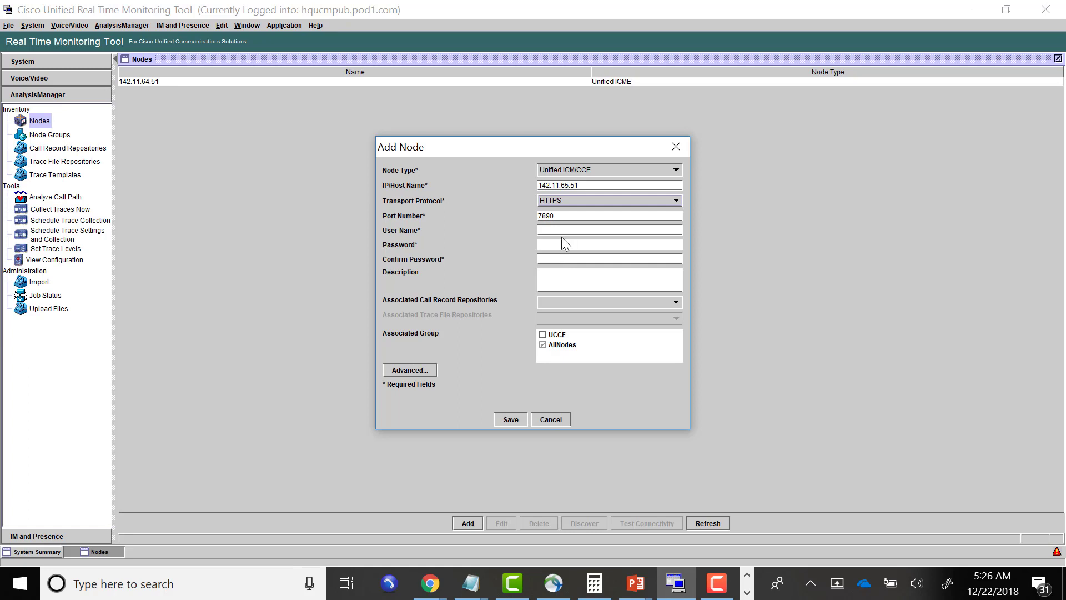
{"action": "left_click", "coordinate": [608, 230]}
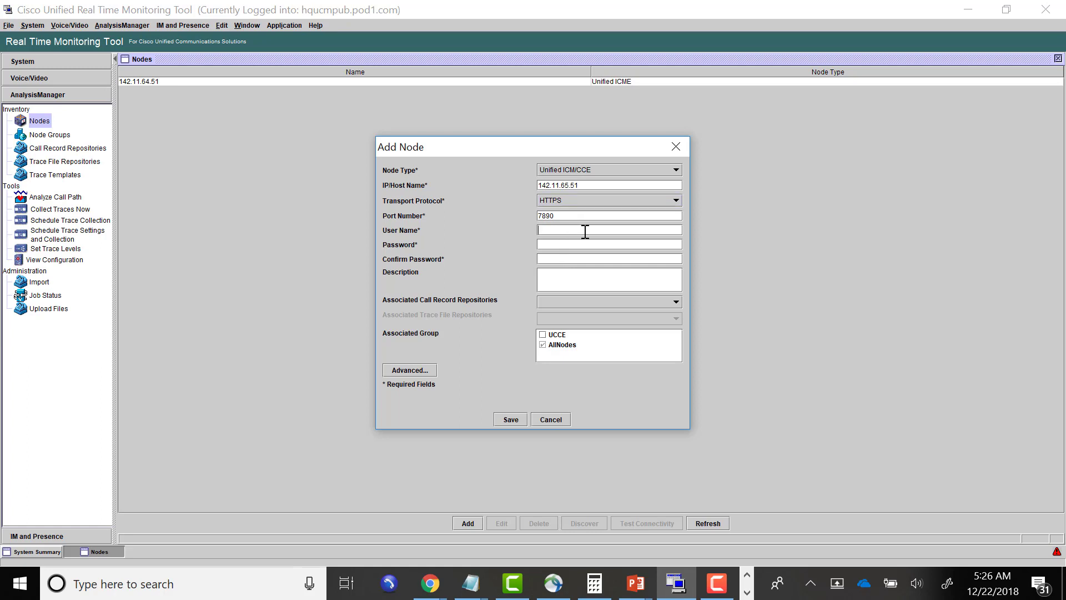
{"action": "type", "text": "pod1\\administrator"}
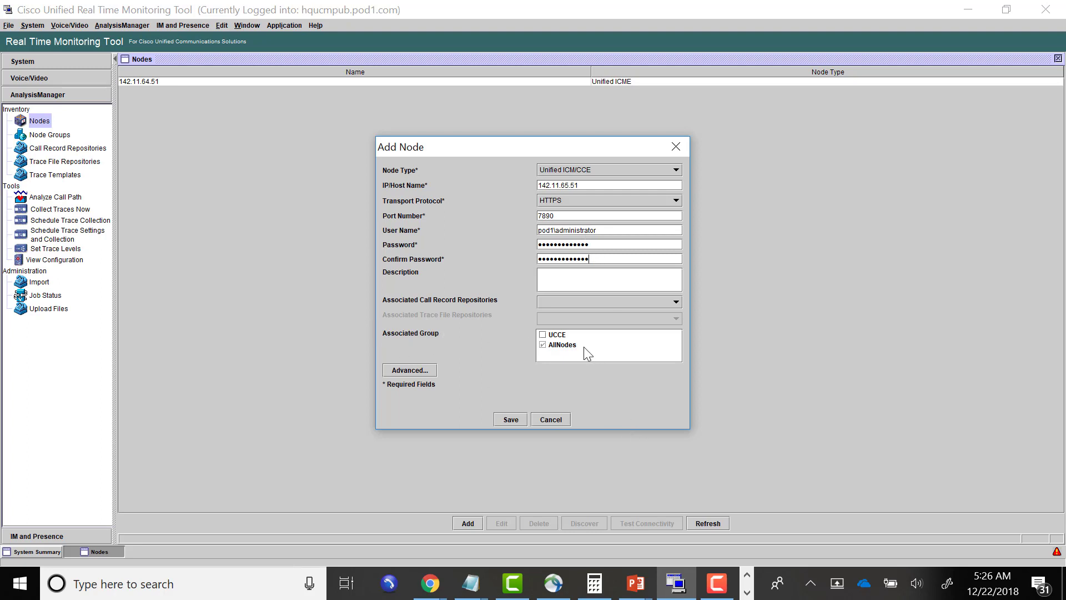
{"action": "left_click", "coordinate": [543, 334]}
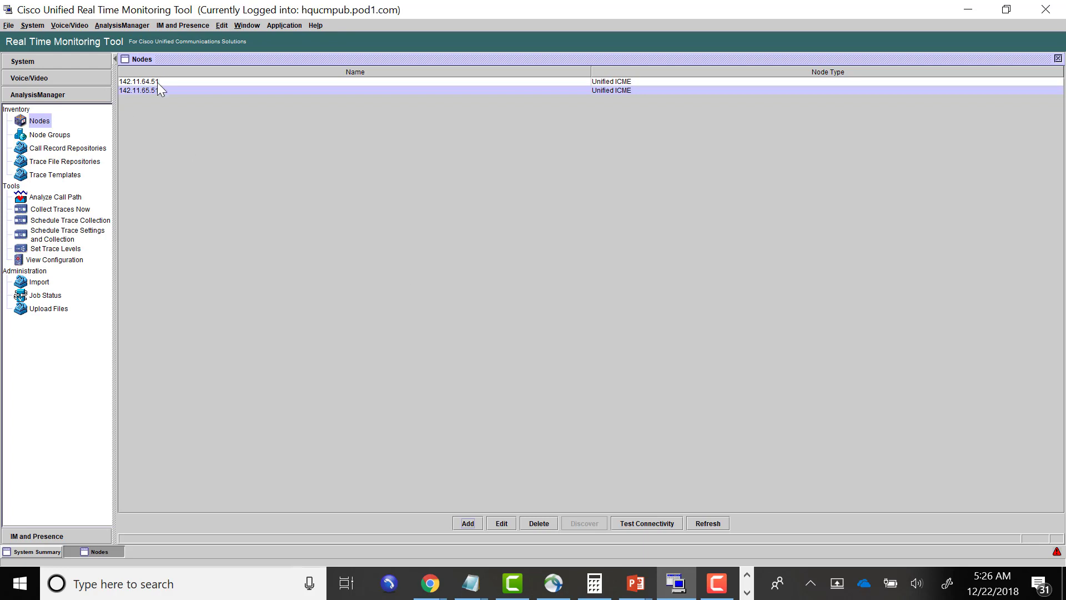
{"action": "mouse_move", "coordinate": [512, 536]}
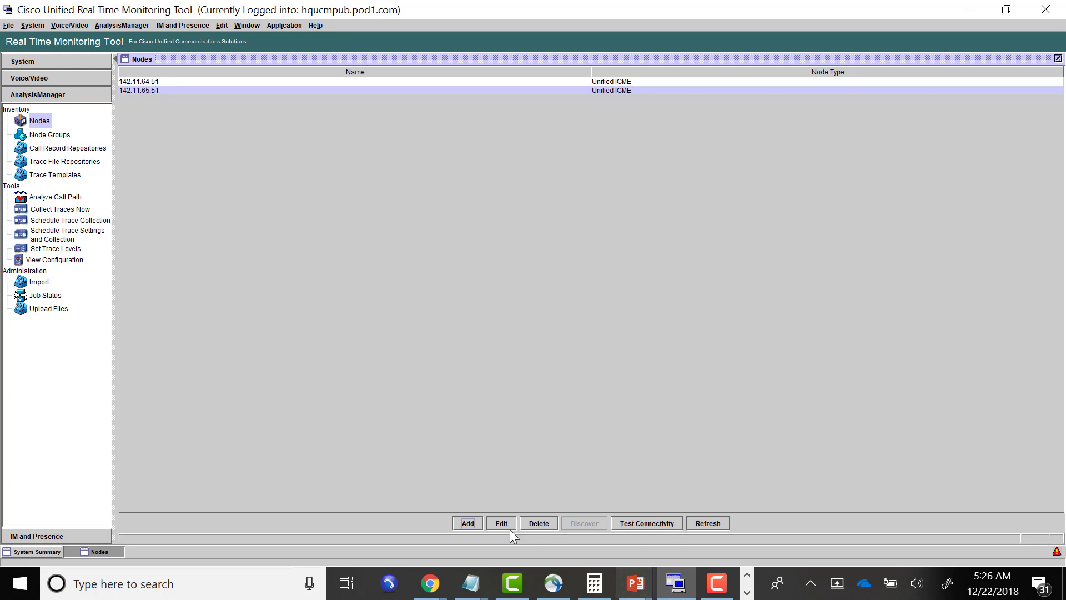
{"action": "mouse_move", "coordinate": [765, 202]}
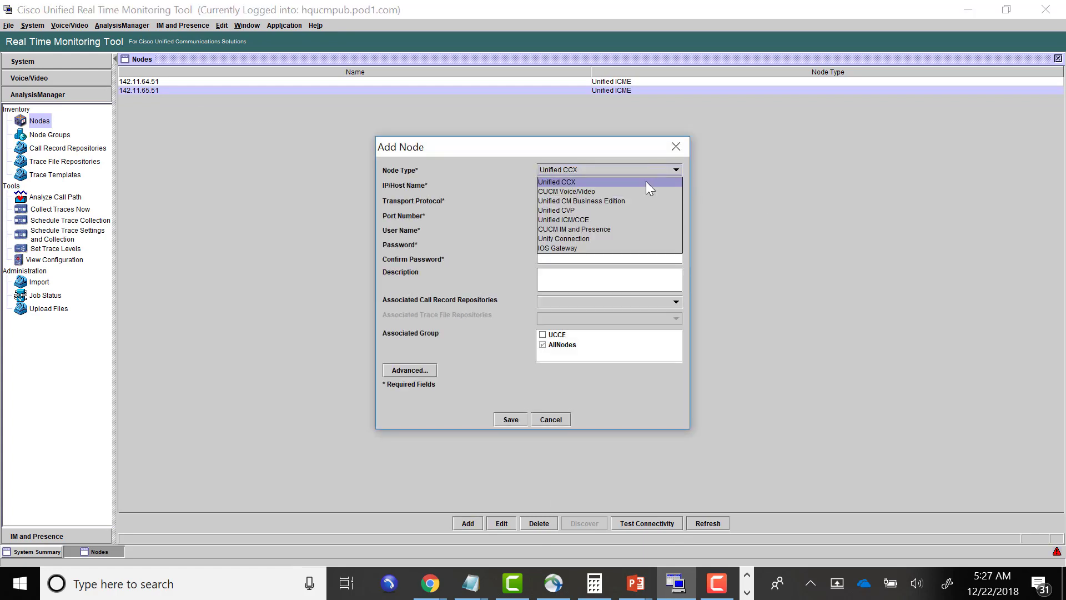
{"action": "mouse_move", "coordinate": [637, 220]}
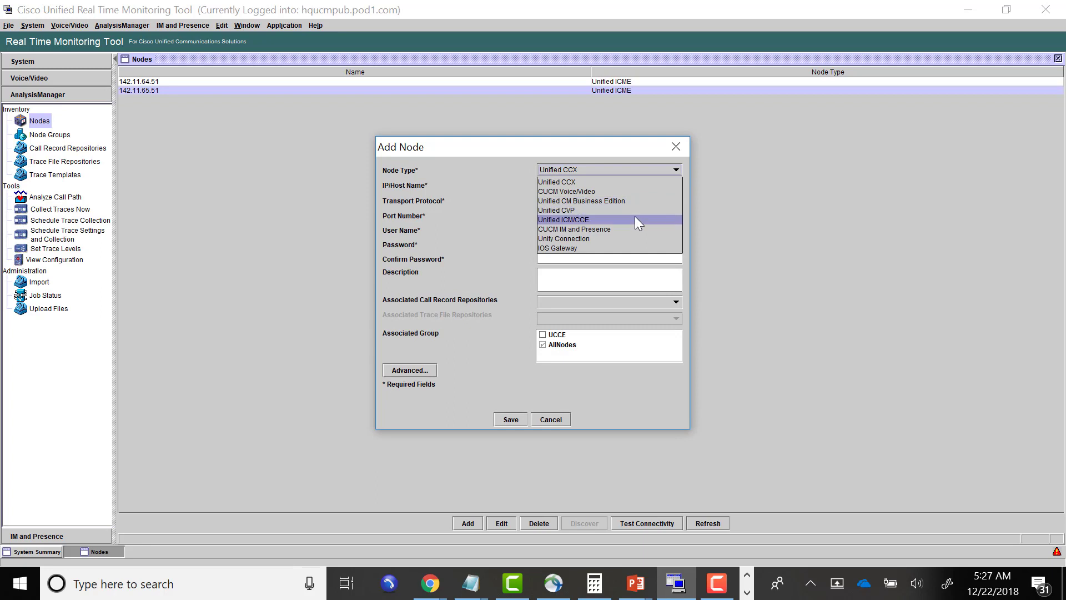
Add Unified ICM/CCE node 142.11.64.55 with pod1 credentials and description PG-A.
{"action": "left_click", "coordinate": [561, 220]}
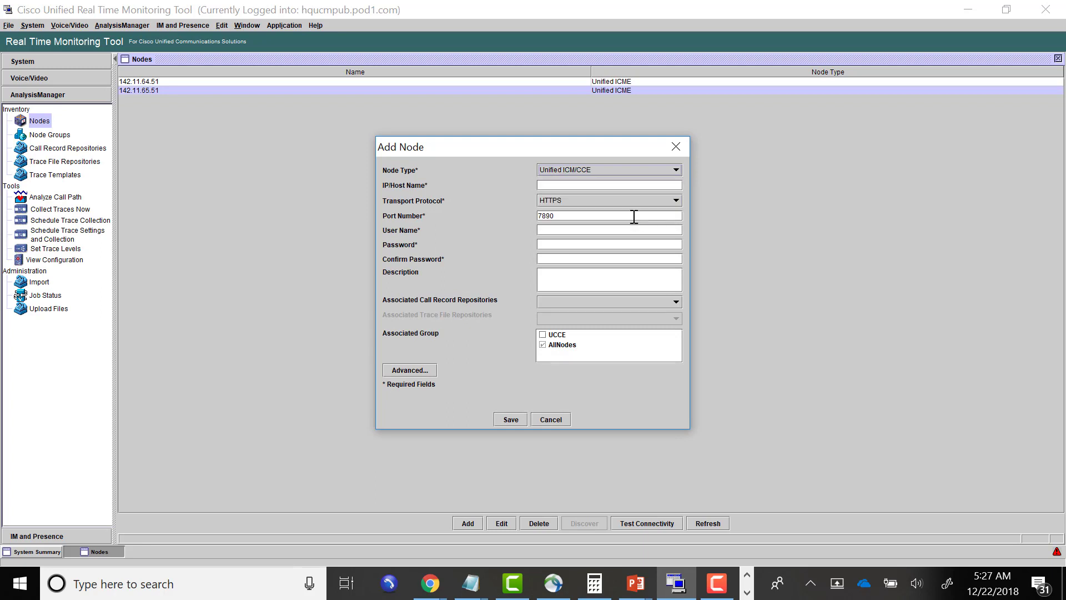
{"action": "type", "text": "142.11.64.55"}
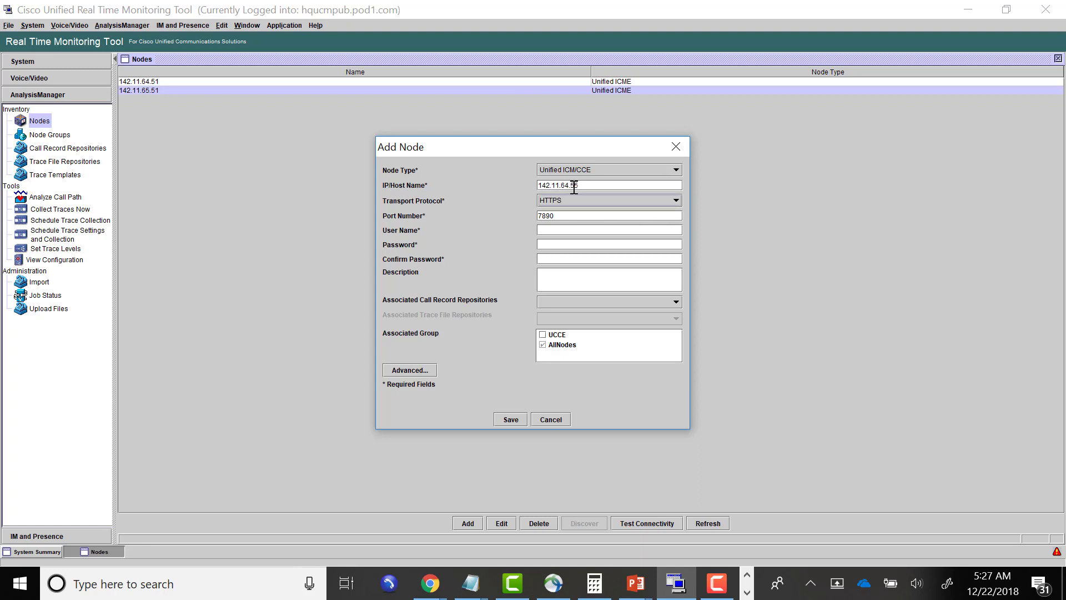
{"action": "type", "text": "pod1\\administrator"}
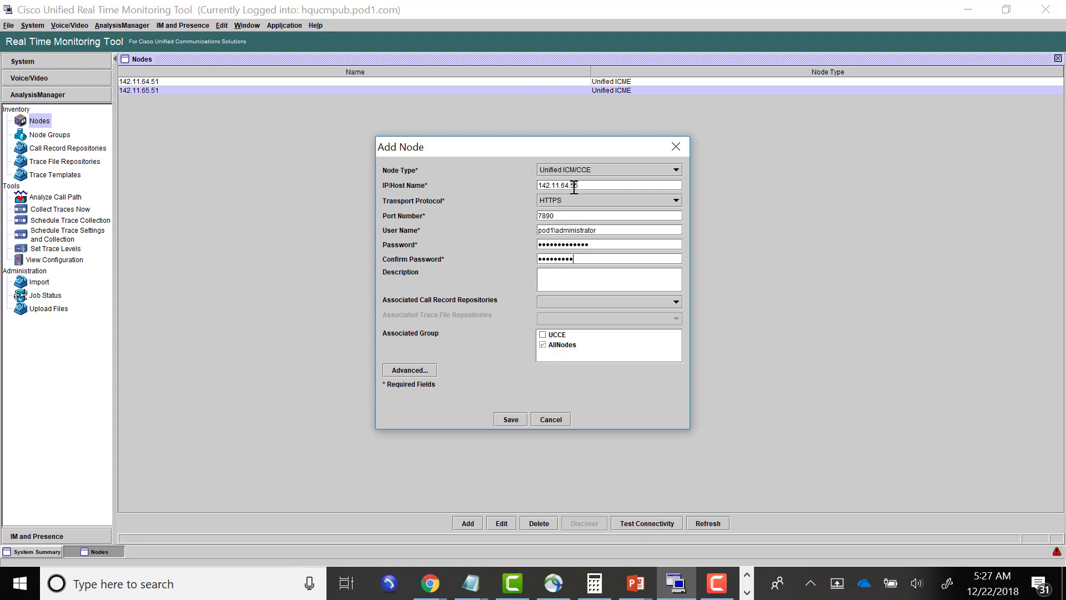
{"action": "type", "text": "PG-A"}
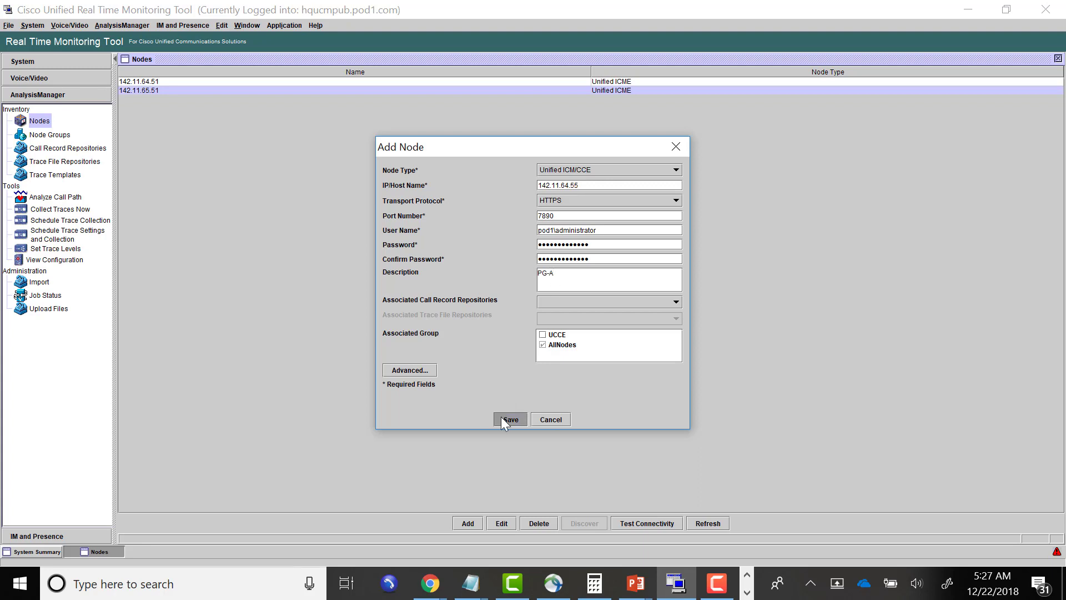
{"action": "left_click", "coordinate": [510, 418]}
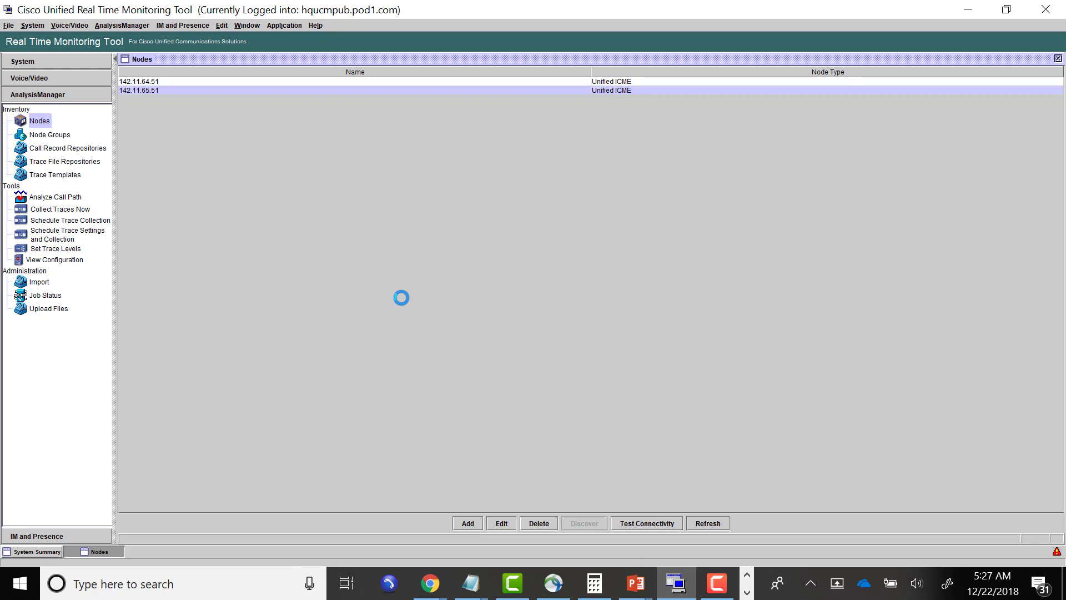
{"action": "left_click", "coordinate": [468, 523]}
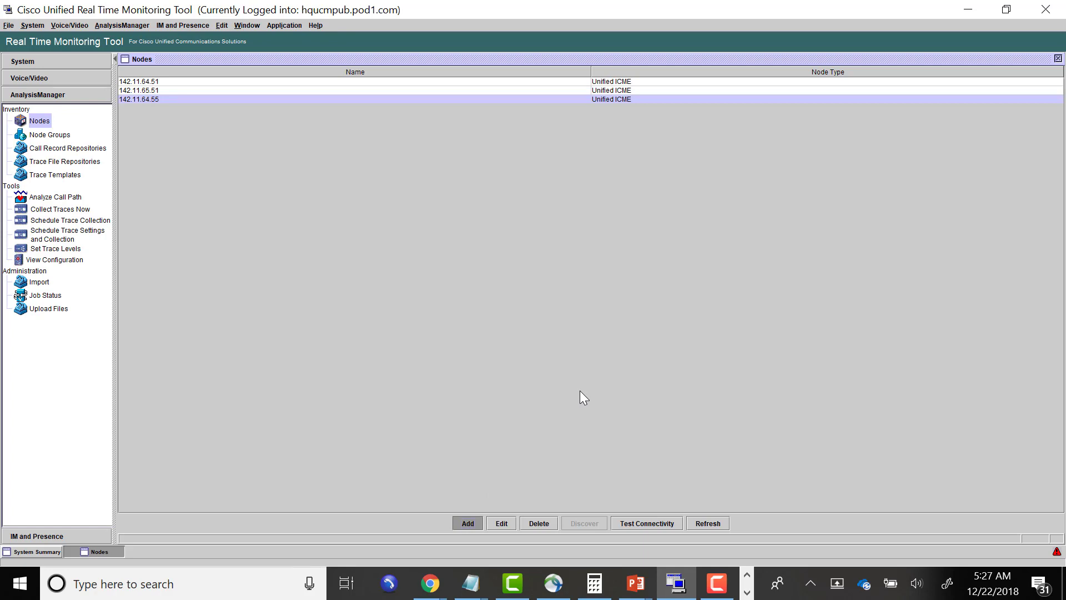
{"action": "mouse_move", "coordinate": [584, 396]}
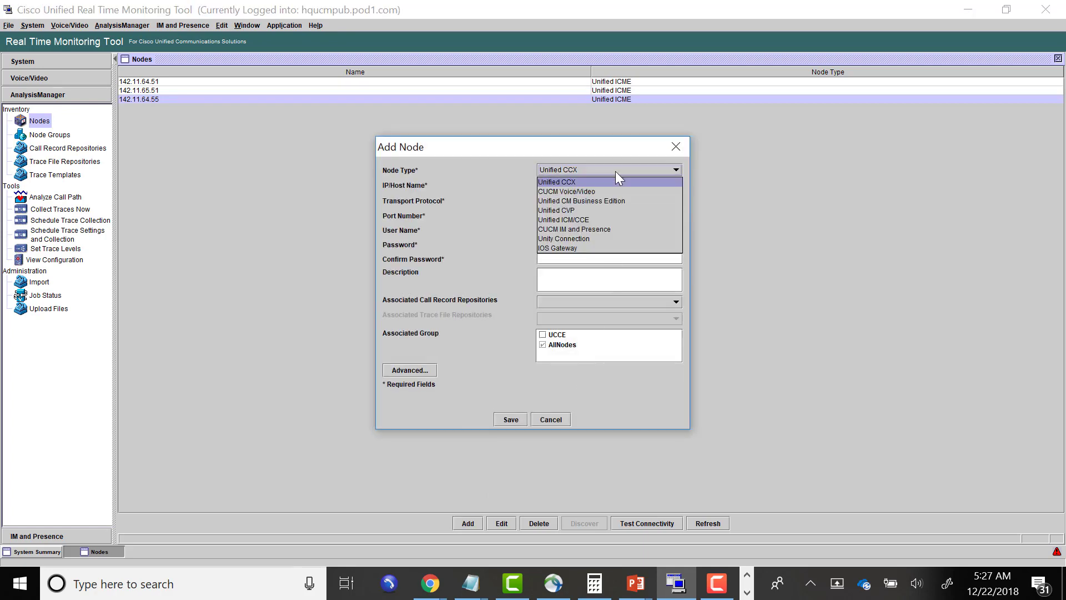
{"action": "mouse_move", "coordinate": [597, 220]}
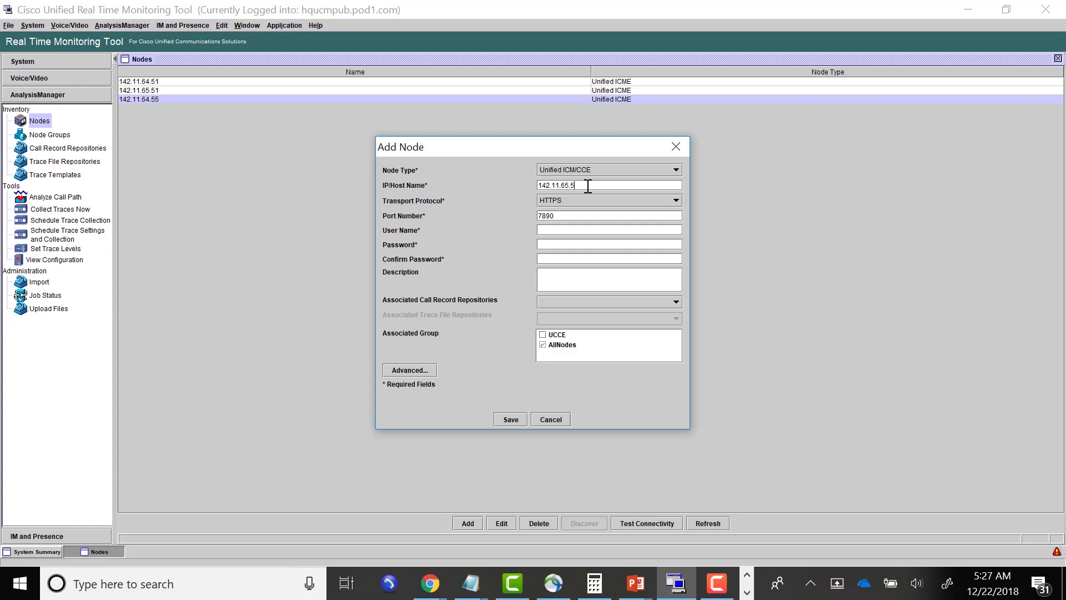
Add node 142.11.65.55 with pod1 credentials, description PG-B, in the UCCE group.
{"action": "type", "text": "pod1\\administrator"}
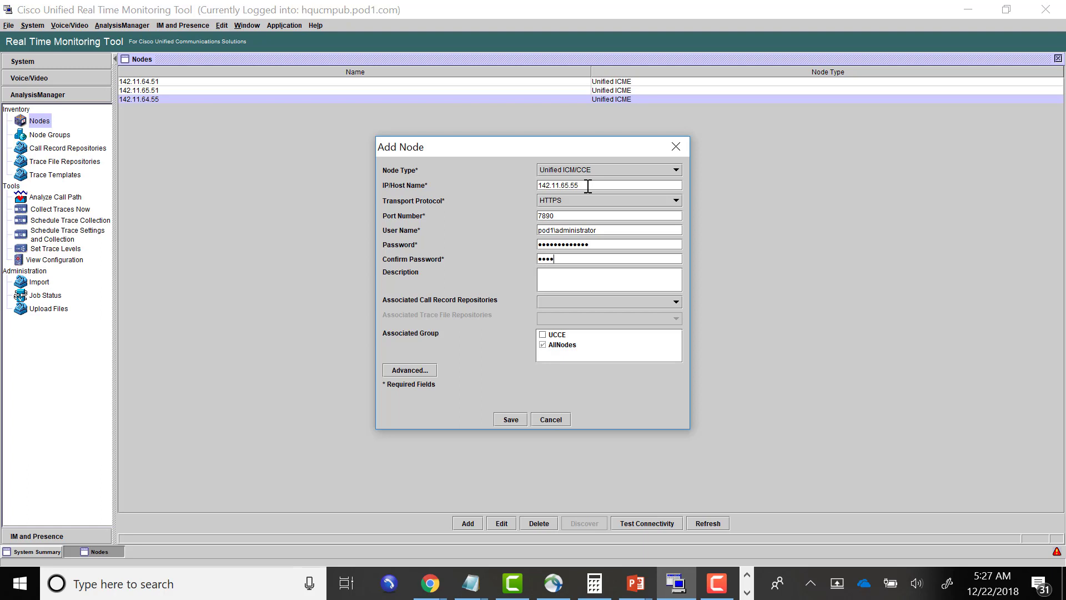
{"action": "type", "text": "PG-B"}
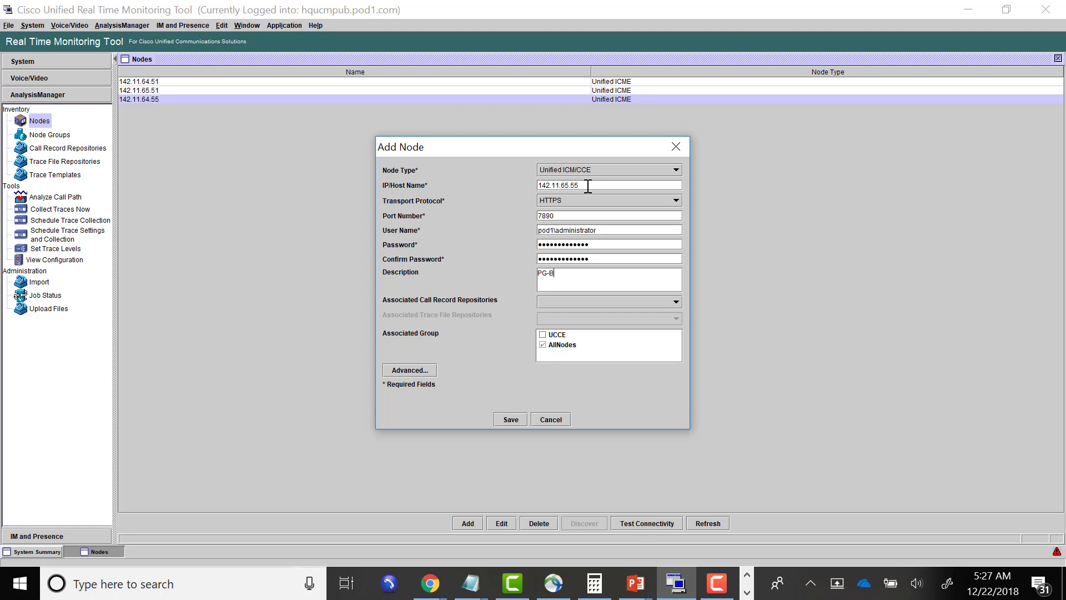
{"action": "left_click", "coordinate": [557, 333]}
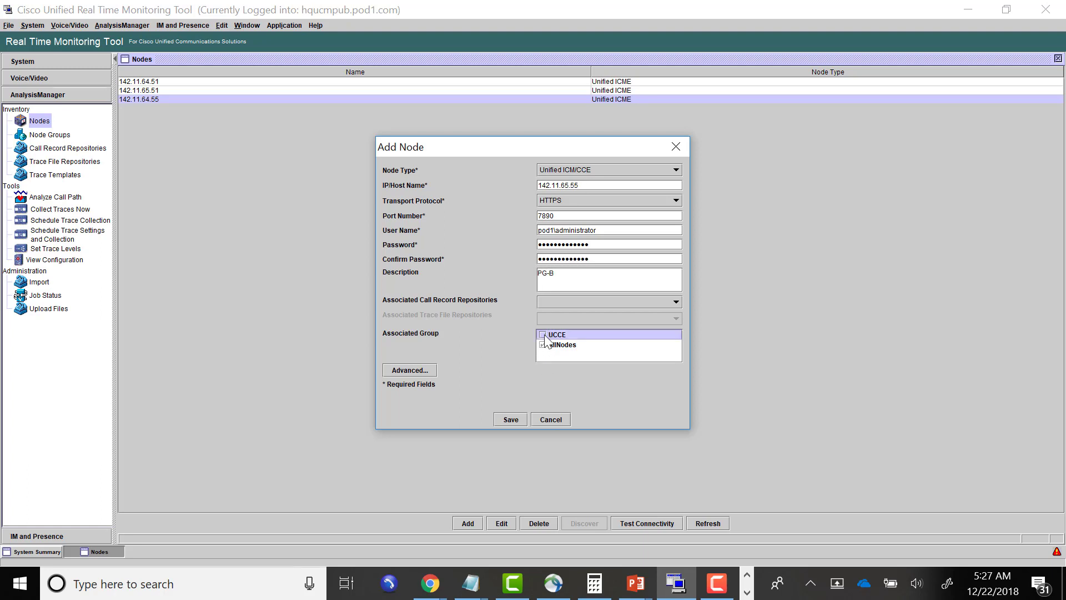
{"action": "left_click", "coordinate": [509, 419]}
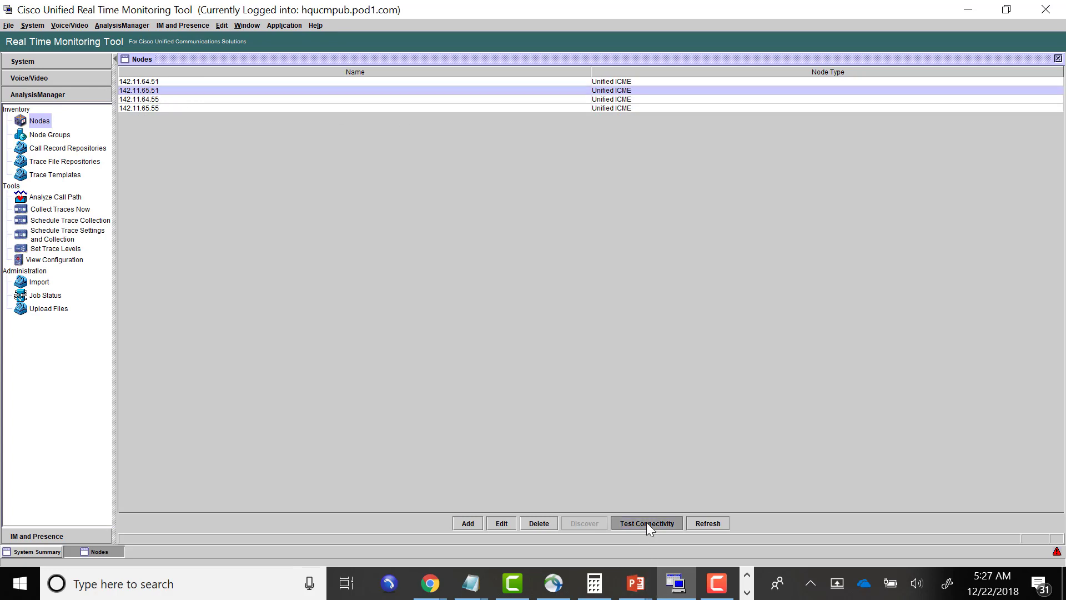
{"action": "left_click", "coordinate": [645, 523]}
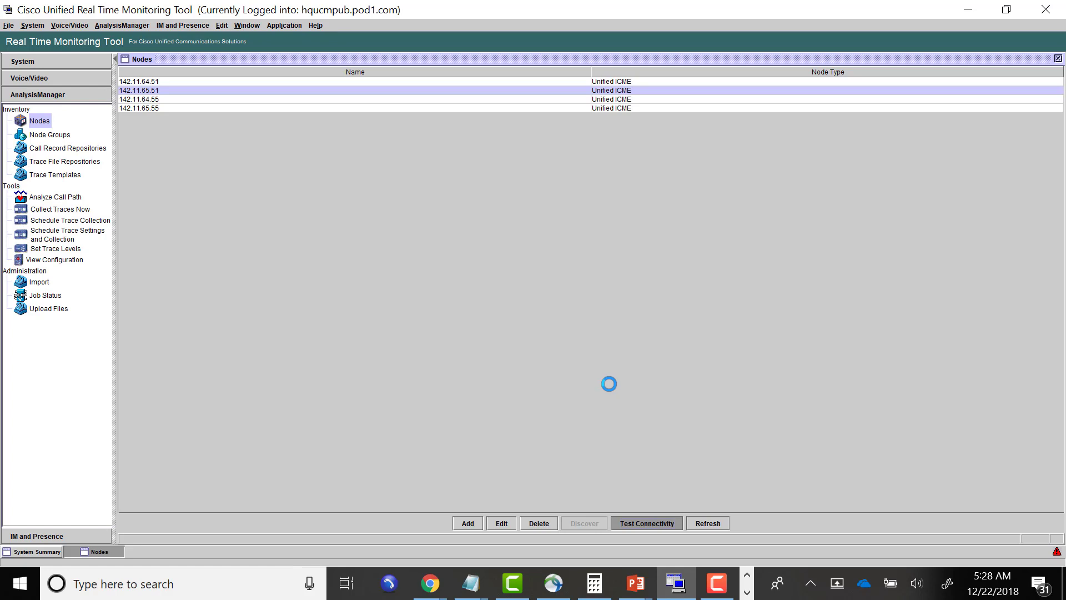
{"action": "left_click", "coordinate": [646, 523]}
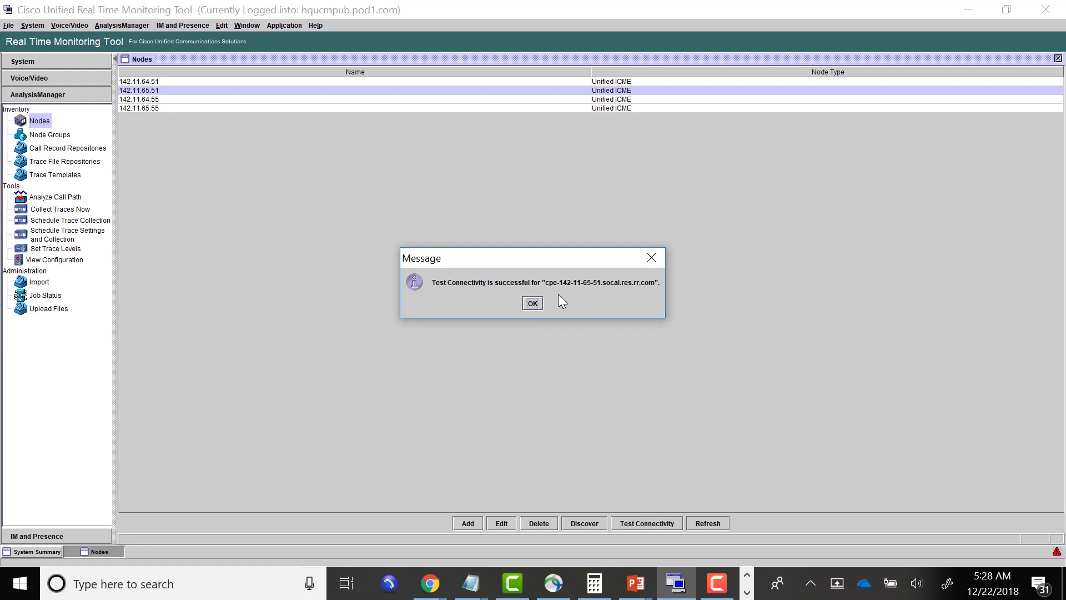
{"action": "left_click", "coordinate": [532, 302]}
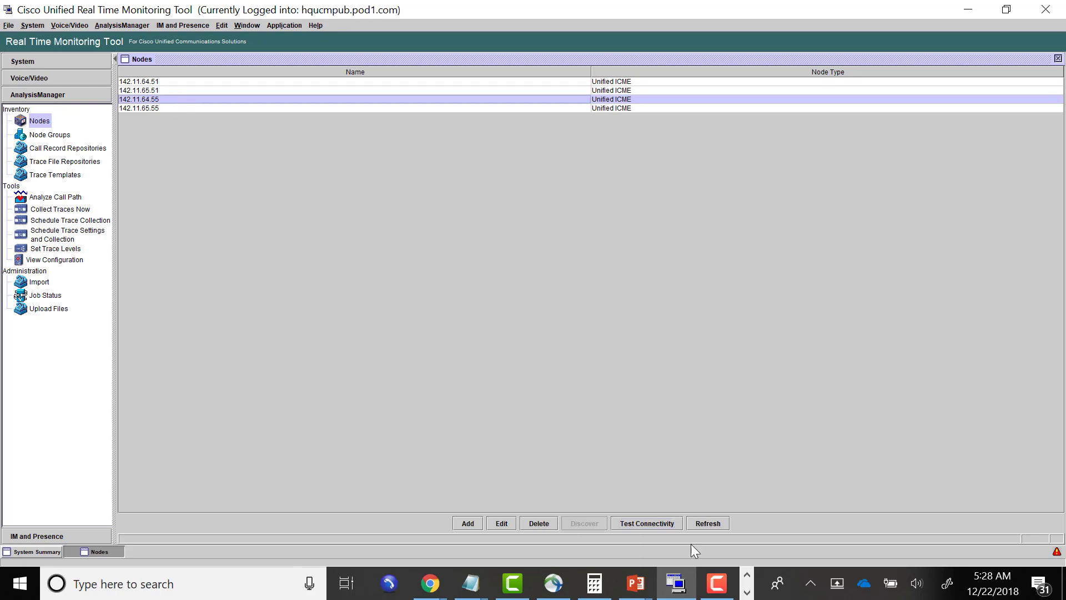
{"action": "left_click", "coordinate": [645, 524]}
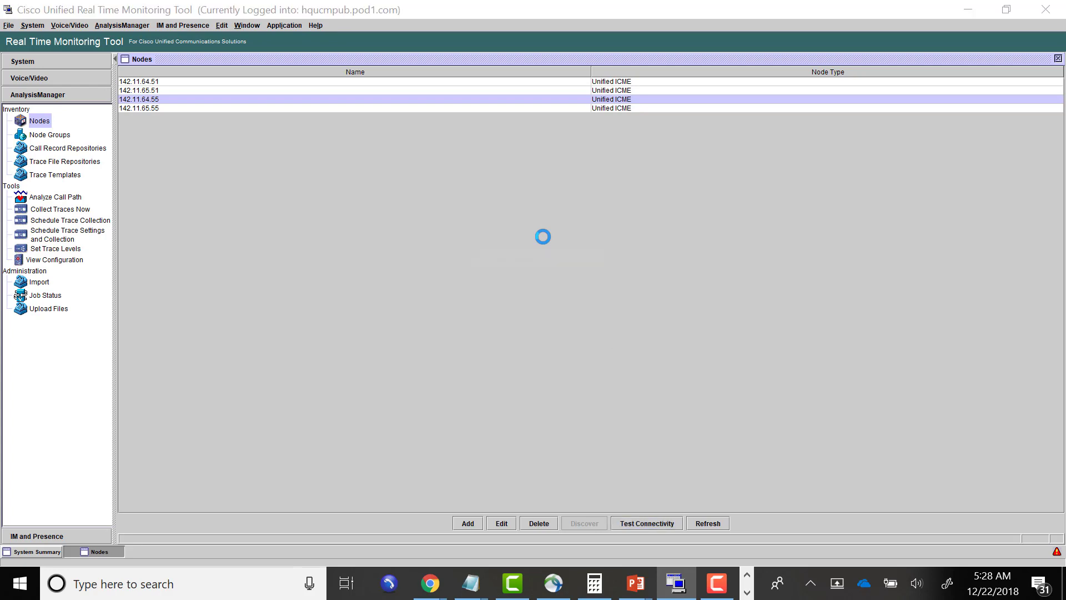
{"action": "left_click", "coordinate": [645, 523]}
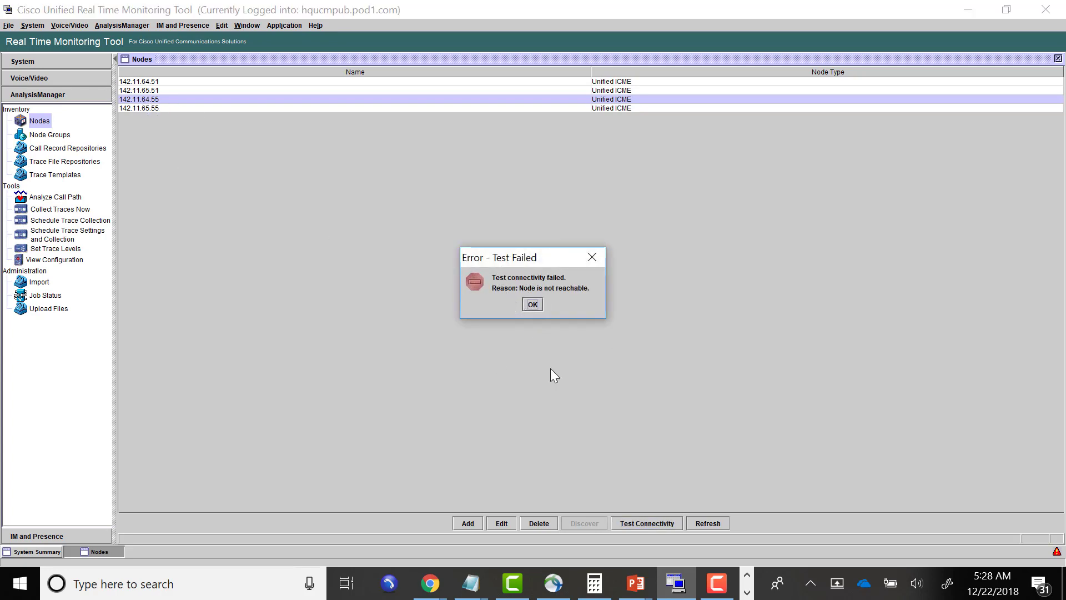
{"action": "left_click", "coordinate": [532, 304]}
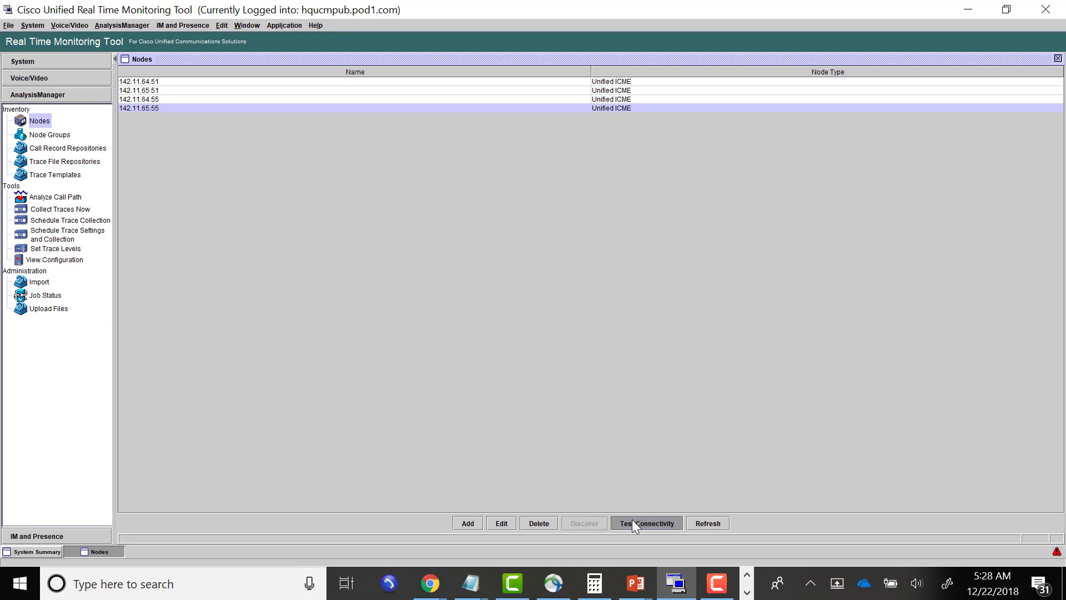
{"action": "left_click", "coordinate": [645, 524]}
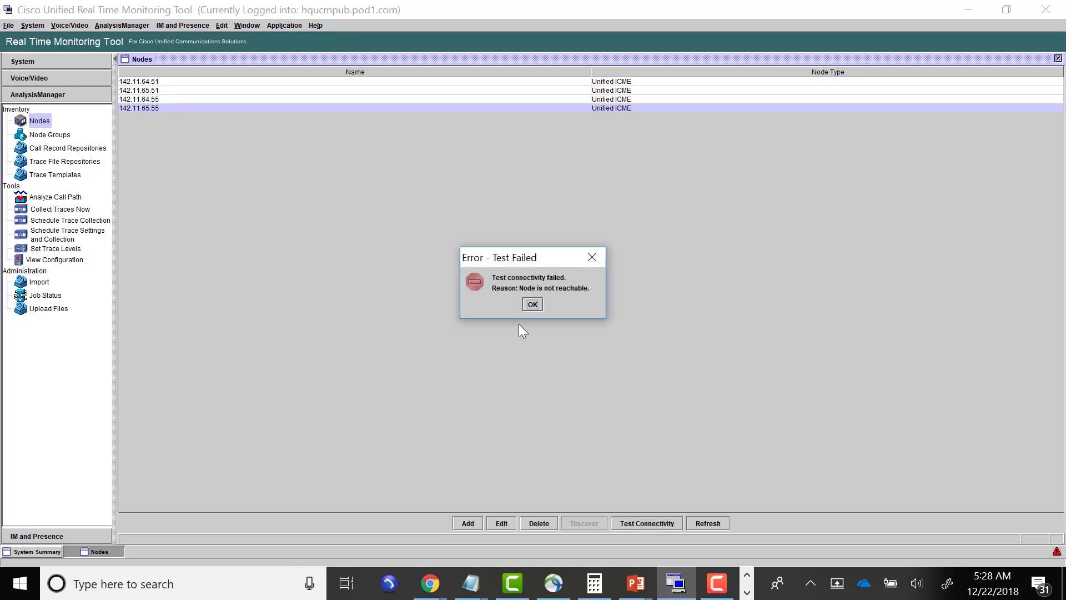
{"action": "left_click", "coordinate": [532, 304]}
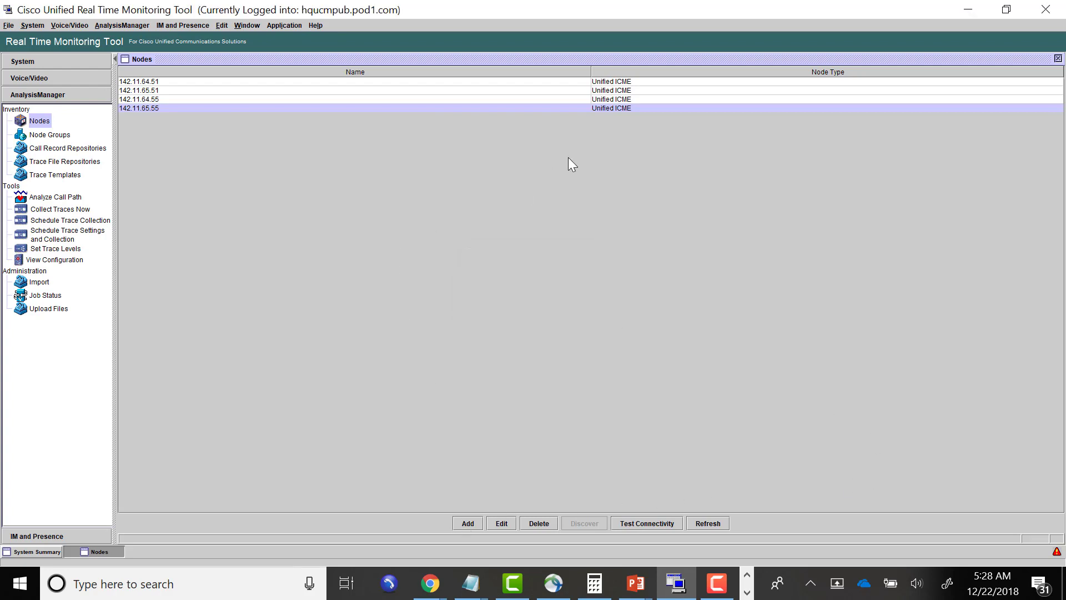
{"action": "mouse_move", "coordinate": [468, 528]}
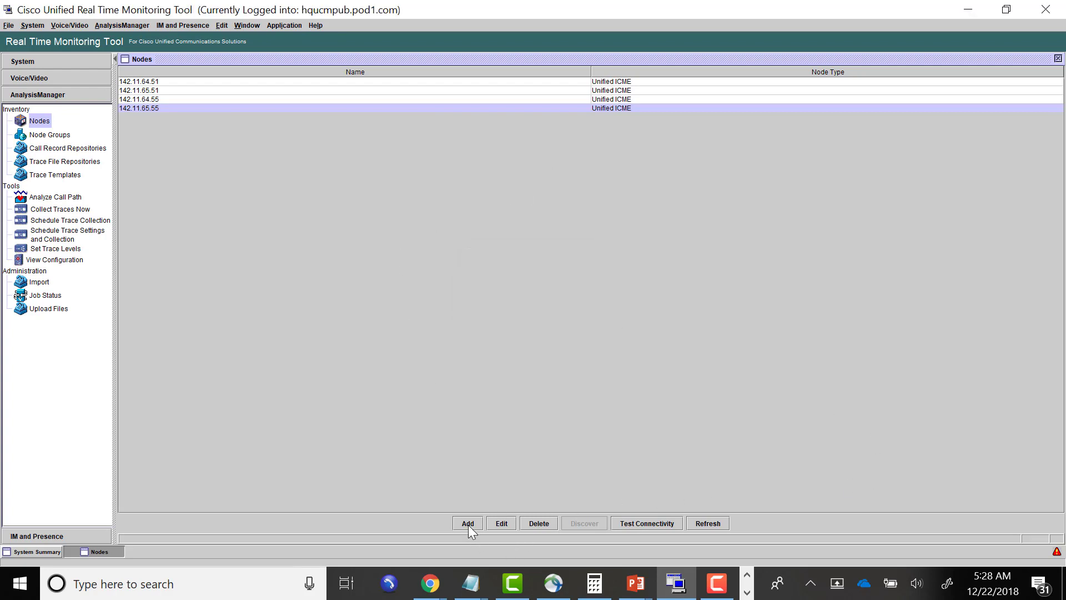
Add Unified ICM/CCE node 142.11.64.53 with pod1 credentials and description AW/HDS.
{"action": "left_click", "coordinate": [467, 523]}
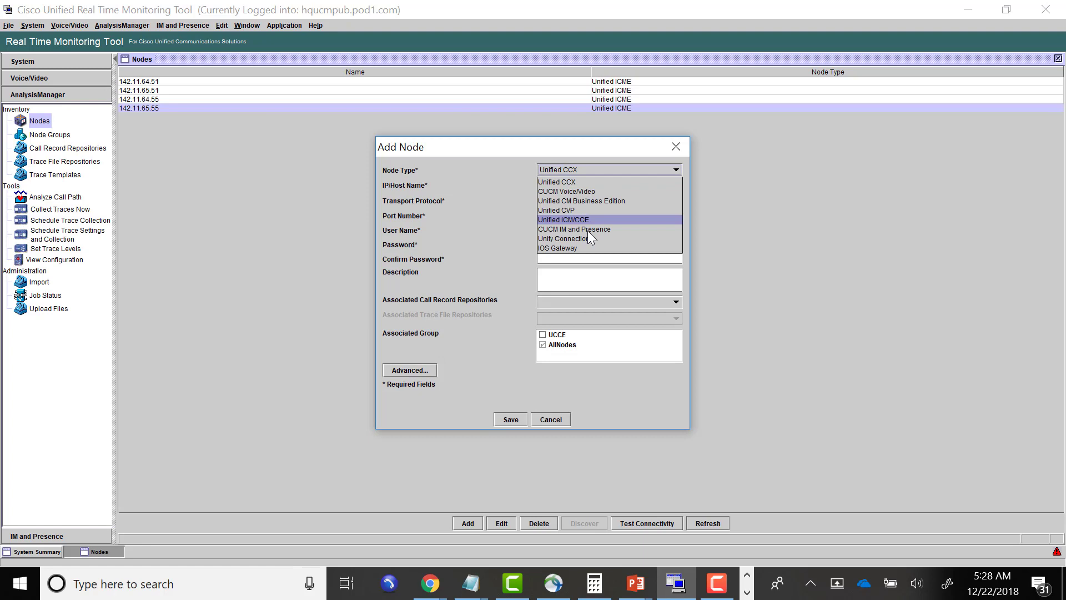
{"action": "left_click", "coordinate": [563, 220]}
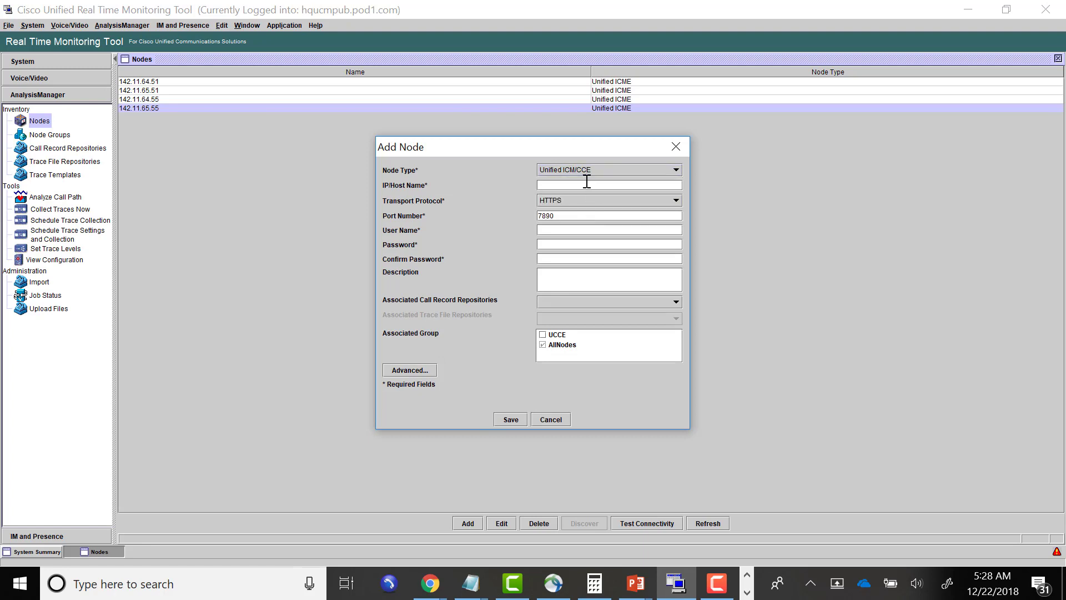
{"action": "type", "text": "142.11.64.53"}
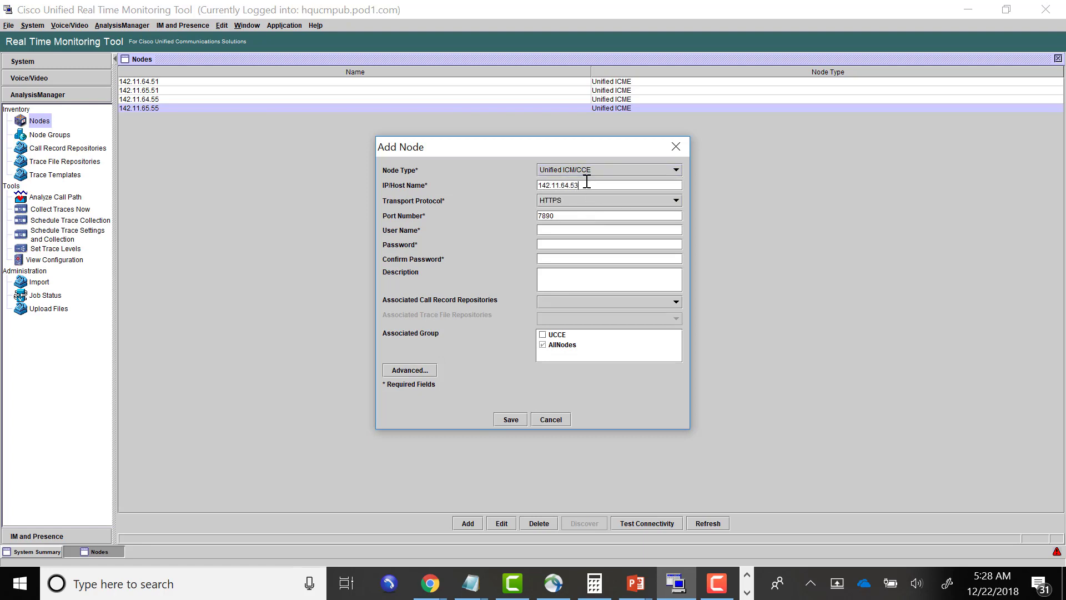
{"action": "type", "text": "pod1\\administrator"}
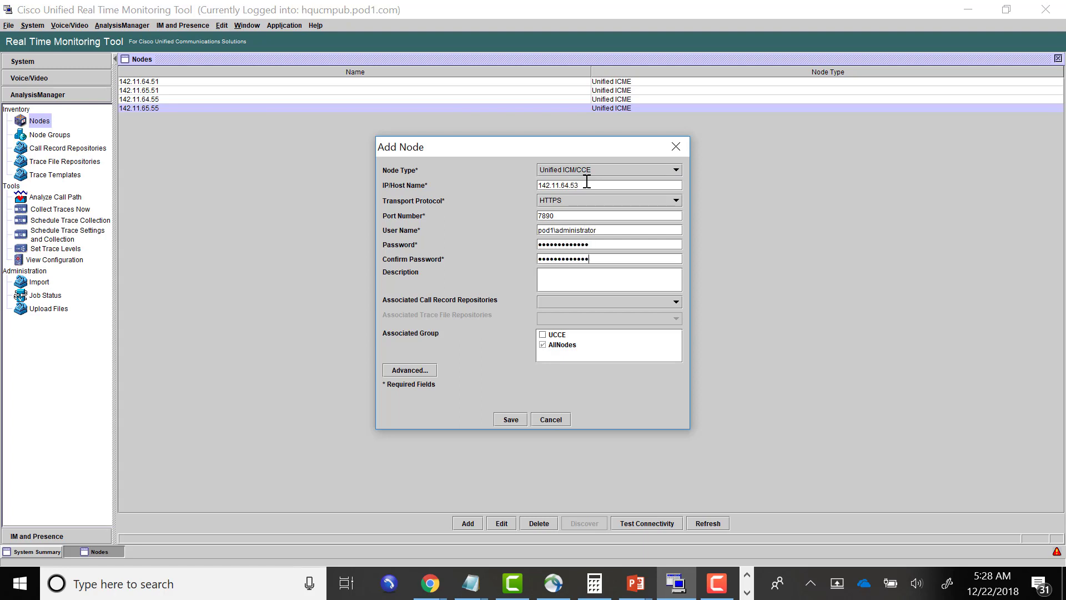
{"action": "type", "text": "A"}
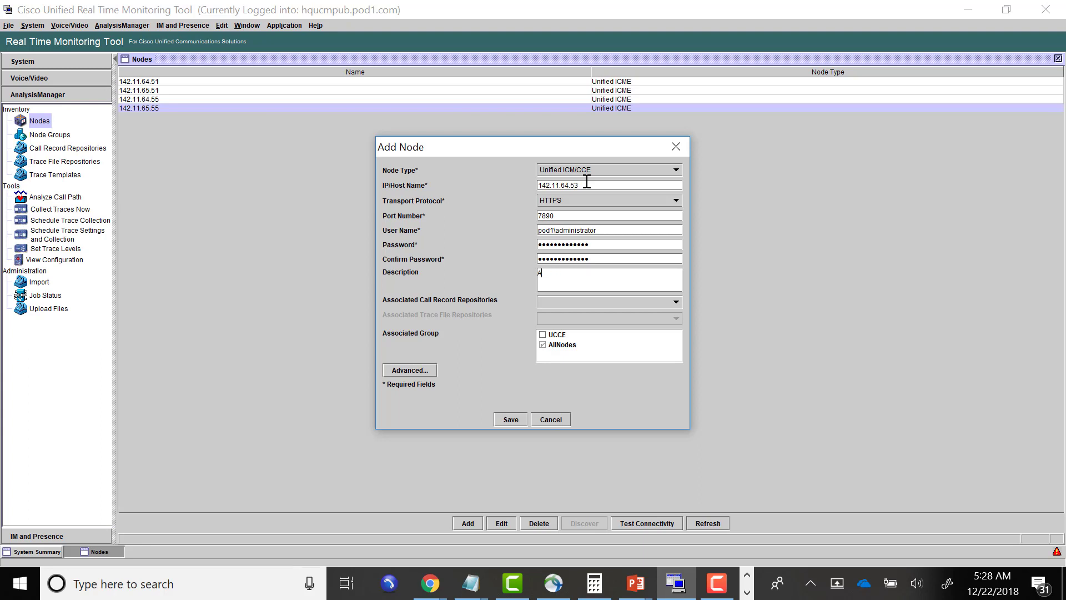
{"action": "type", "text": "W/HDS and PG3"}
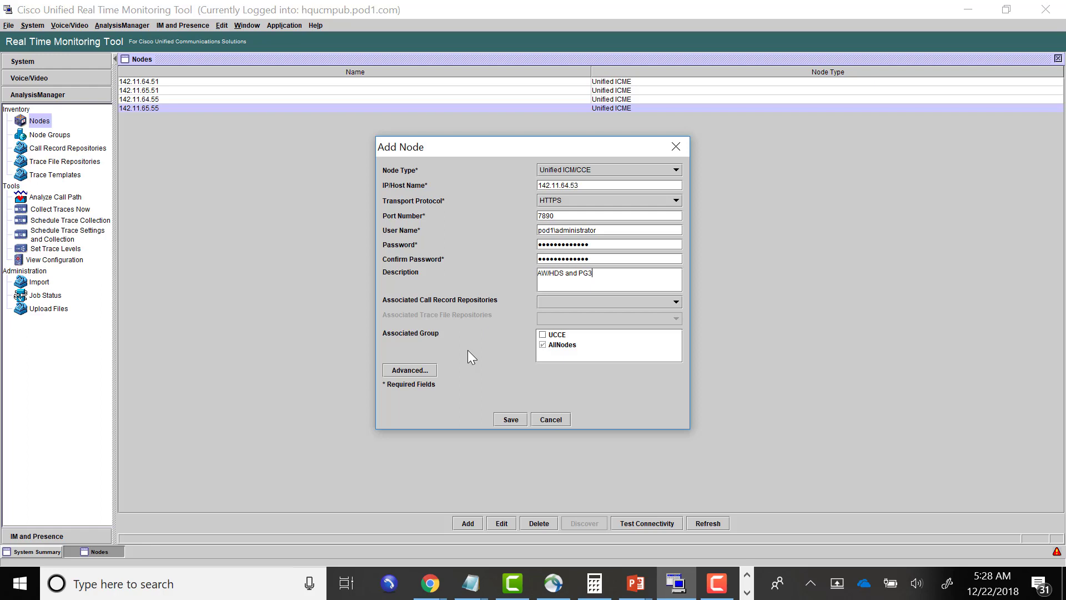
{"action": "left_click", "coordinate": [510, 419]}
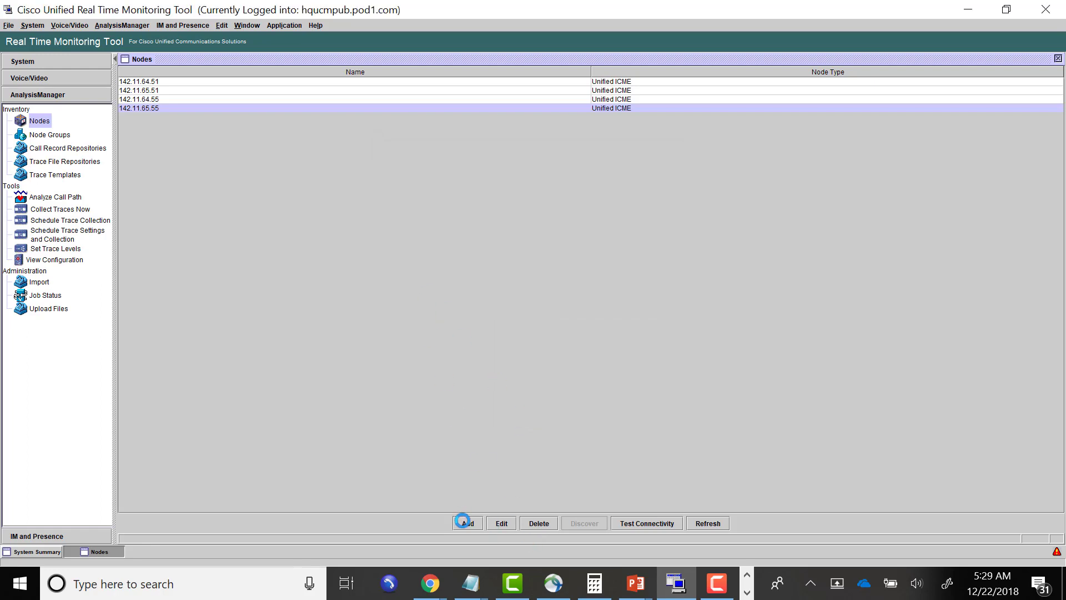
{"action": "left_click", "coordinate": [466, 523]}
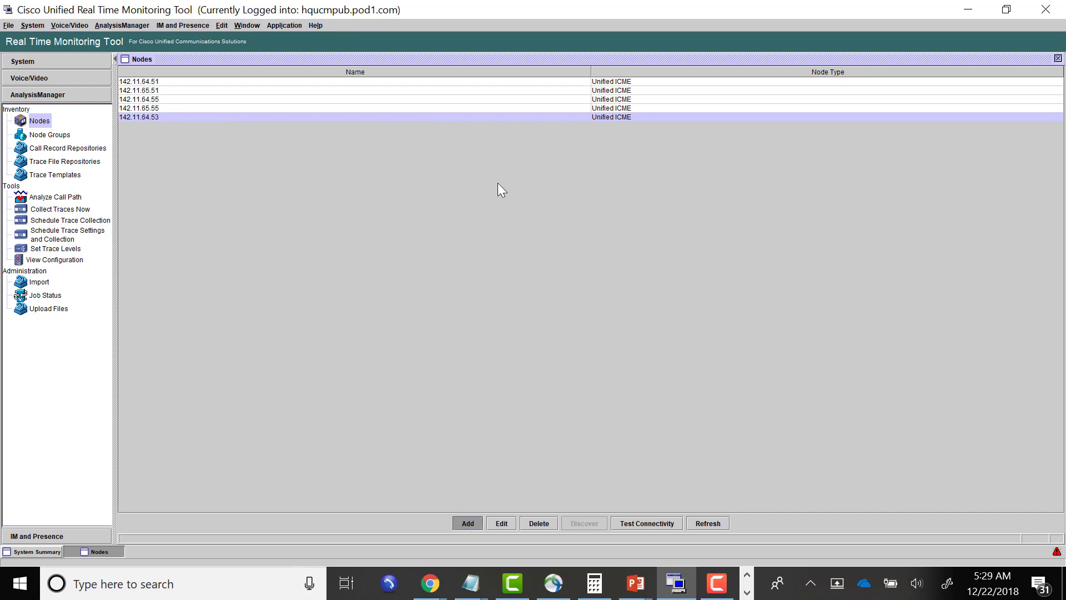
{"action": "mouse_move", "coordinate": [409, 151]}
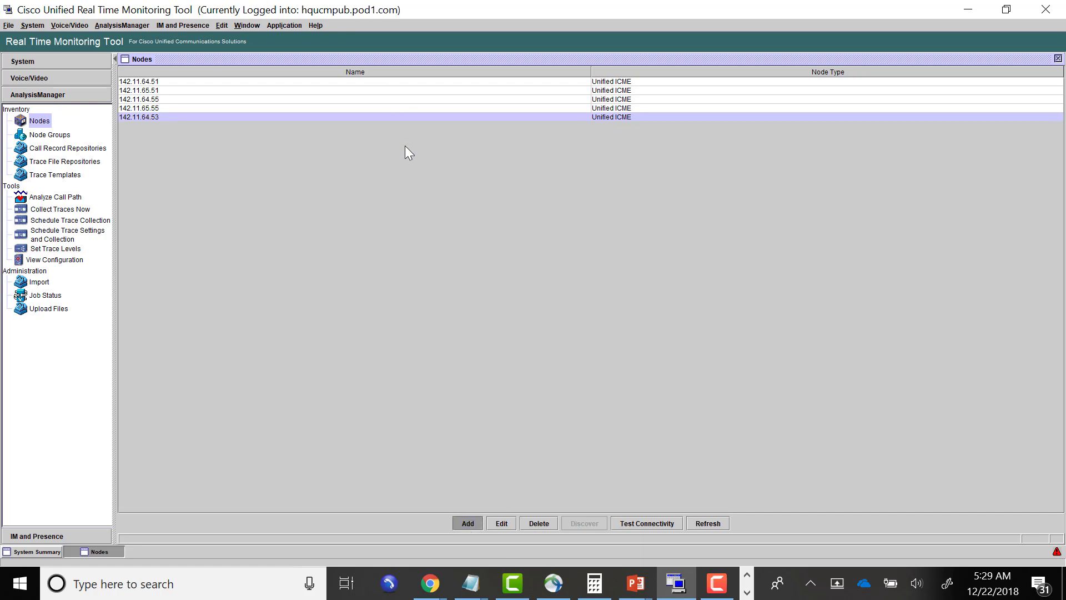
Add Unified ICM/CCE node 142.11.65.53 with pod1 credentials in the UCCE group.
{"action": "left_click", "coordinate": [468, 523]}
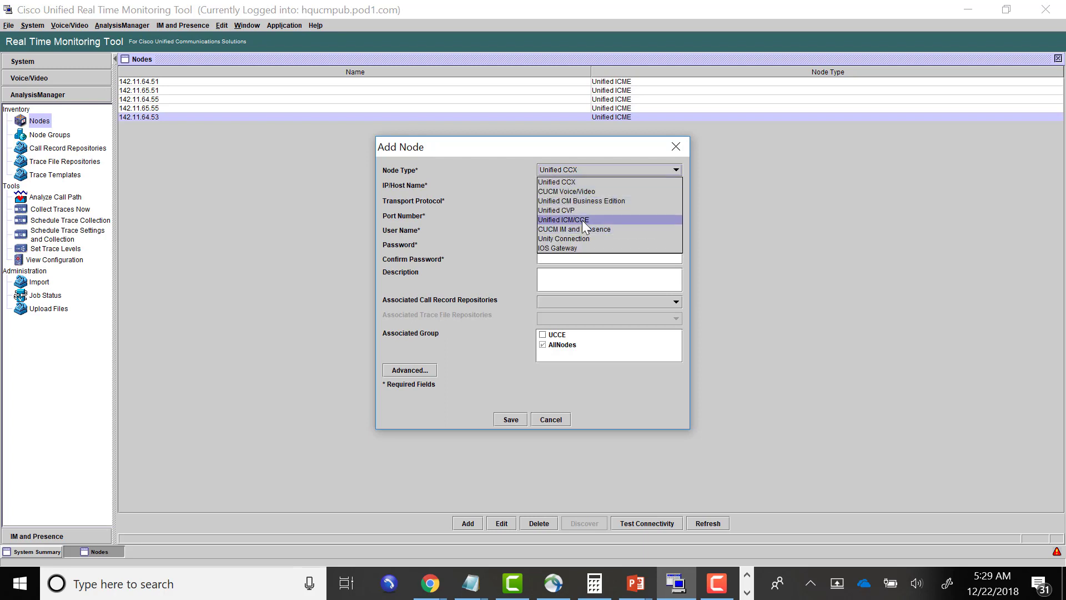
{"action": "left_click", "coordinate": [563, 220]}
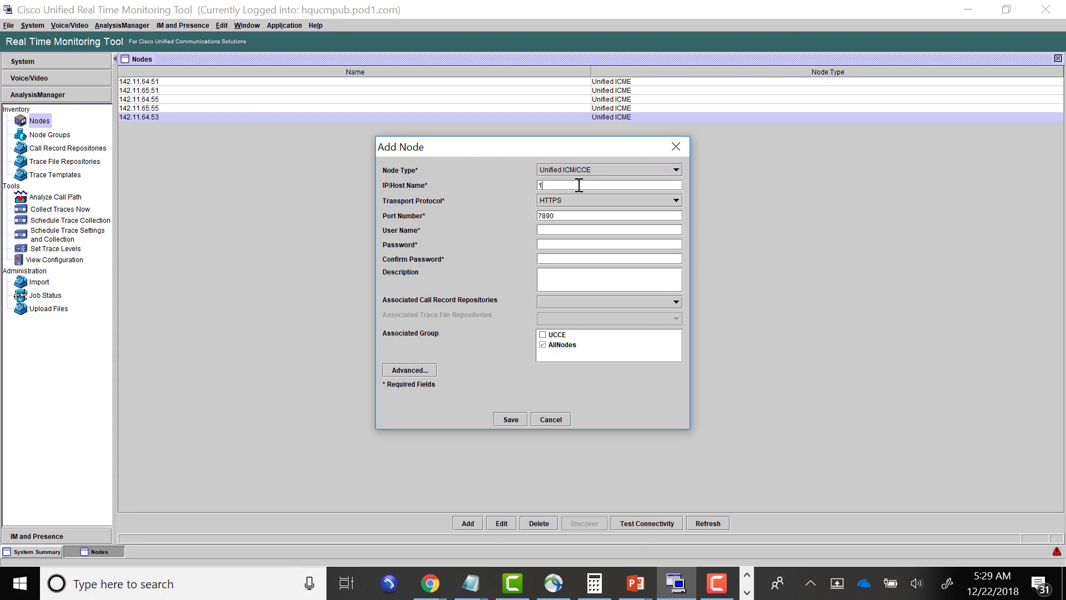
{"action": "type", "text": "42.11.65"}
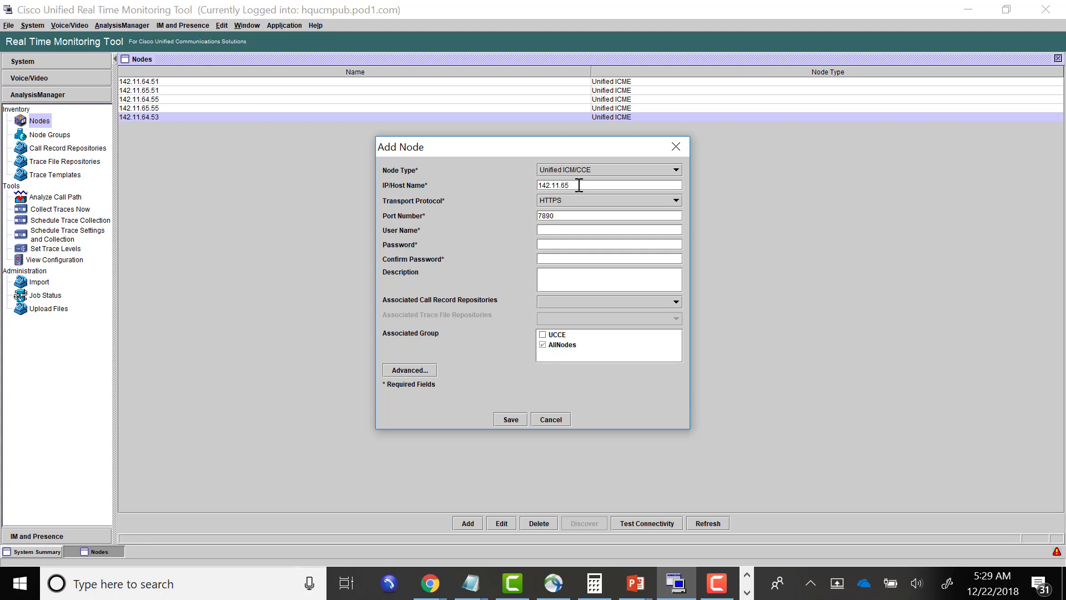
{"action": "type", "text": "pod1\\administrator"}
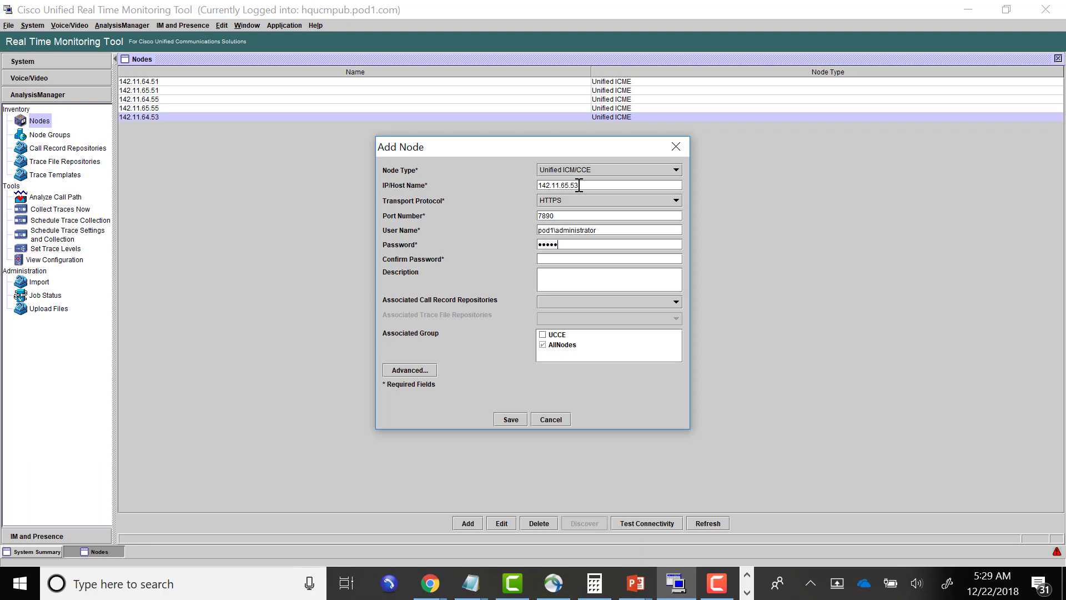
{"action": "type", "text": "password"}
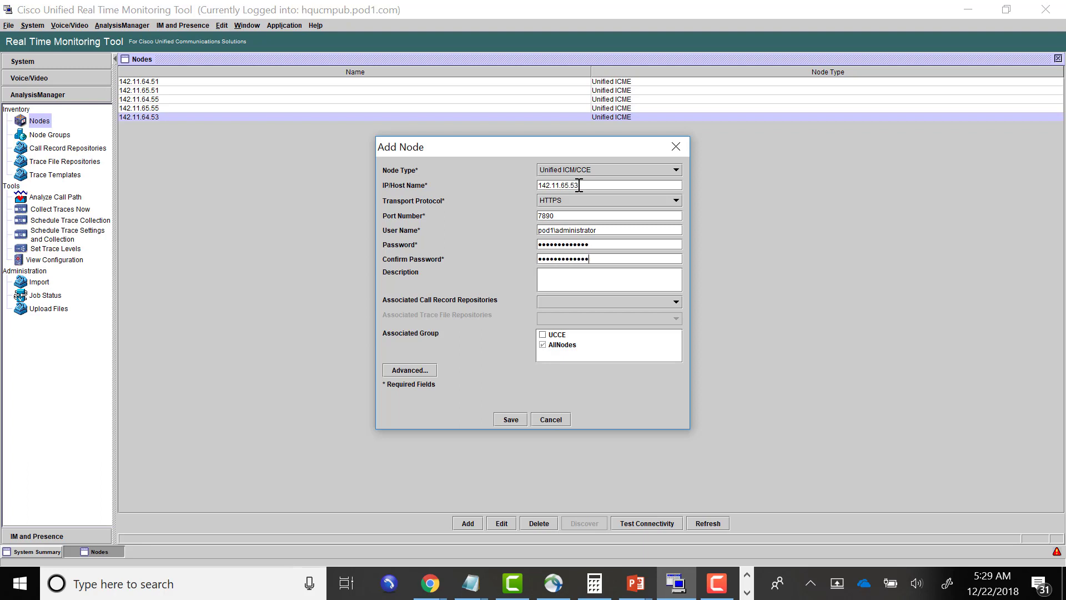
{"action": "left_click", "coordinate": [543, 334]}
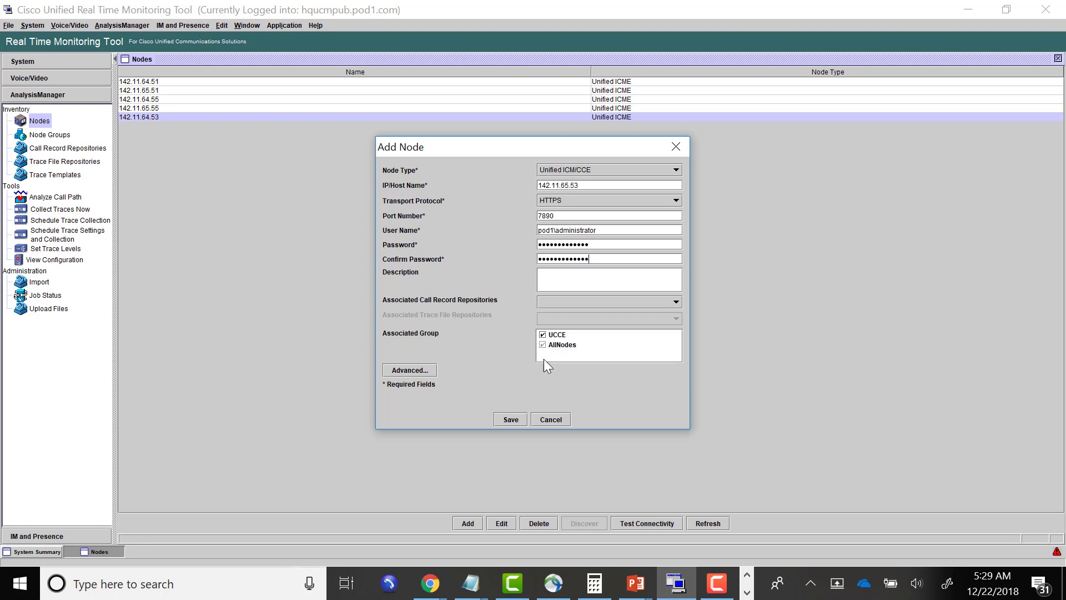
{"action": "left_click", "coordinate": [509, 418]}
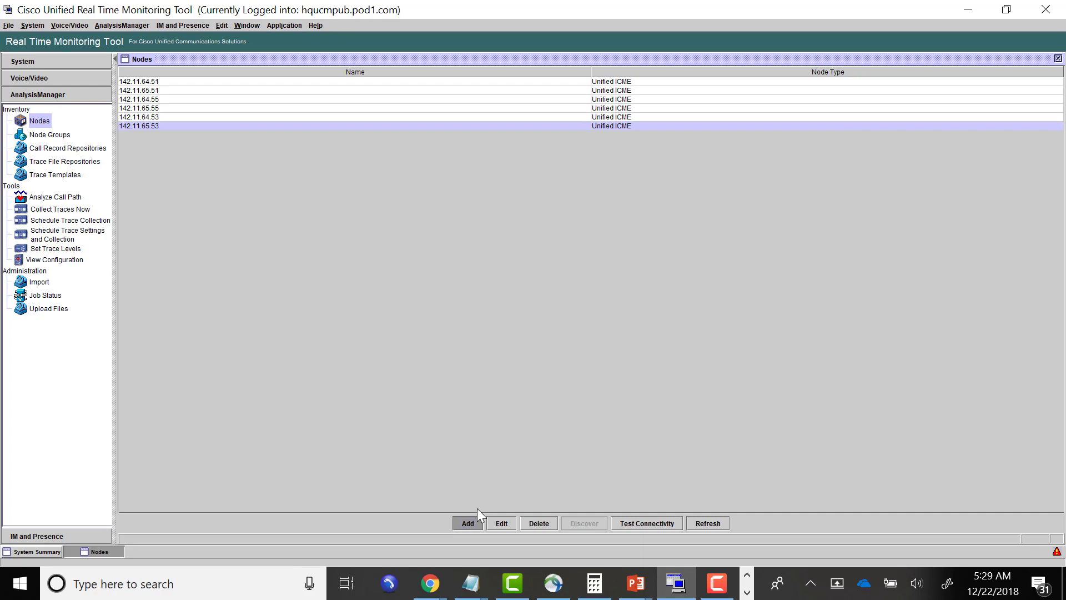
{"action": "mouse_move", "coordinate": [594, 133]}
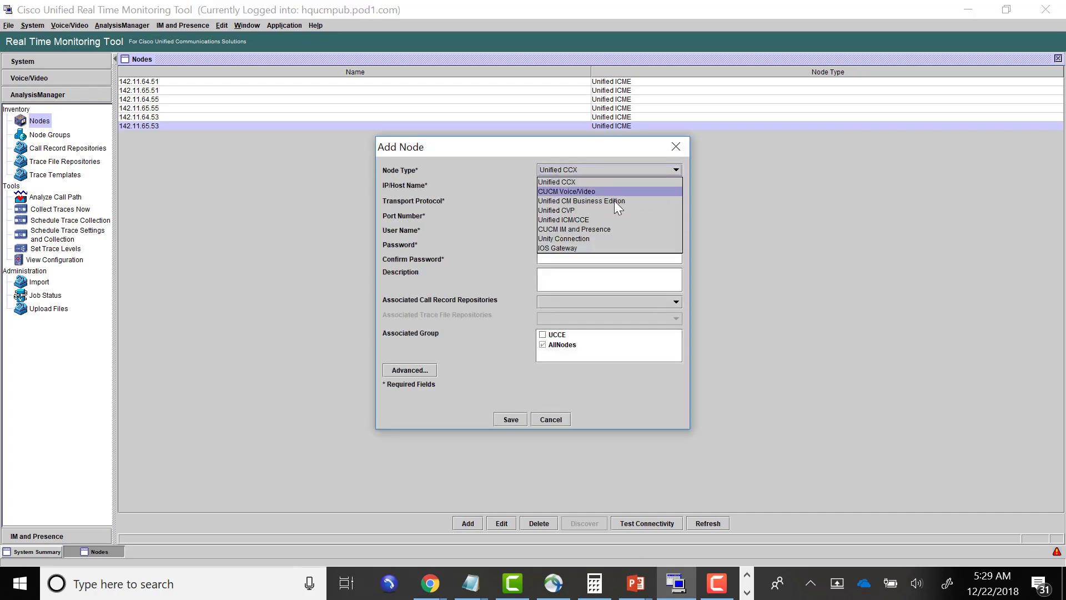
{"action": "mouse_move", "coordinate": [615, 210]}
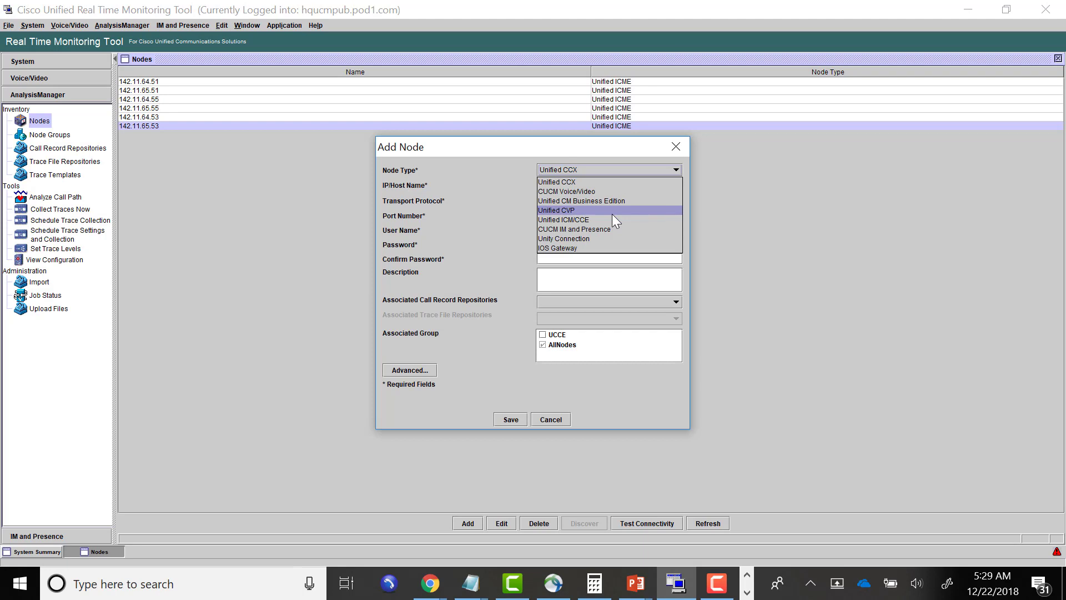
Add Unified CVP node 142.11.64.52 with user wsmadmin and its password.
{"action": "left_click", "coordinate": [575, 210]}
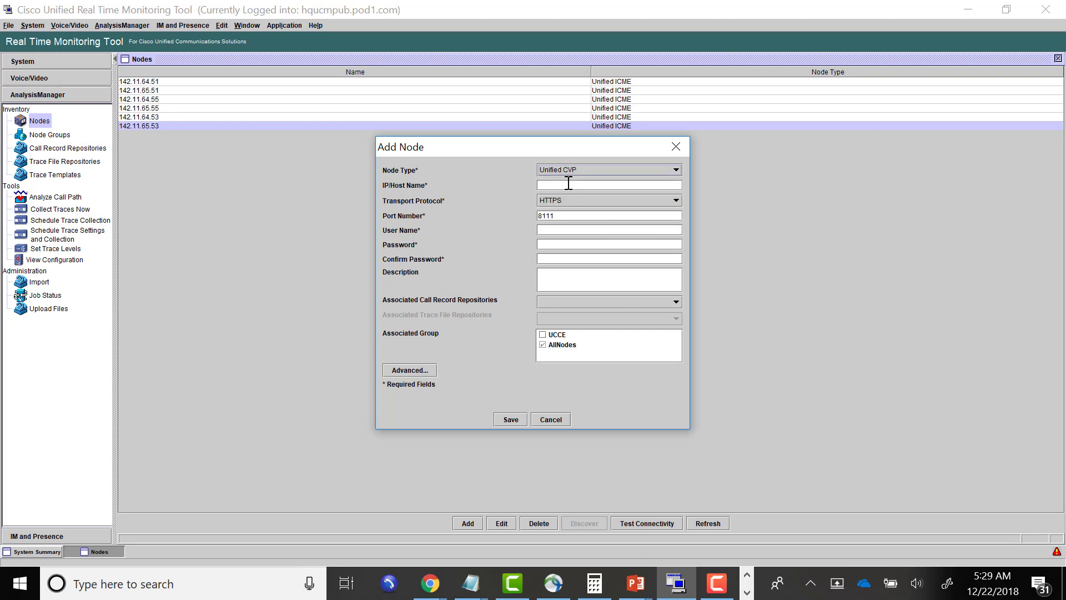
{"action": "type", "text": "142.11.64.52"}
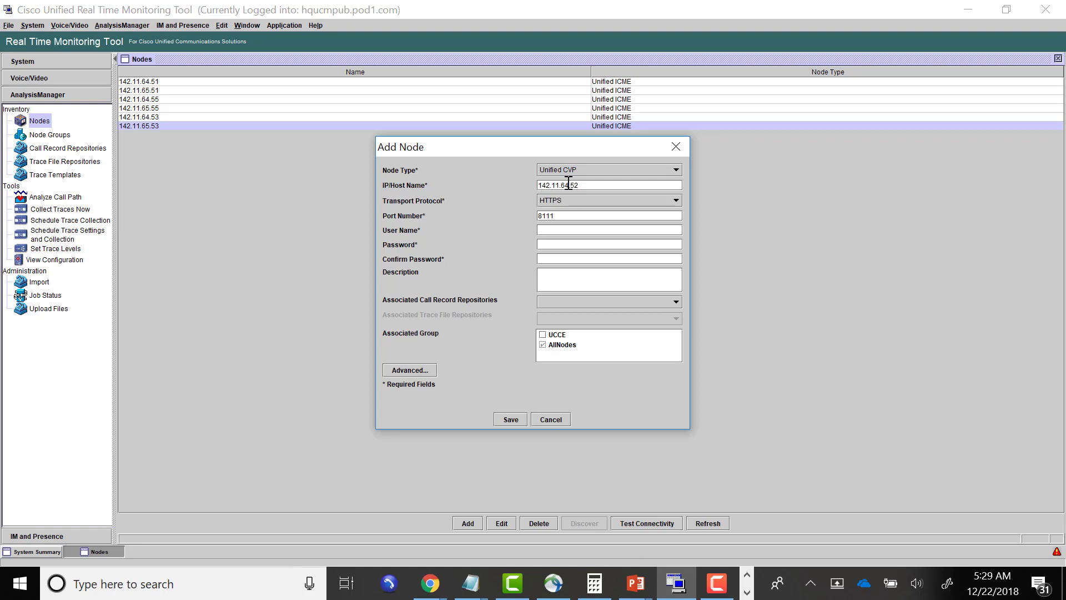
{"action": "type", "text": "administr"}
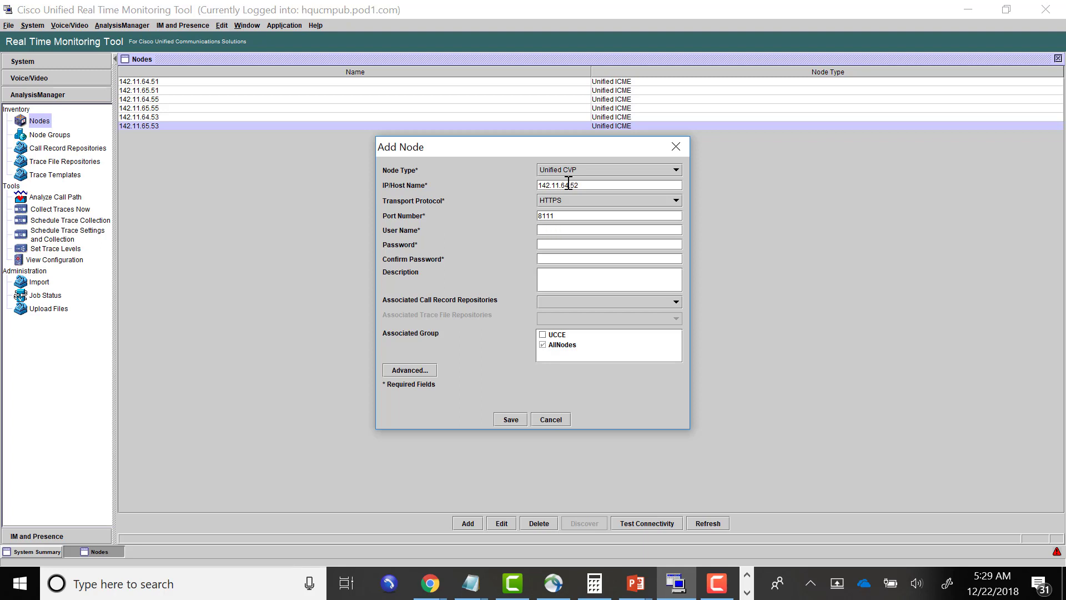
{"action": "type", "text": "administra"}
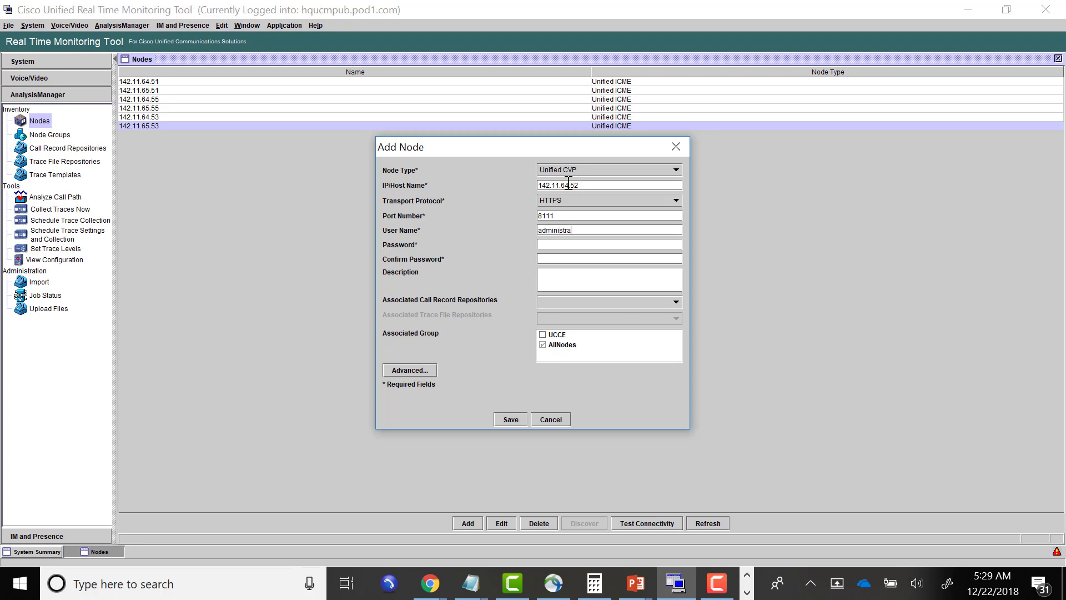
{"action": "type", "text": "tor"}
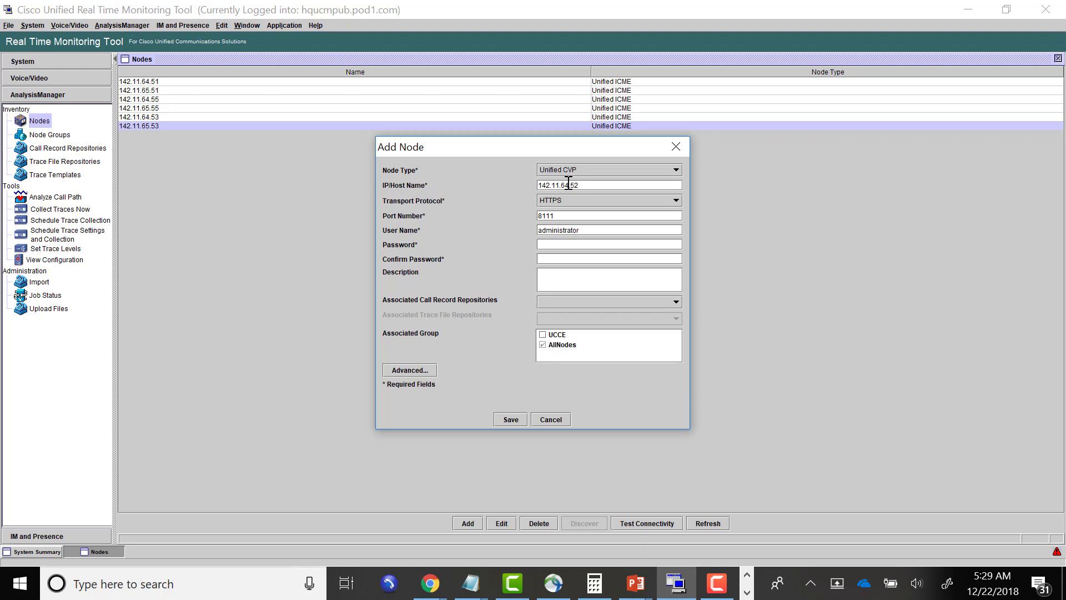
{"action": "type", "text": "w"}
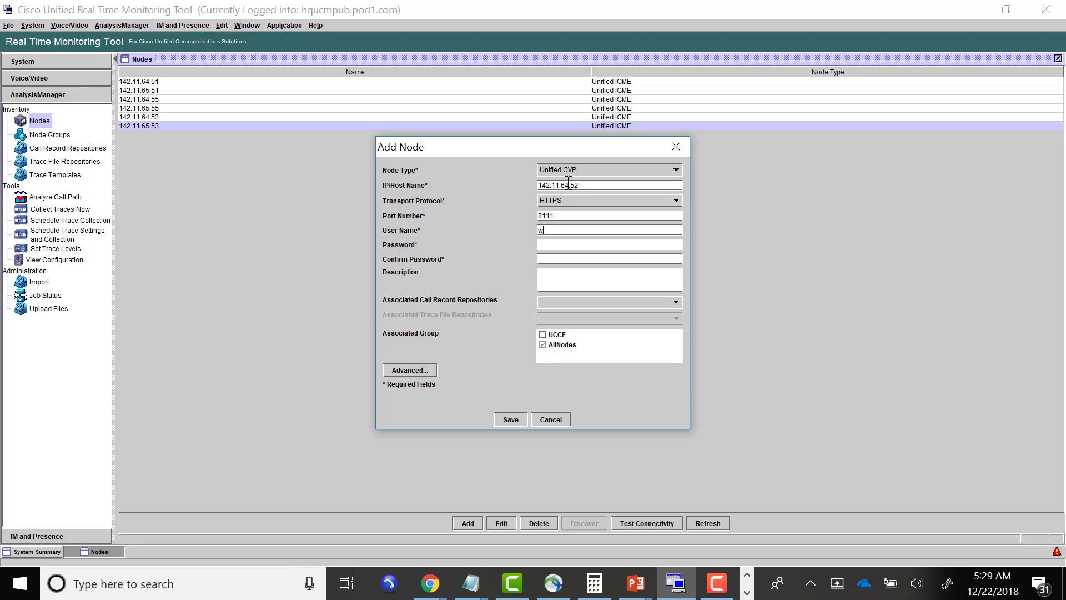
{"action": "type", "text": "smadmin"}
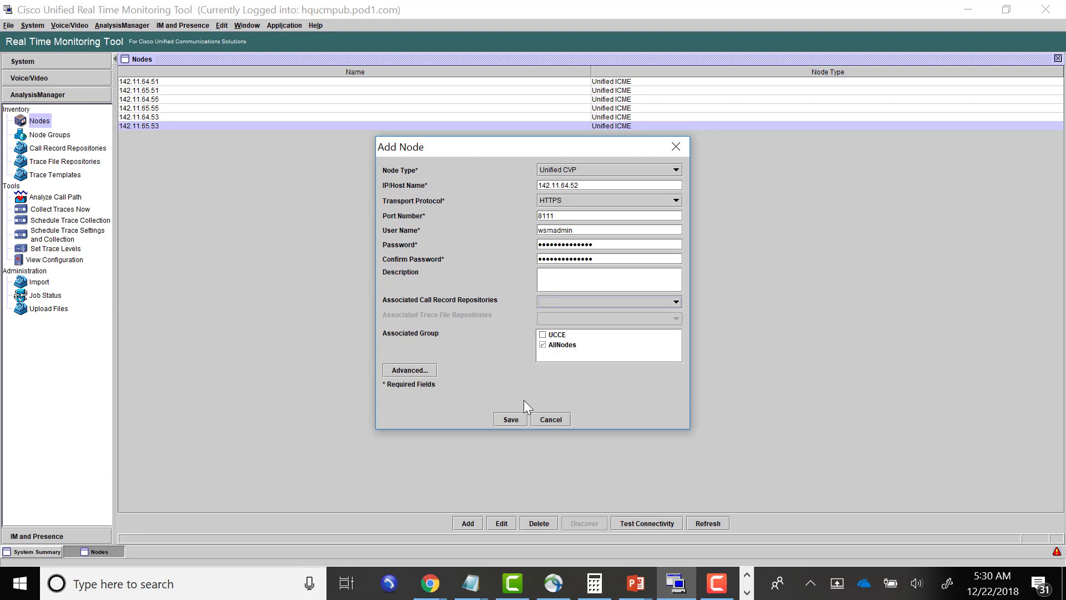
{"action": "left_click", "coordinate": [510, 418]}
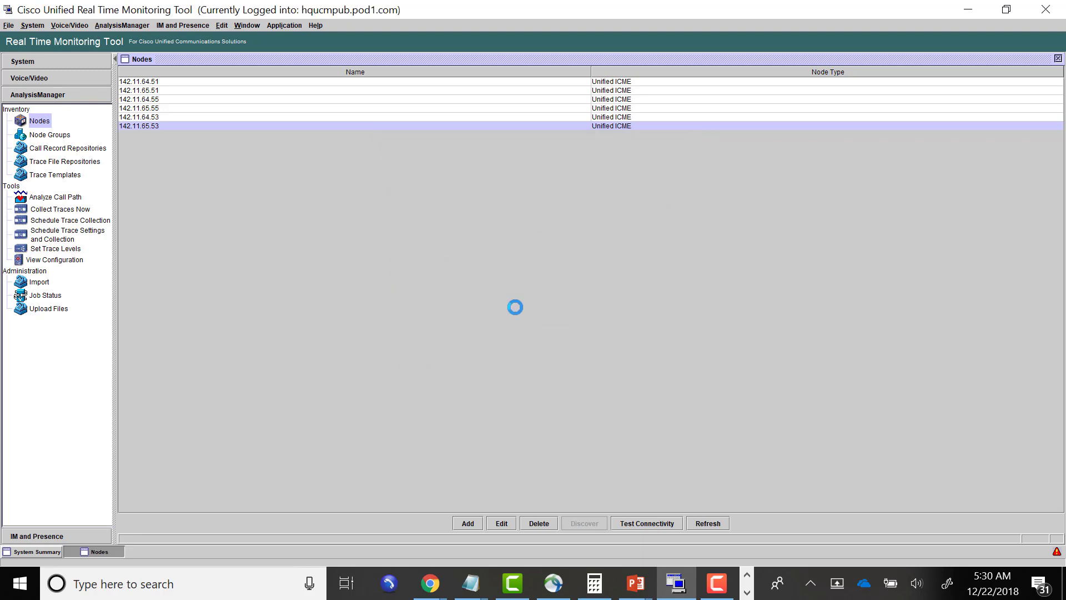
{"action": "left_click", "coordinate": [467, 524]}
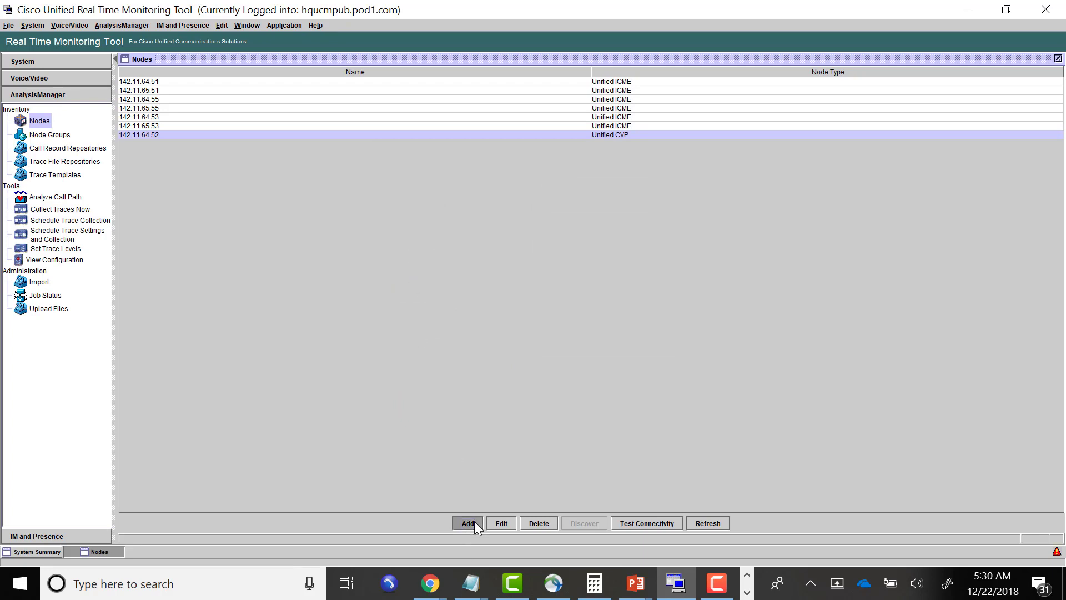
{"action": "mouse_move", "coordinate": [600, 156]}
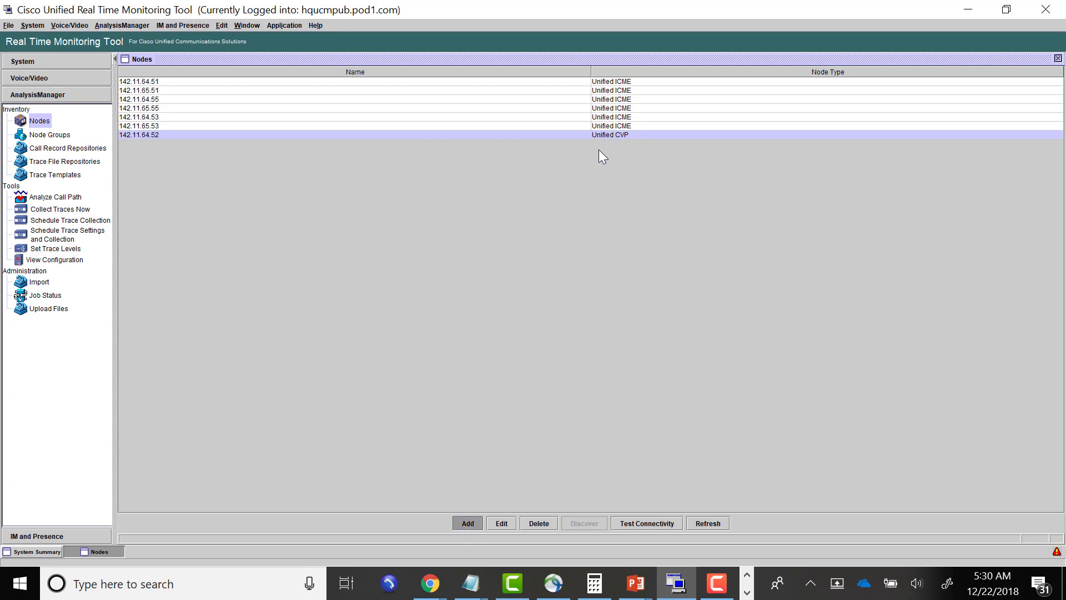
Add CVP node 142.11.65.52 with user wsmadmin and description CVP B.
{"action": "left_click", "coordinate": [467, 523]}
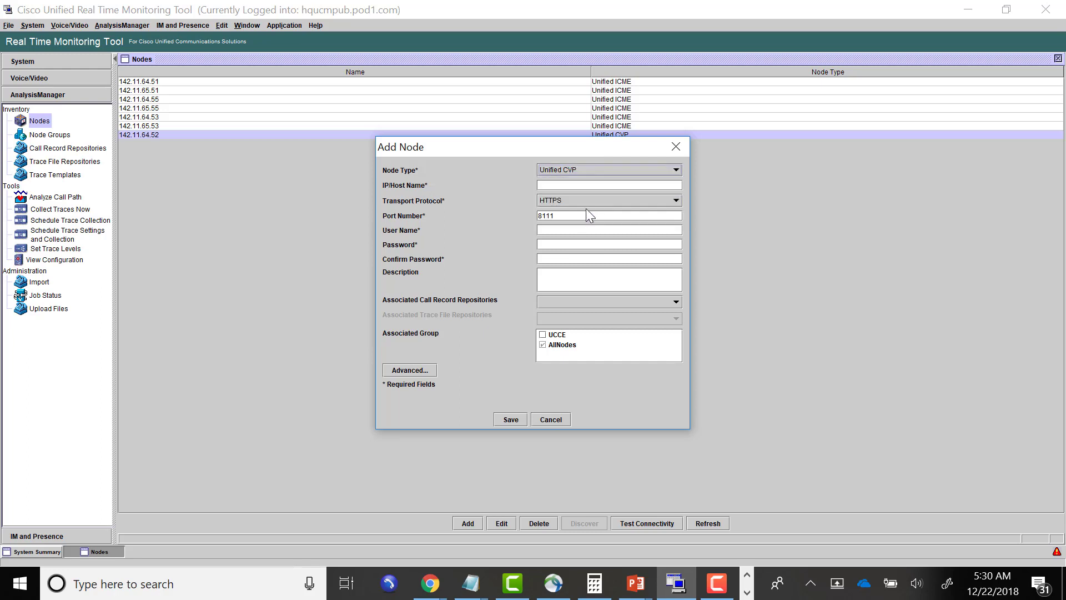
{"action": "type", "text": "142.11.65.52"}
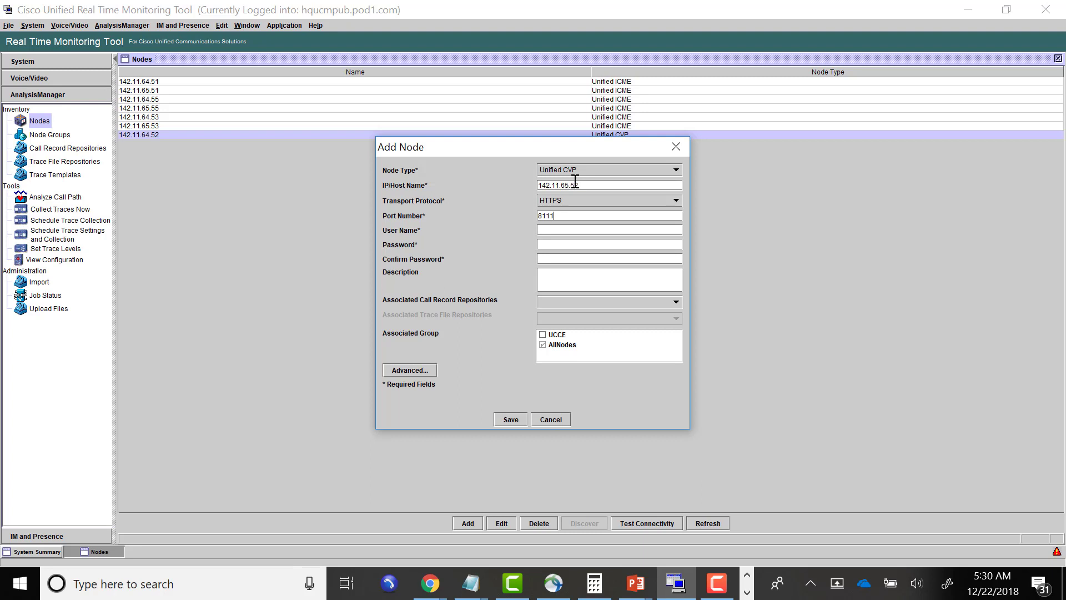
{"action": "type", "text": "wsmadmin"}
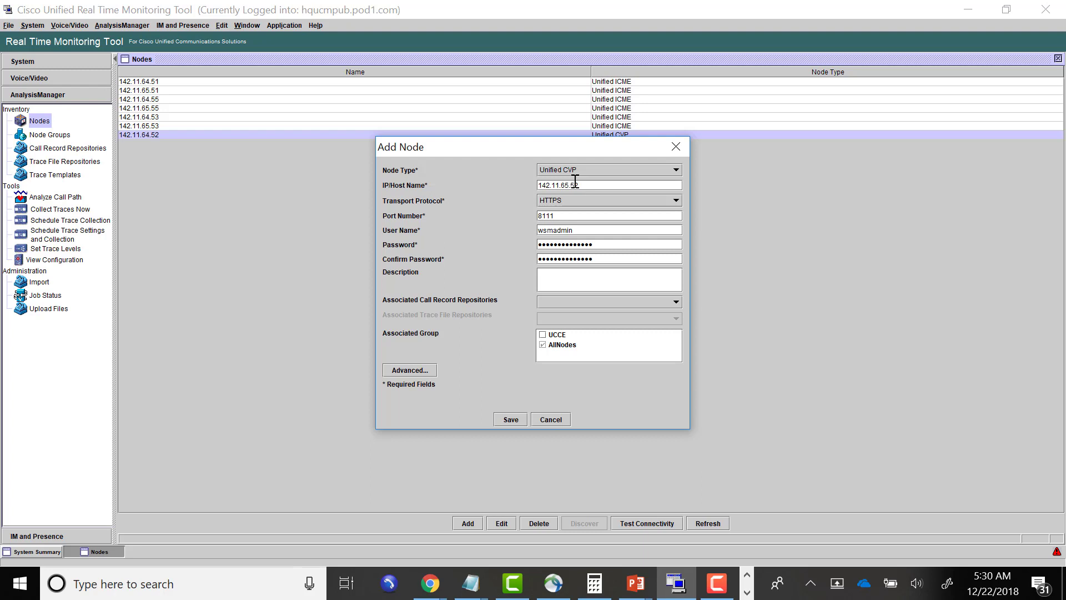
{"action": "type", "text": "CVP B"}
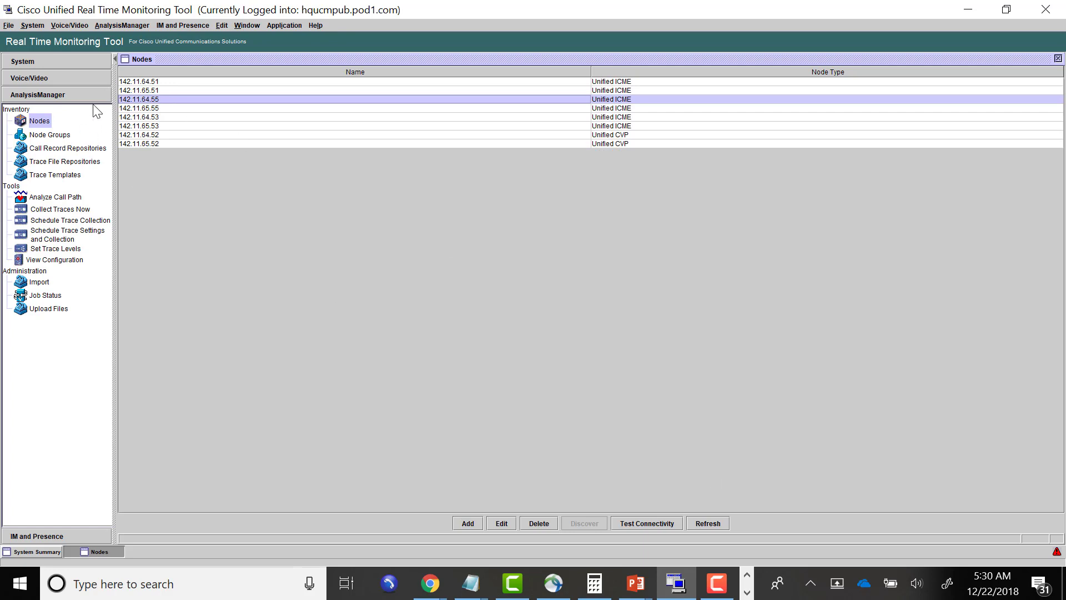
{"action": "mouse_move", "coordinate": [772, 558]}
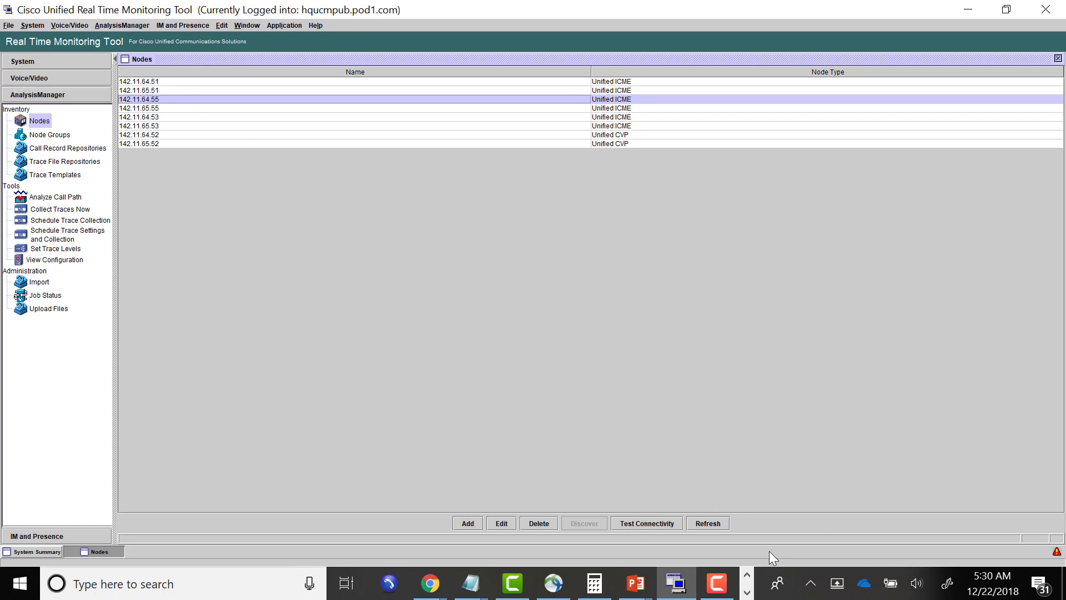
{"action": "mouse_move", "coordinate": [700, 447]}
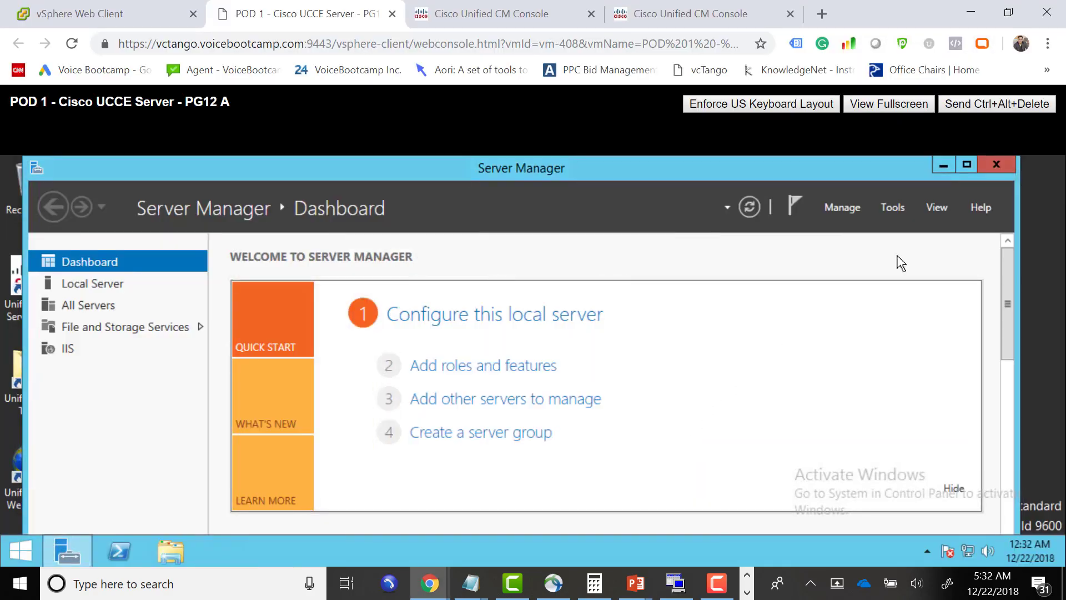
Start the Cisco ICM Diagnostic Framework service from Administrative Tools > Services.
{"action": "left_click", "coordinate": [997, 164]}
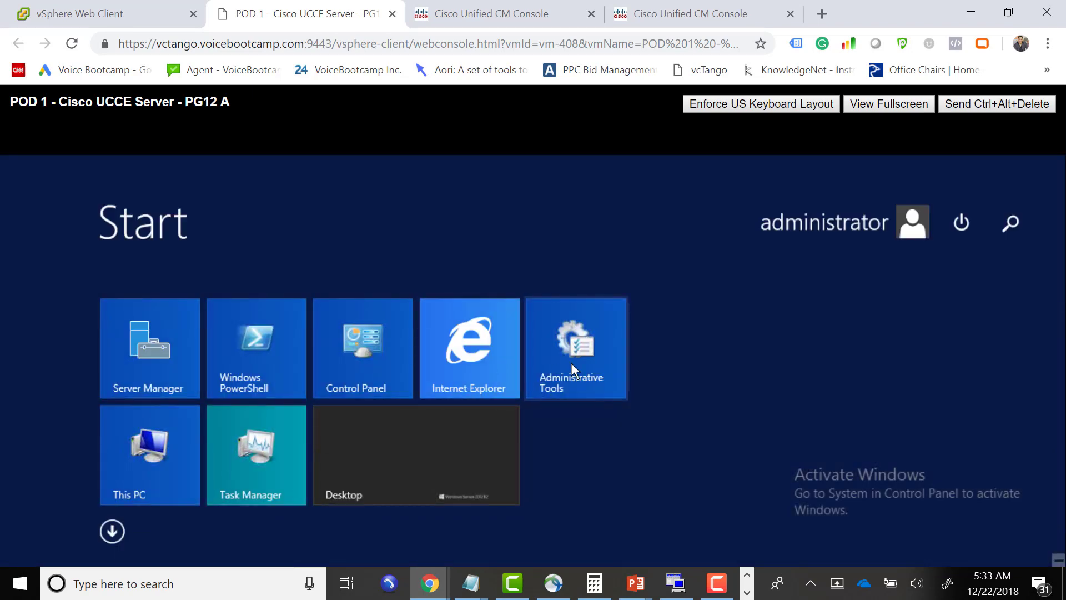
{"action": "left_click", "coordinate": [576, 349]}
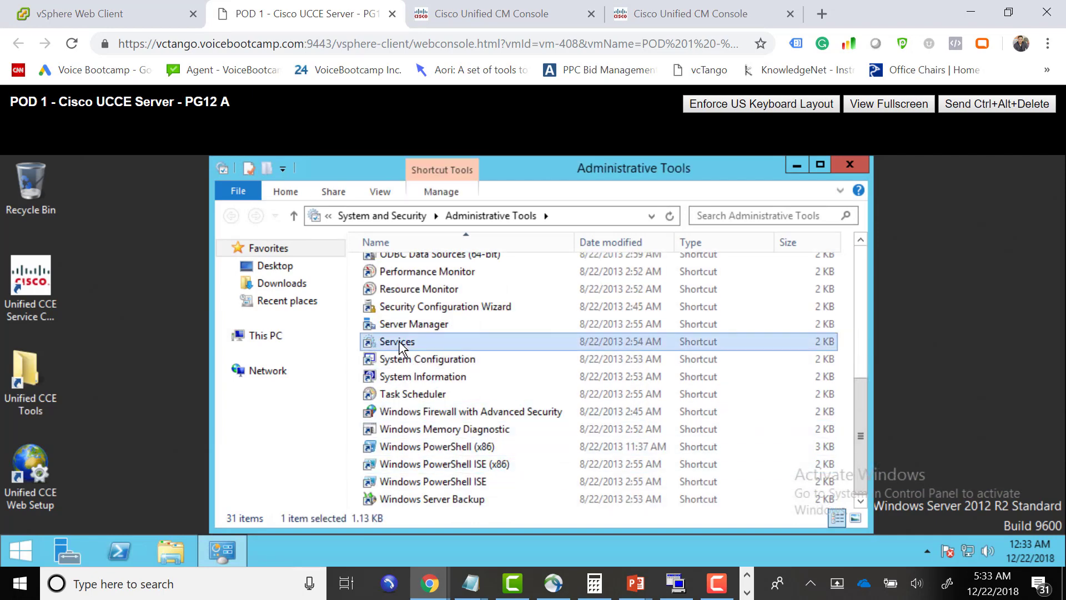
{"action": "mouse_move", "coordinate": [809, 170]}
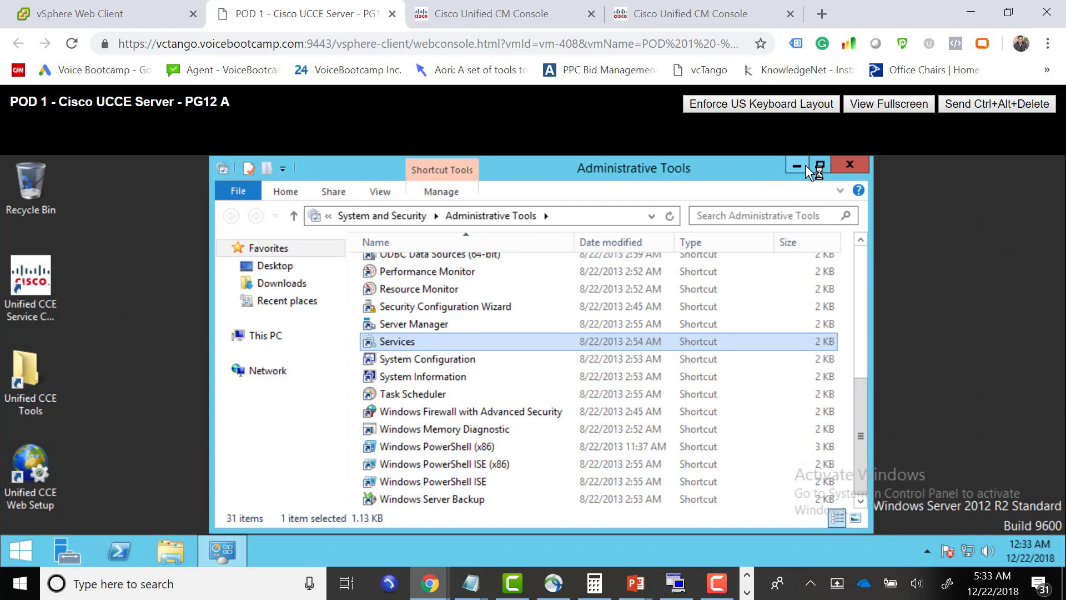
{"action": "double_click", "coordinate": [396, 342]}
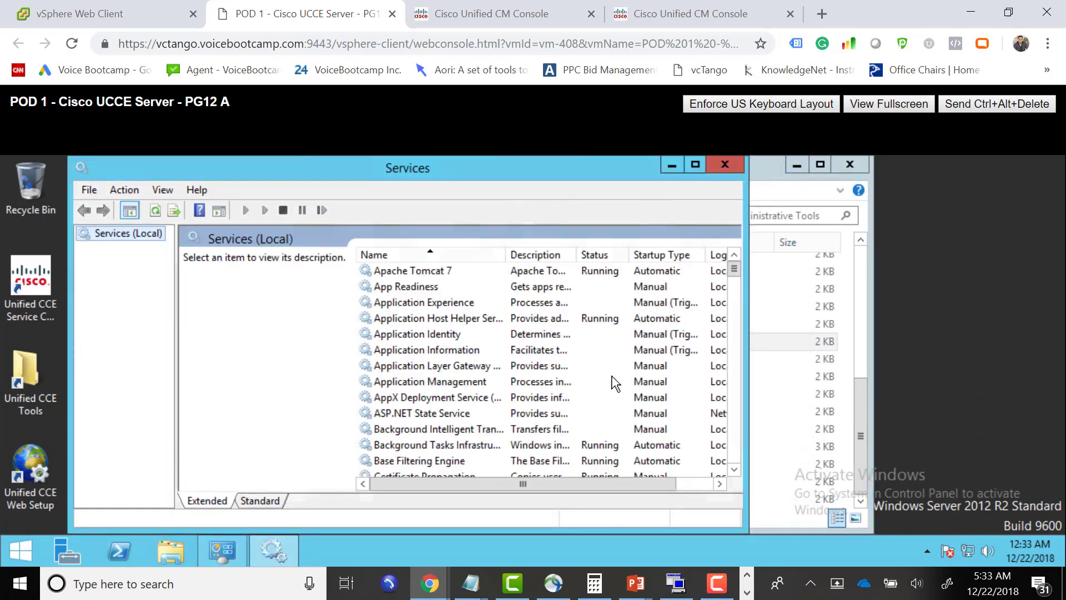
{"action": "mouse_move", "coordinate": [455, 439]}
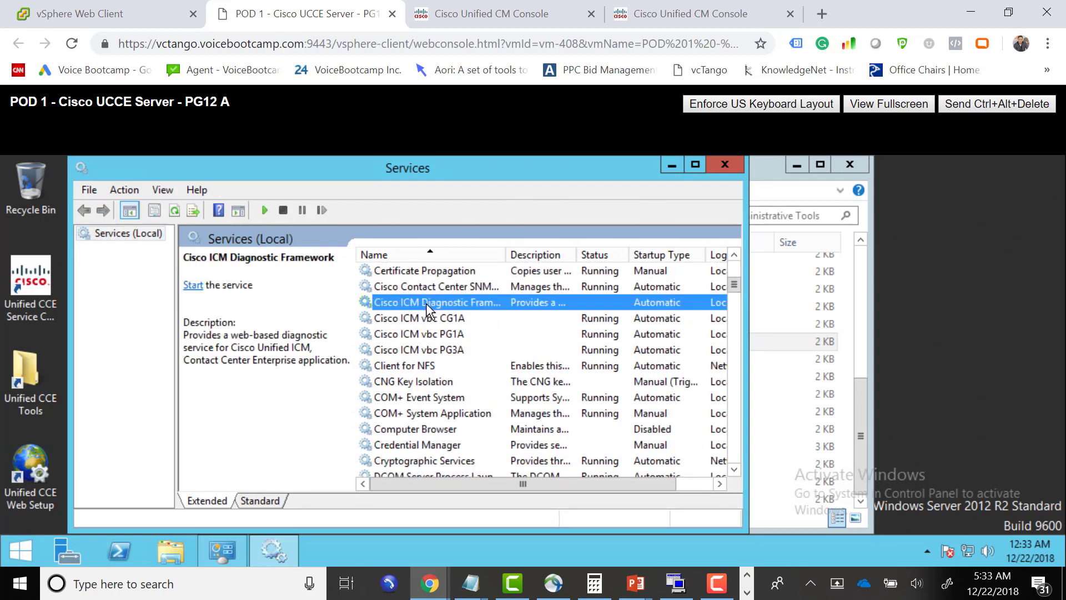
{"action": "mouse_move", "coordinate": [469, 312]}
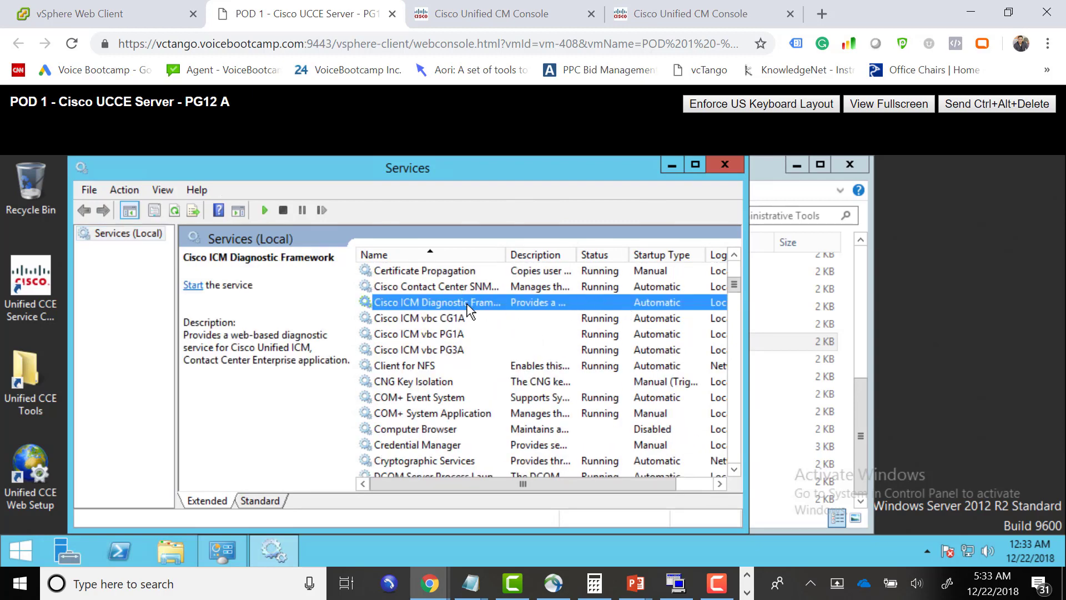
{"action": "left_click", "coordinate": [193, 284]}
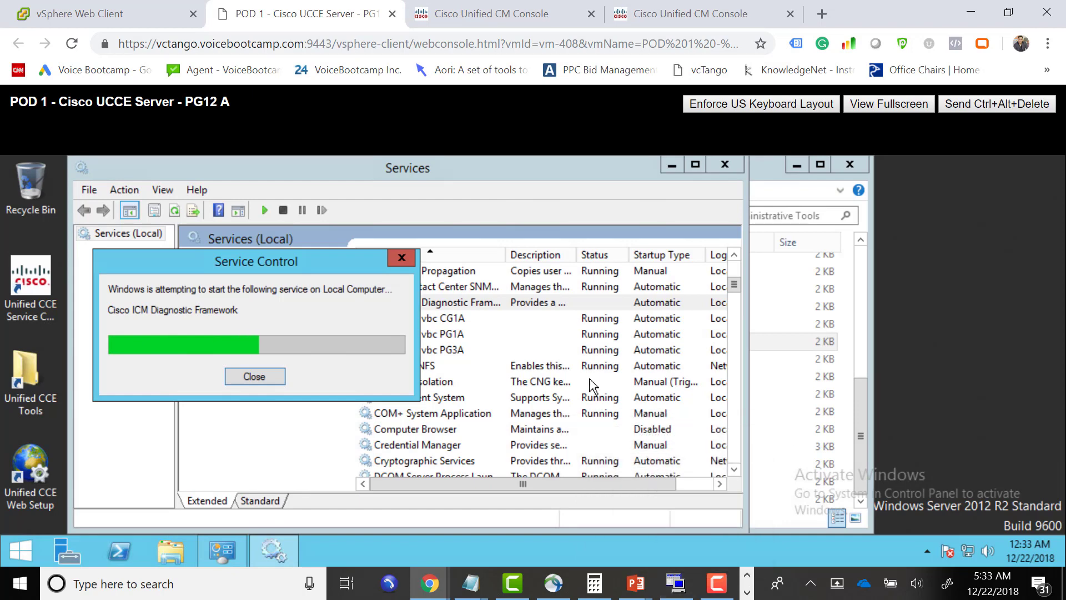
{"action": "mouse_move", "coordinate": [888, 325]}
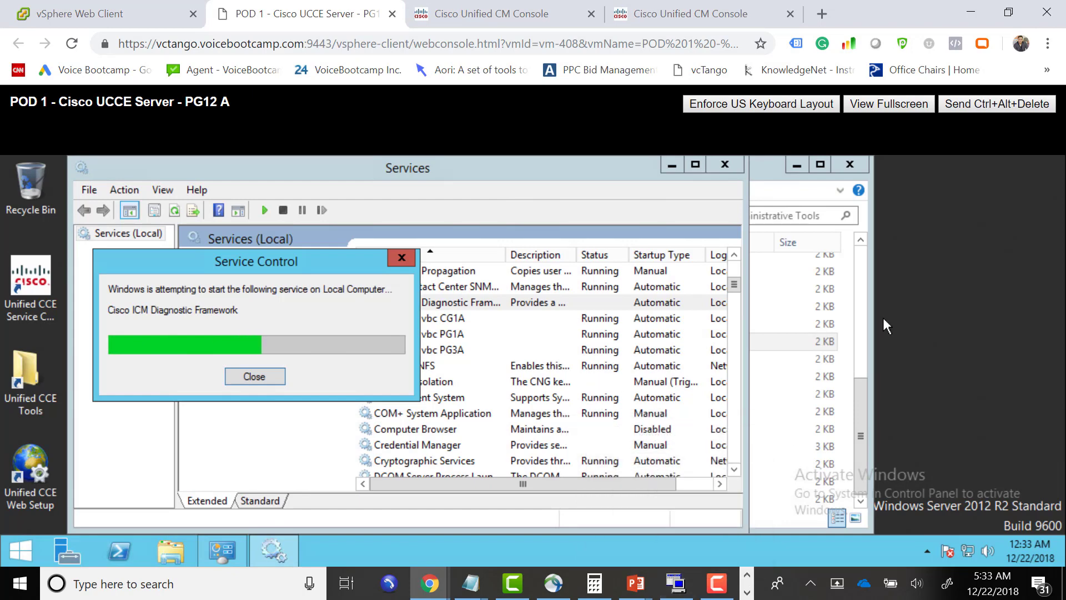
{"action": "left_click", "coordinate": [255, 376]}
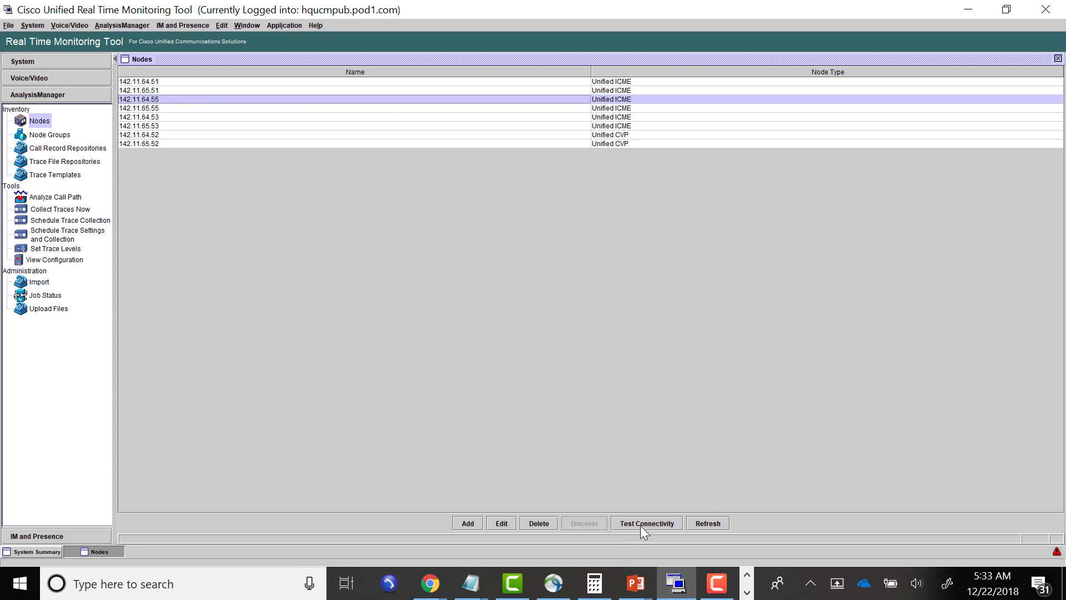
Test connectivity to 142.11.64.55, accepting its server certificate and confirming success.
{"action": "left_click", "coordinate": [645, 523]}
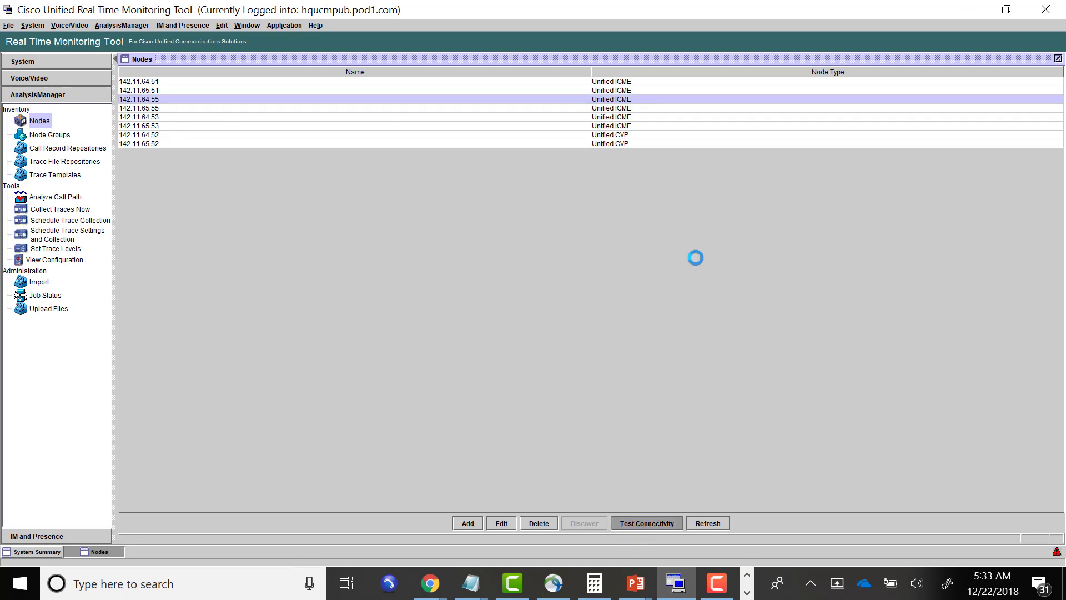
{"action": "left_click", "coordinate": [645, 523]}
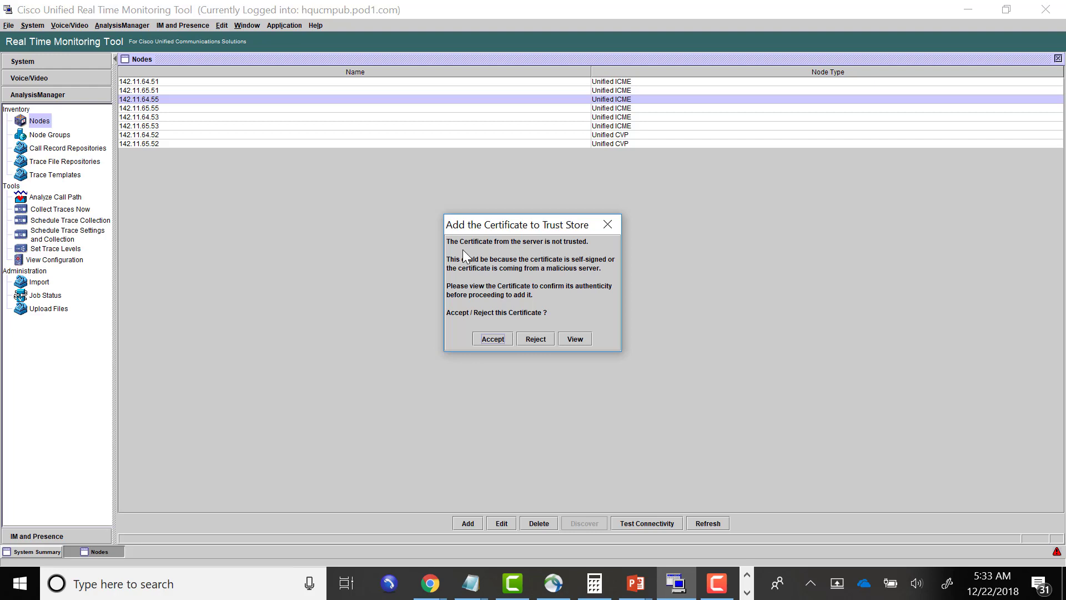
{"action": "mouse_move", "coordinate": [467, 237]}
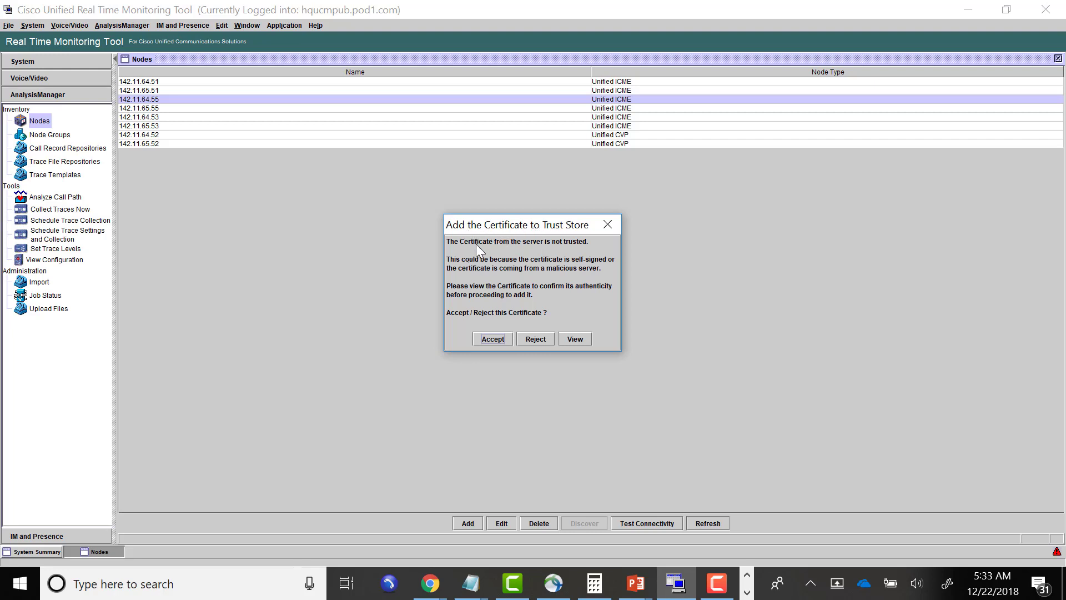
{"action": "mouse_move", "coordinate": [500, 292]}
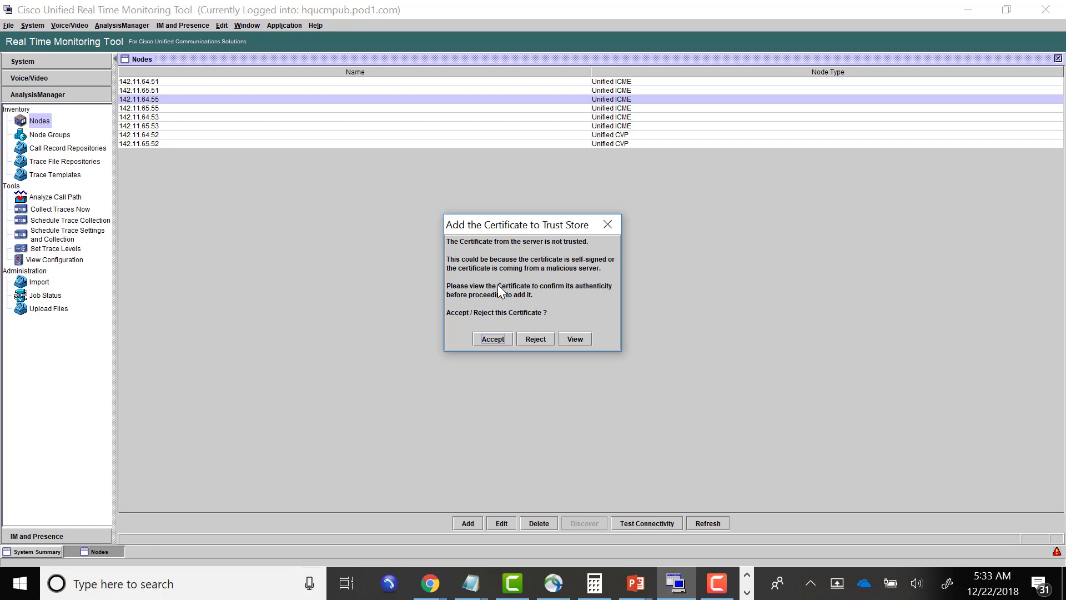
{"action": "left_click", "coordinate": [491, 338]}
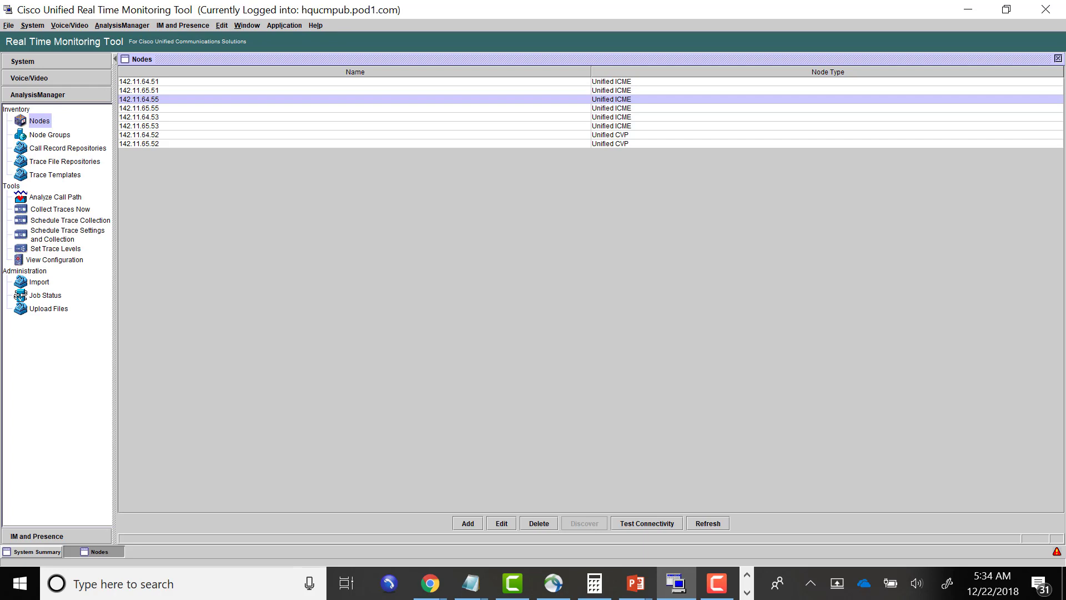
{"action": "left_click", "coordinate": [646, 523]}
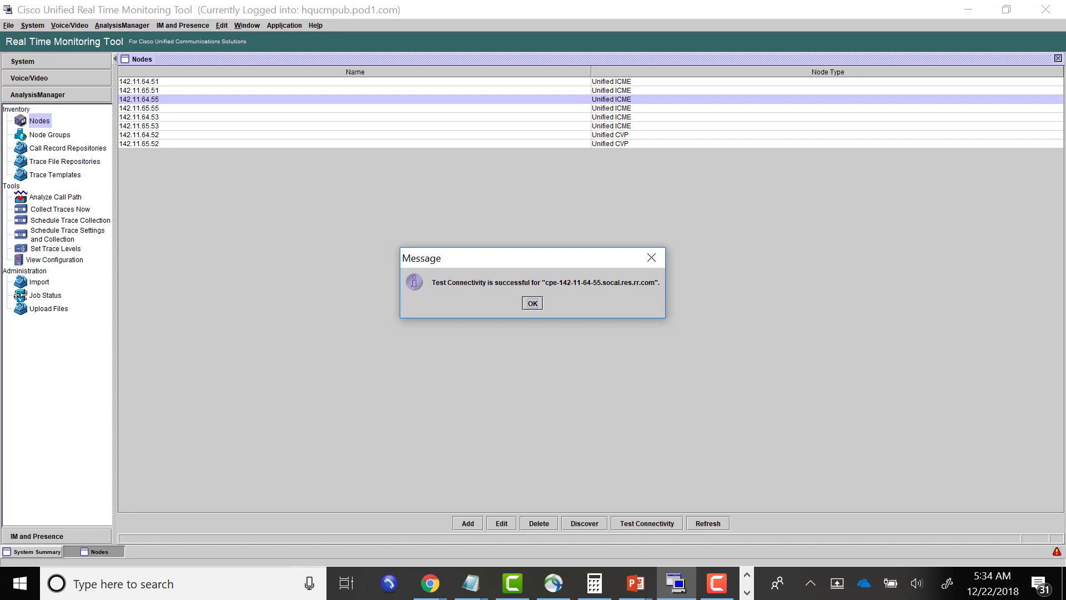
{"action": "mouse_move", "coordinate": [384, 294]}
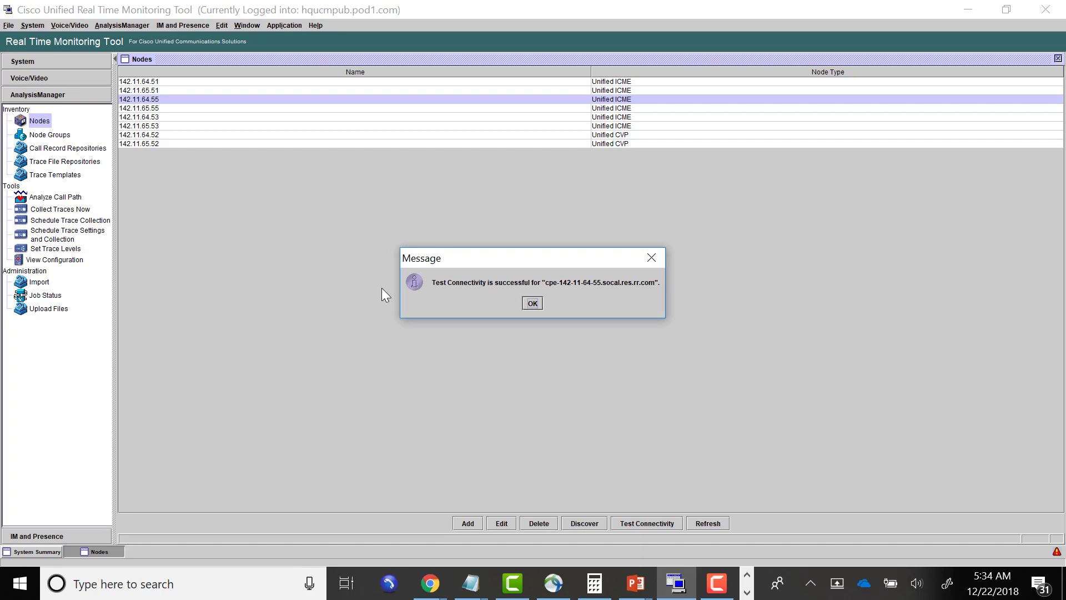
{"action": "left_click", "coordinate": [533, 302]}
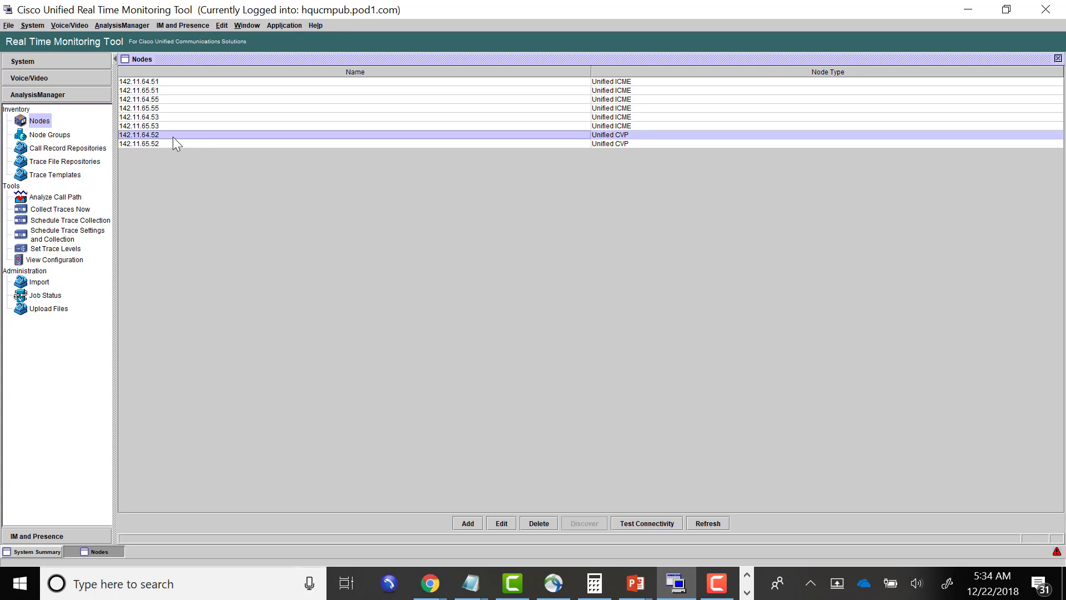
Test connectivity to CVP node 142.11.64.52, trusting its certificate and confirming success.
{"action": "left_click", "coordinate": [645, 523]}
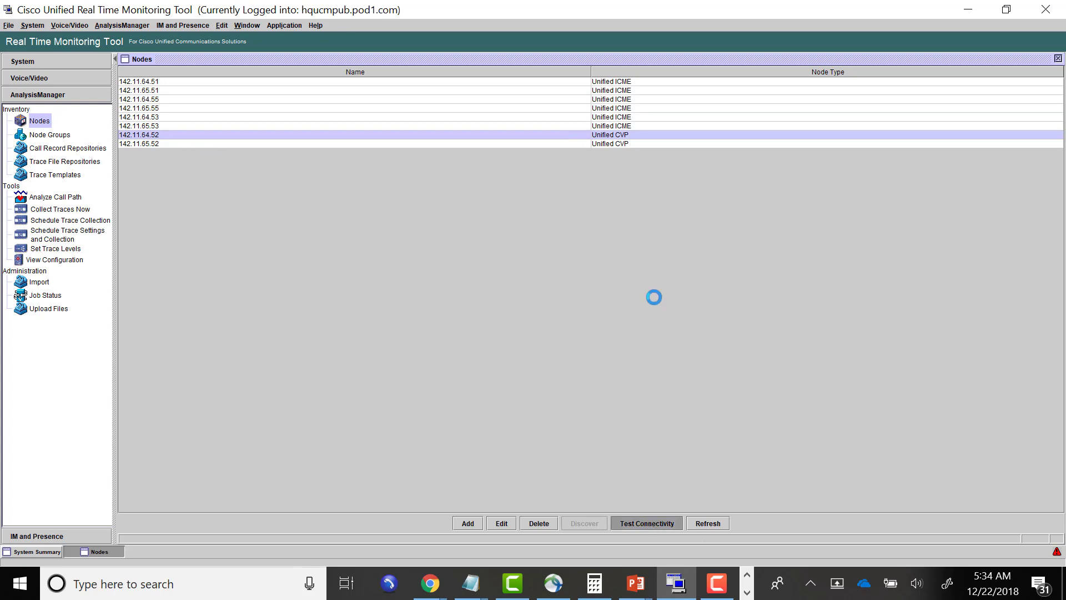
{"action": "left_click", "coordinate": [645, 522]}
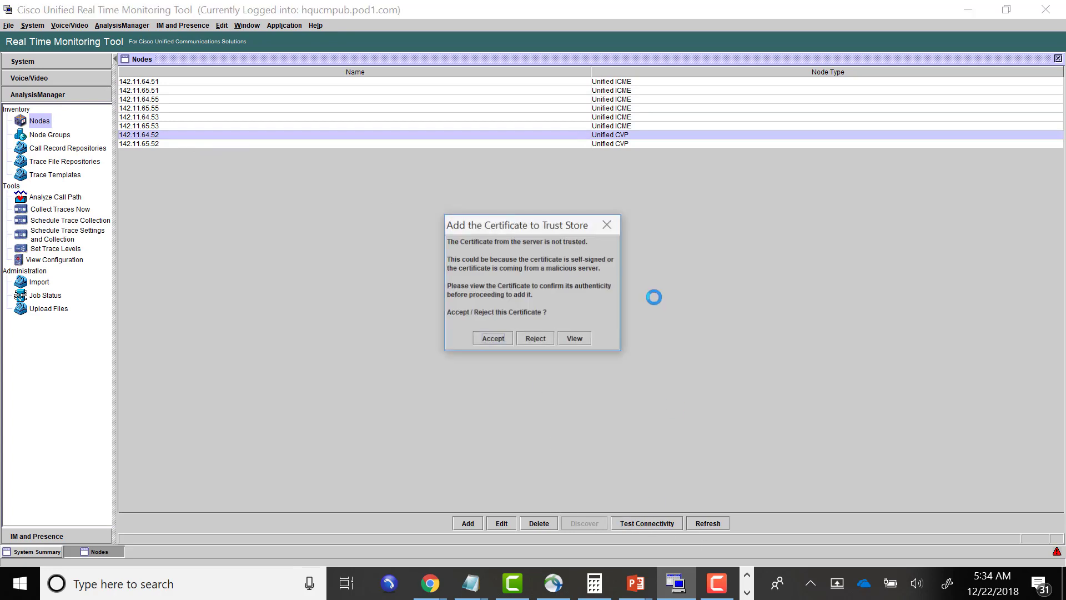
{"action": "left_click", "coordinate": [492, 338]}
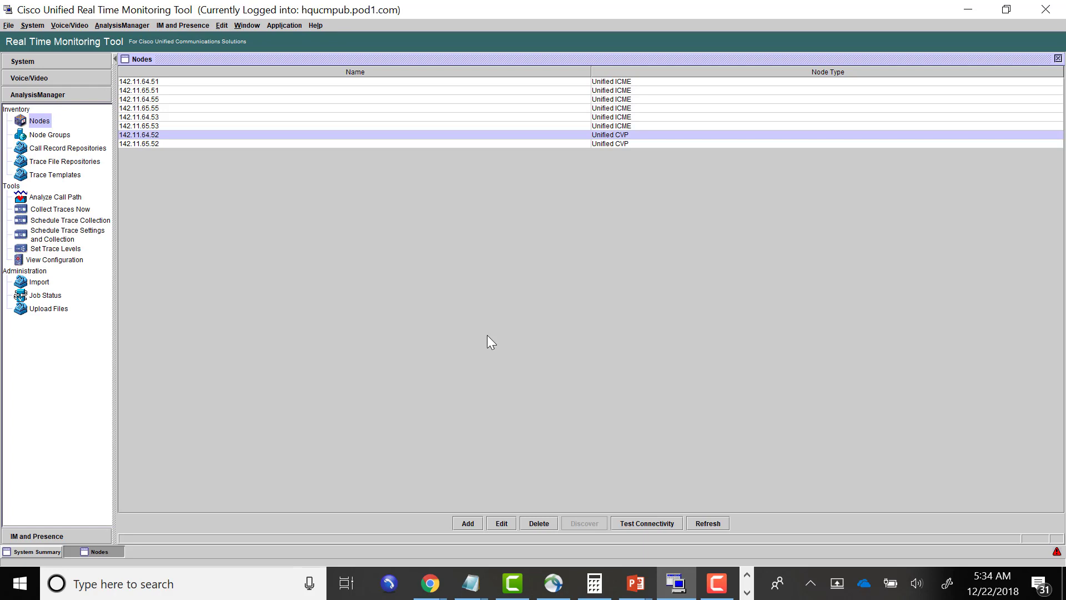
{"action": "left_click", "coordinate": [644, 523]}
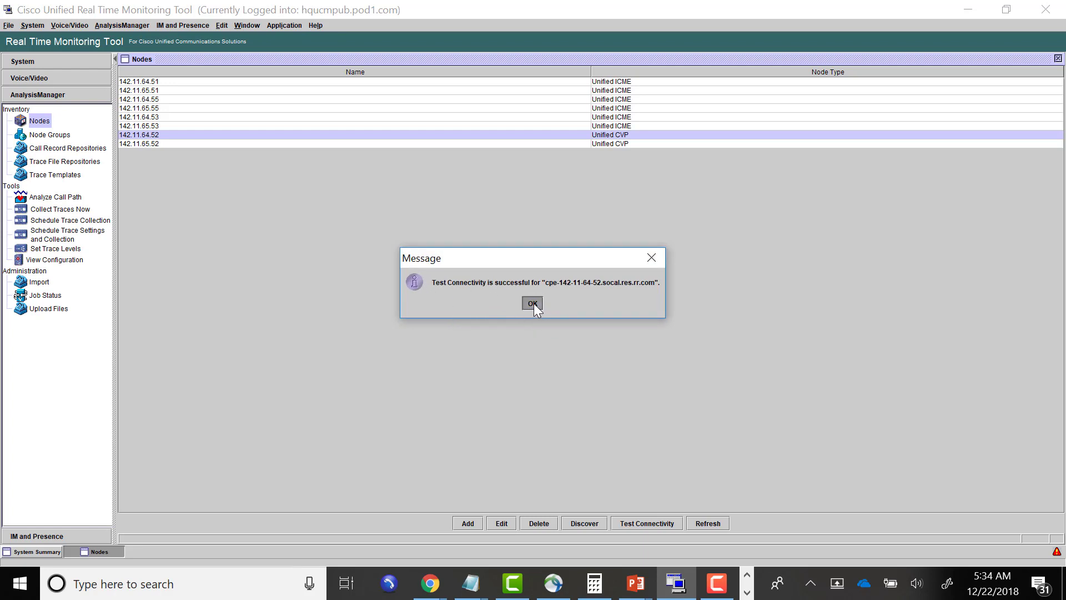
{"action": "left_click", "coordinate": [532, 303]}
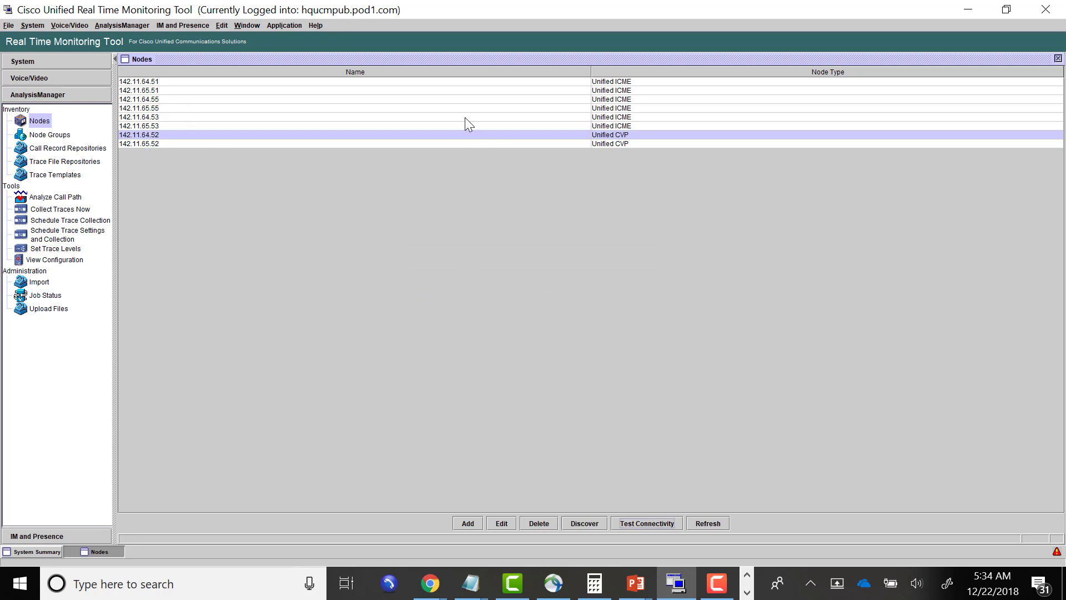
{"action": "mouse_move", "coordinate": [130, 191]}
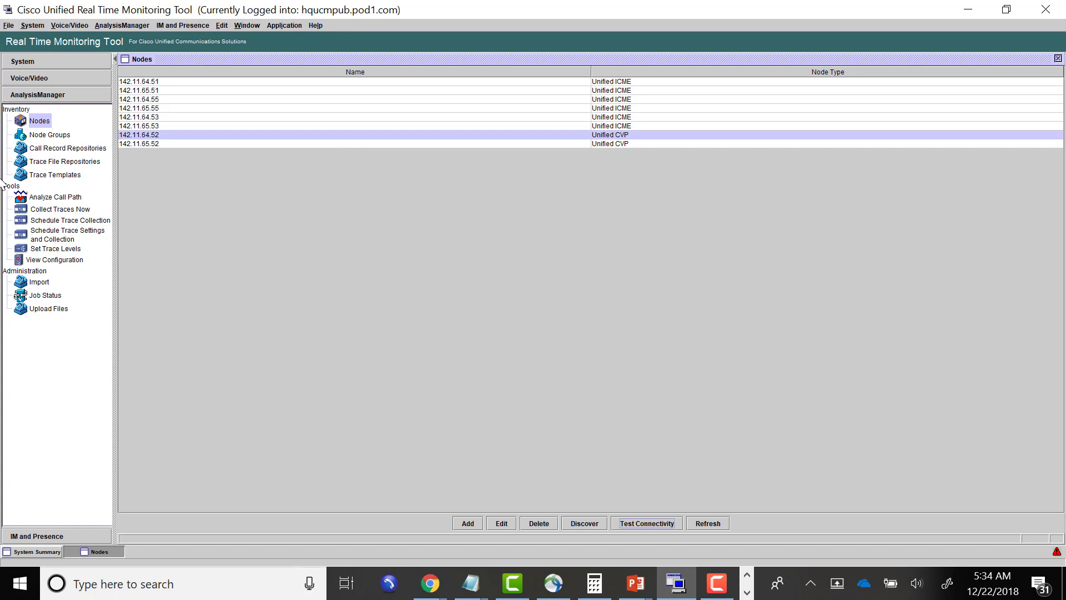
{"action": "left_click", "coordinate": [55, 175]}
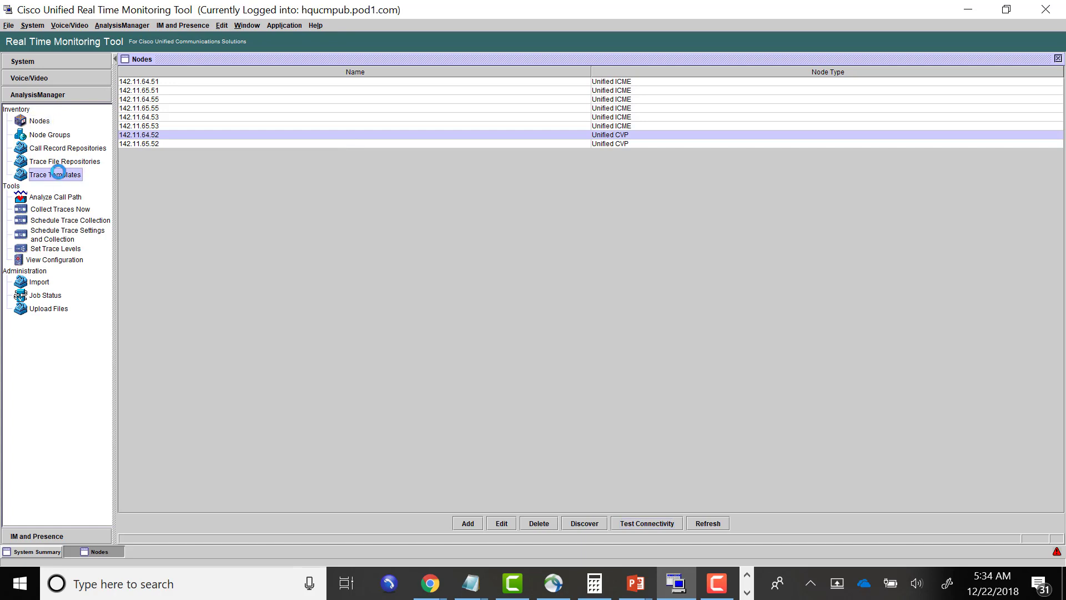
Start a new Unified ICME trace template named RouterRTR with Router/rtr traces ticked.
{"action": "left_click", "coordinate": [54, 174]}
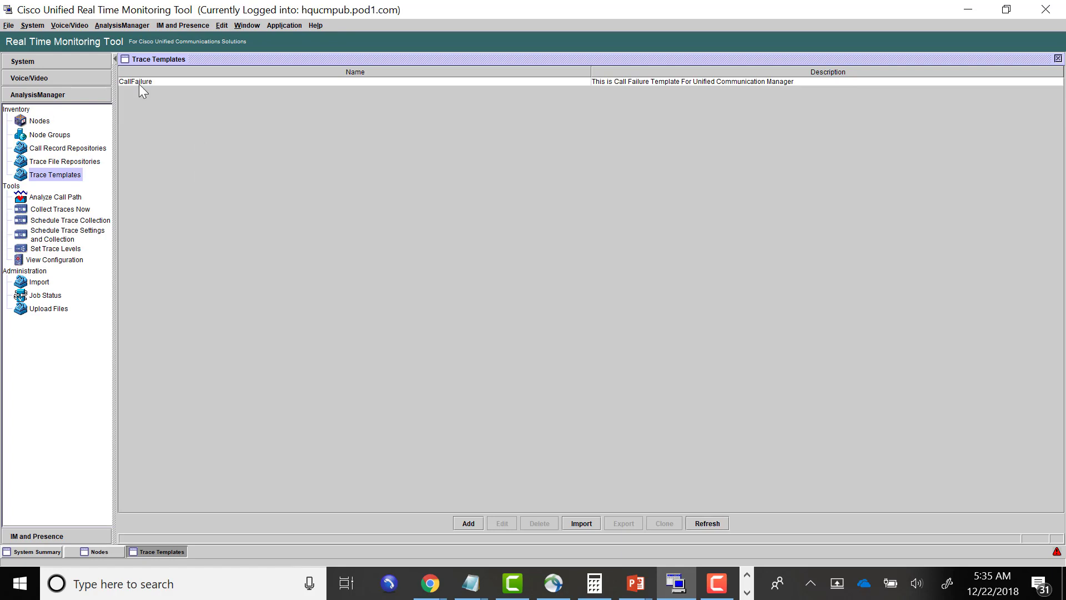
{"action": "mouse_move", "coordinate": [460, 542]}
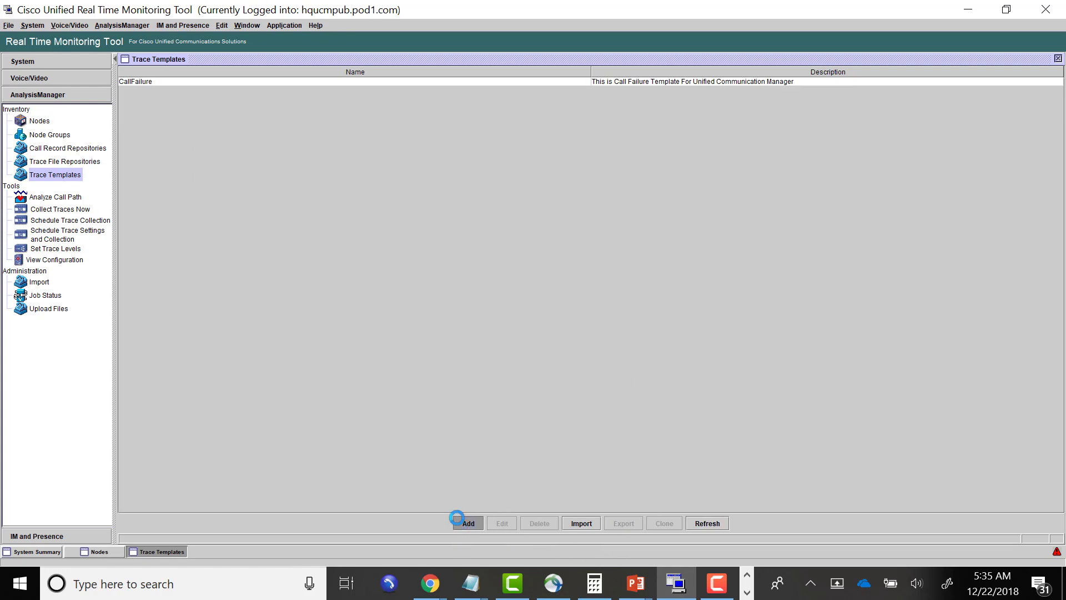
{"action": "left_click", "coordinate": [467, 524]}
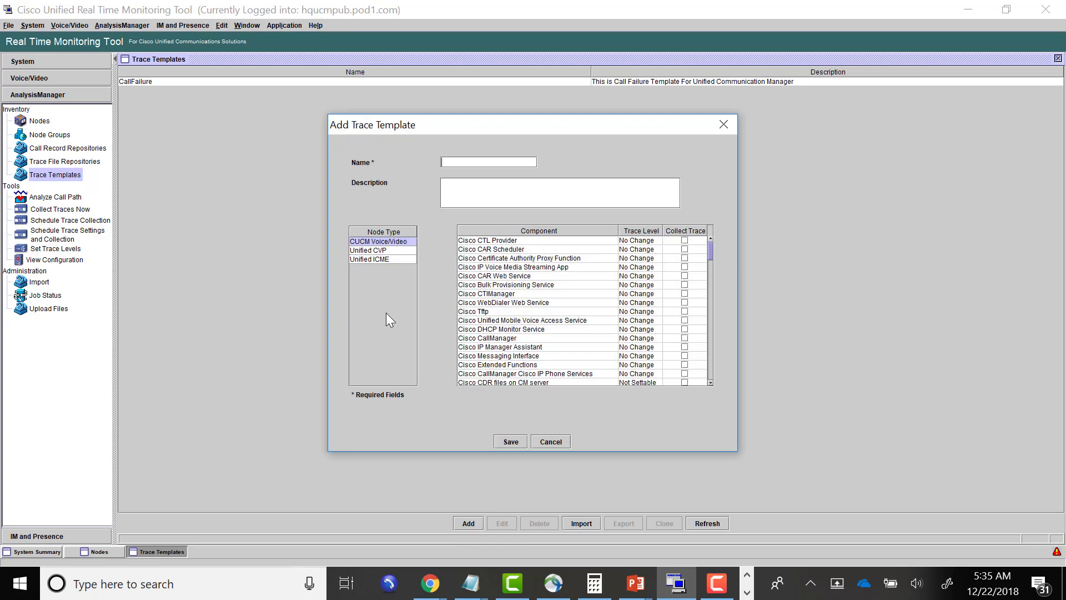
{"action": "left_click", "coordinate": [369, 260]}
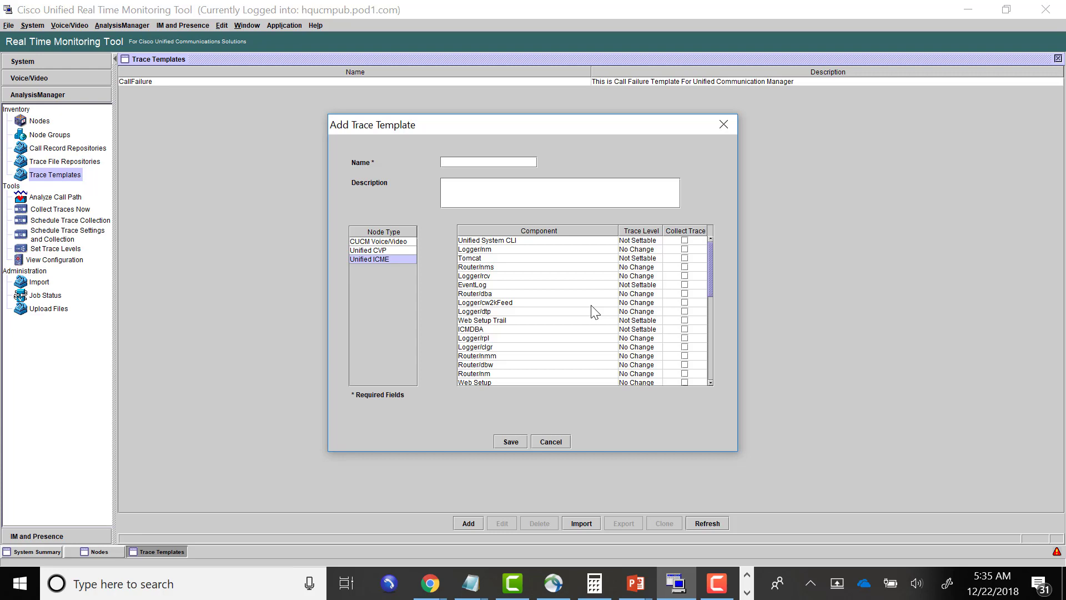
{"action": "mouse_move", "coordinate": [472, 184]}
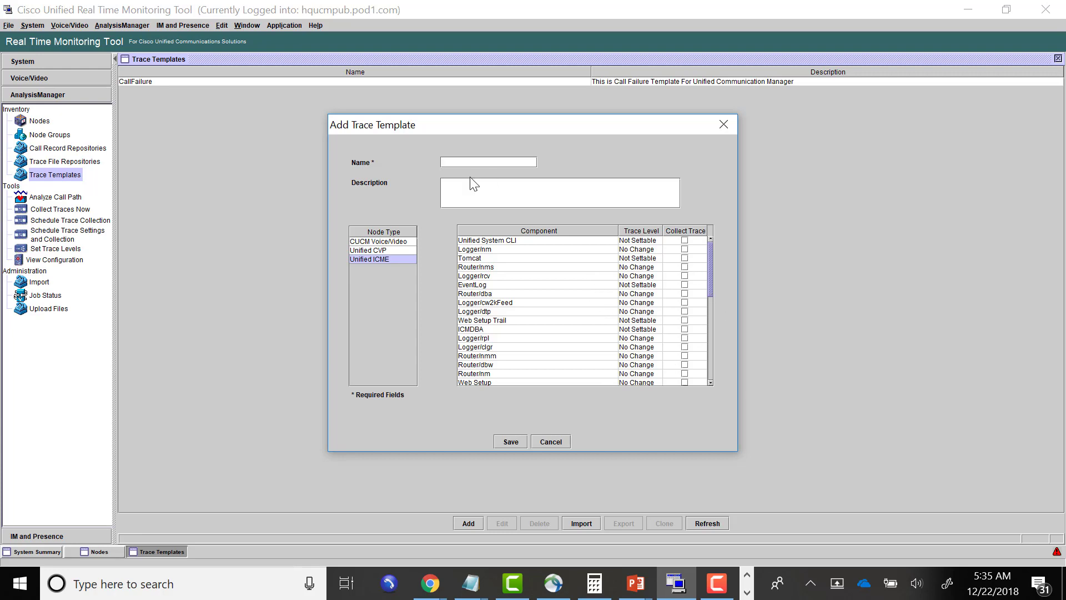
{"action": "mouse_move", "coordinate": [487, 162]}
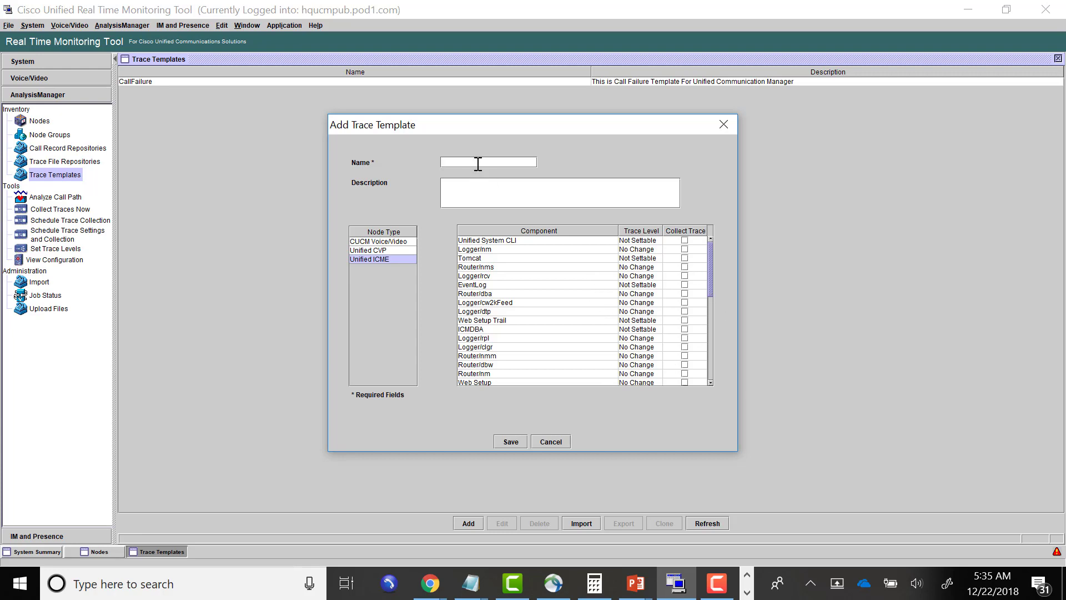
{"action": "type", "text": "R"}
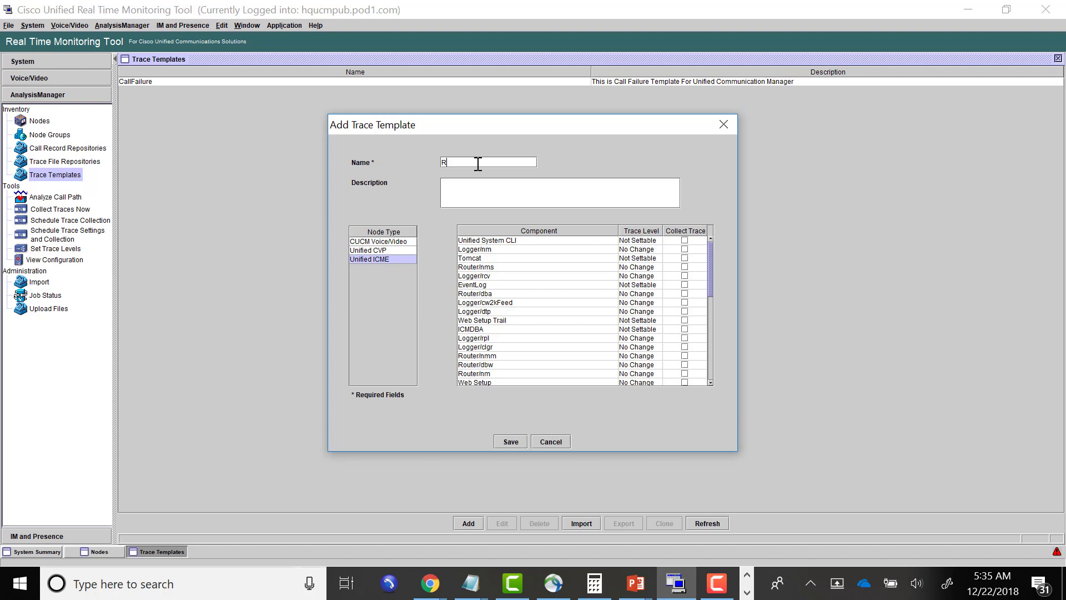
{"action": "type", "text": "outer RTR"}
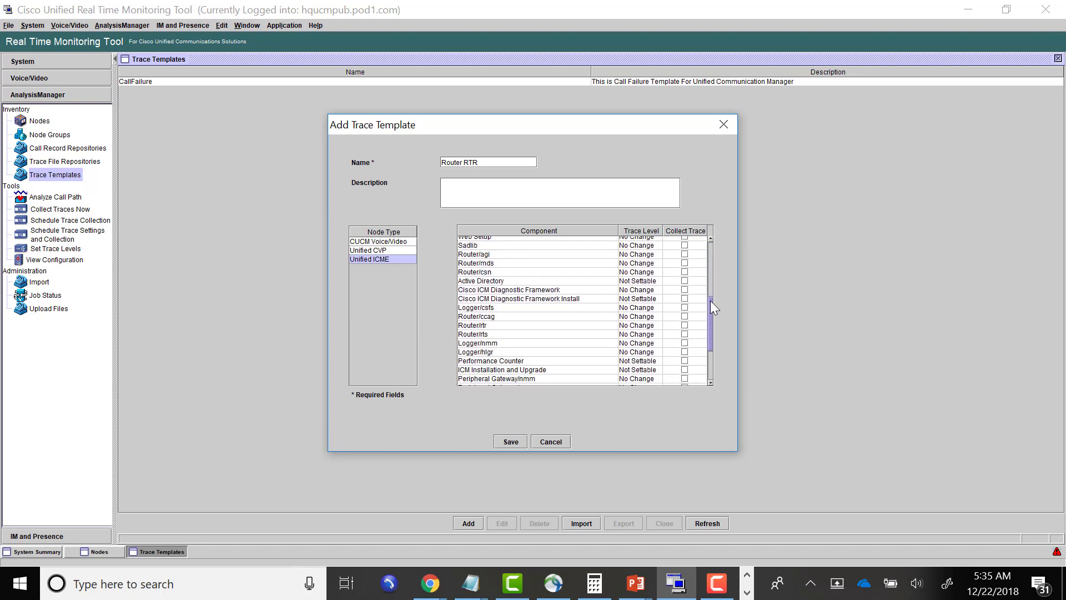
{"action": "left_click", "coordinate": [472, 325]}
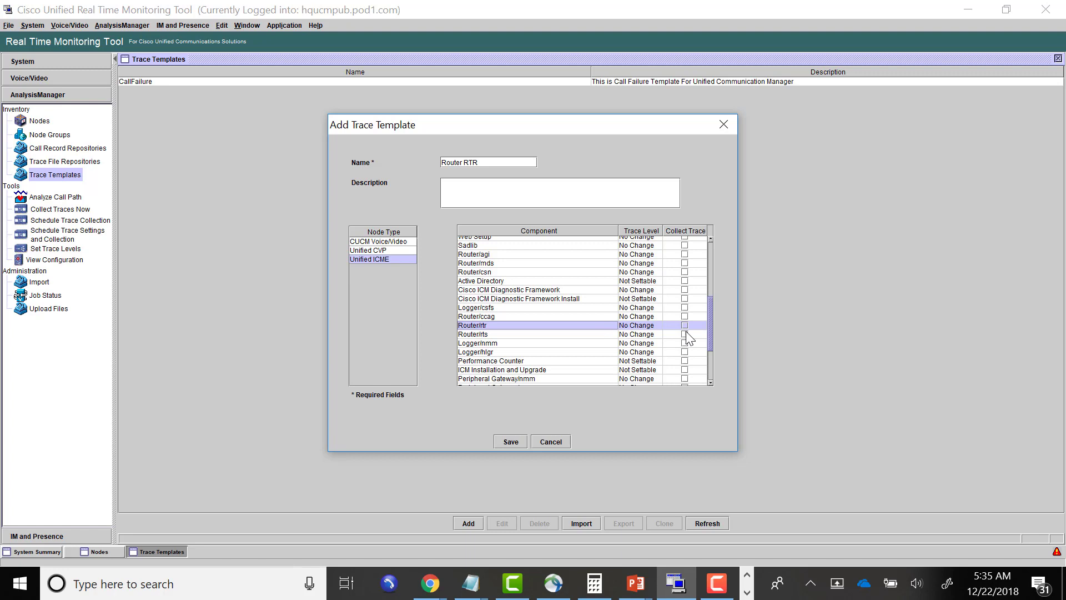
{"action": "left_click", "coordinate": [685, 325]}
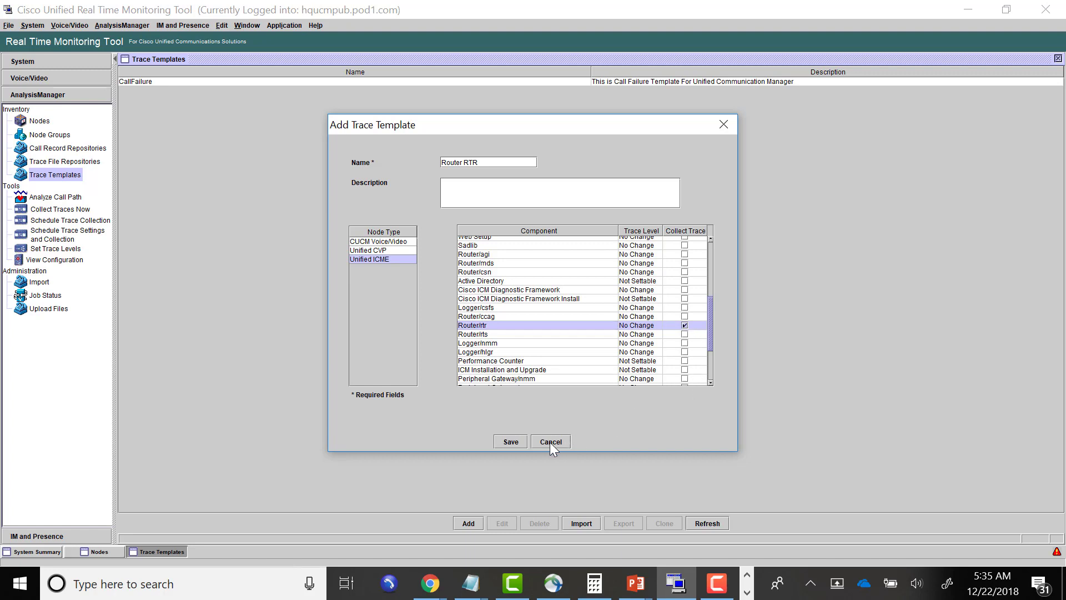
Add the description 'Collect Router RTR Traces', correct the invalid name, and save.
{"action": "left_click", "coordinate": [560, 191]}
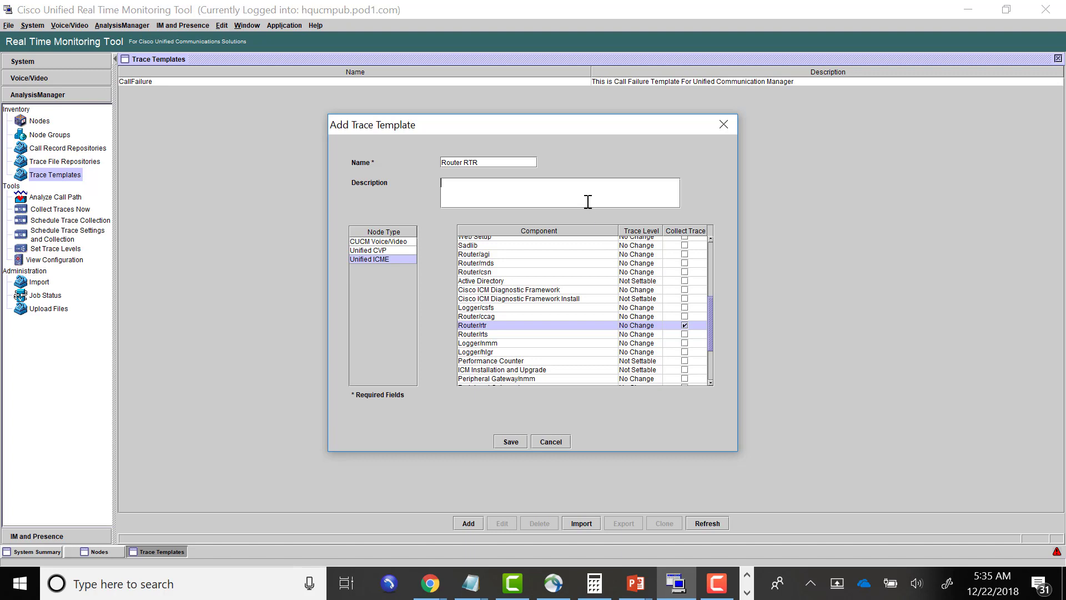
{"action": "type", "text": "Collect"}
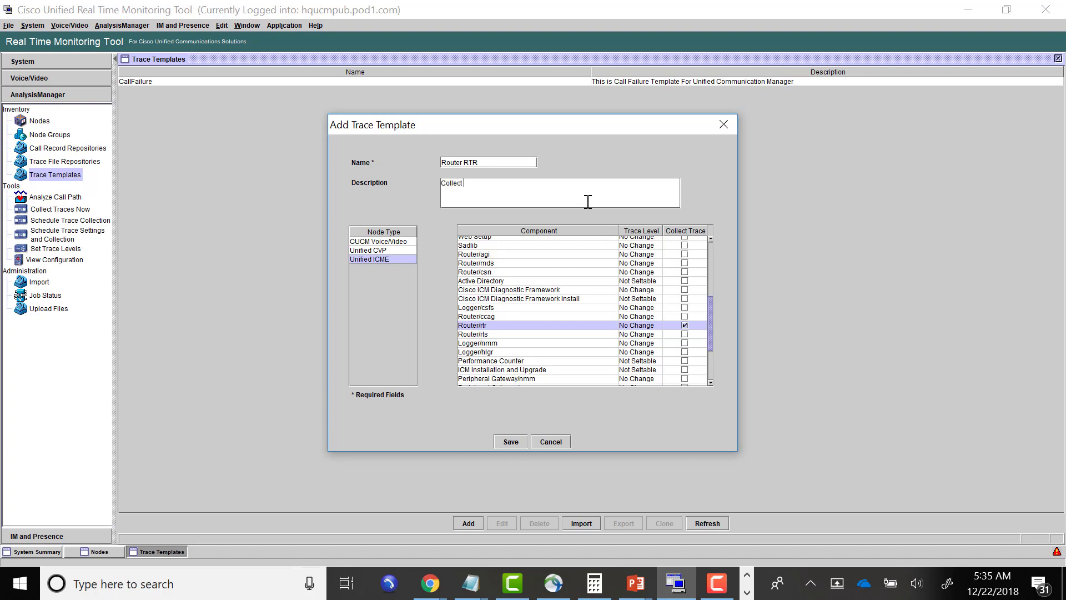
{"action": "type", "text": "Router"}
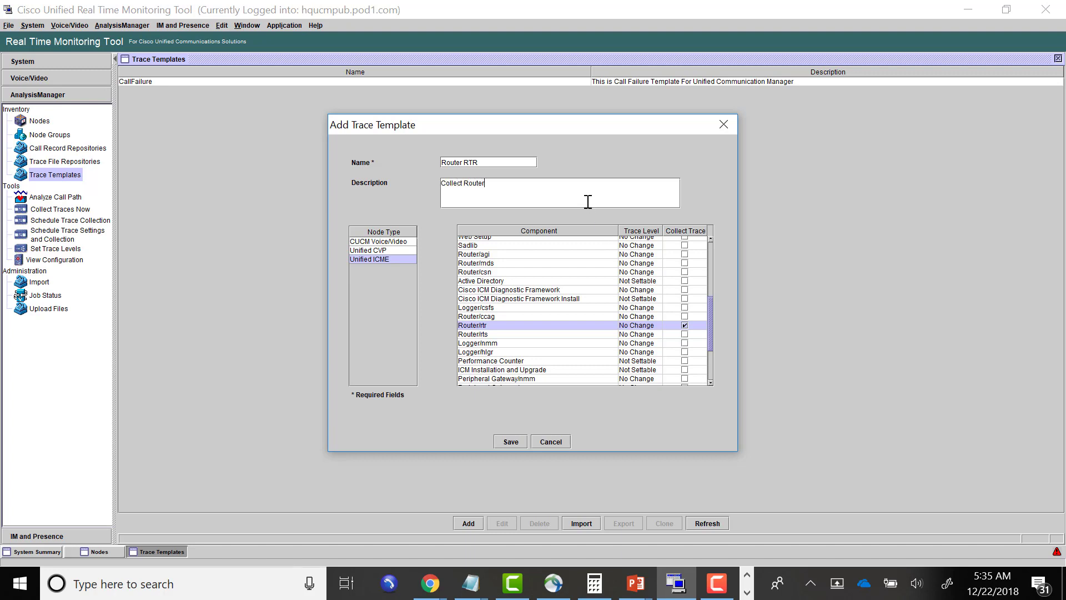
{"action": "type", "text": "RTR T"}
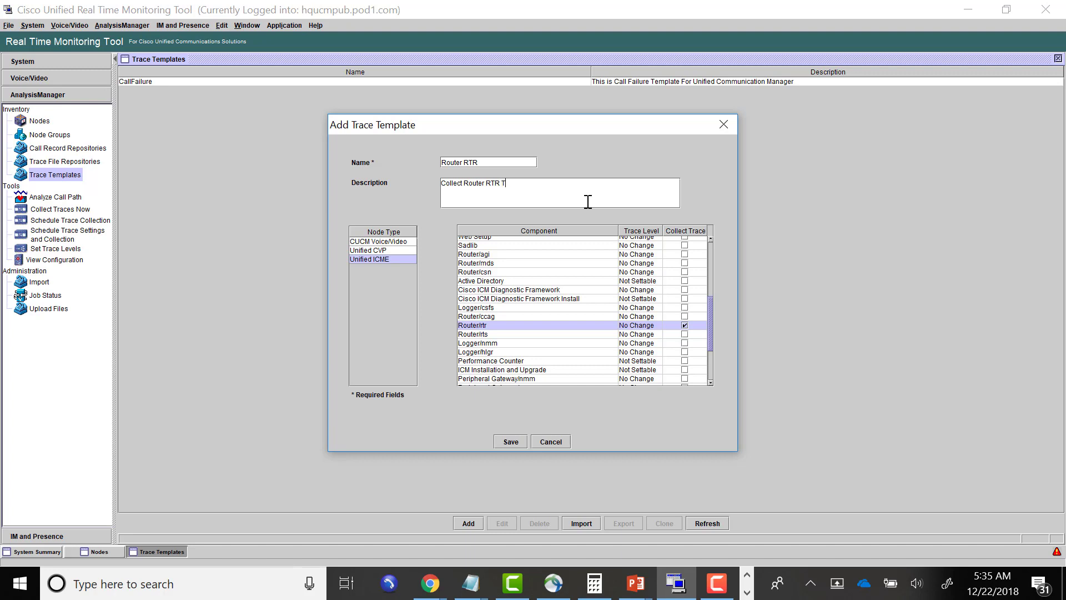
{"action": "type", "text": "races"}
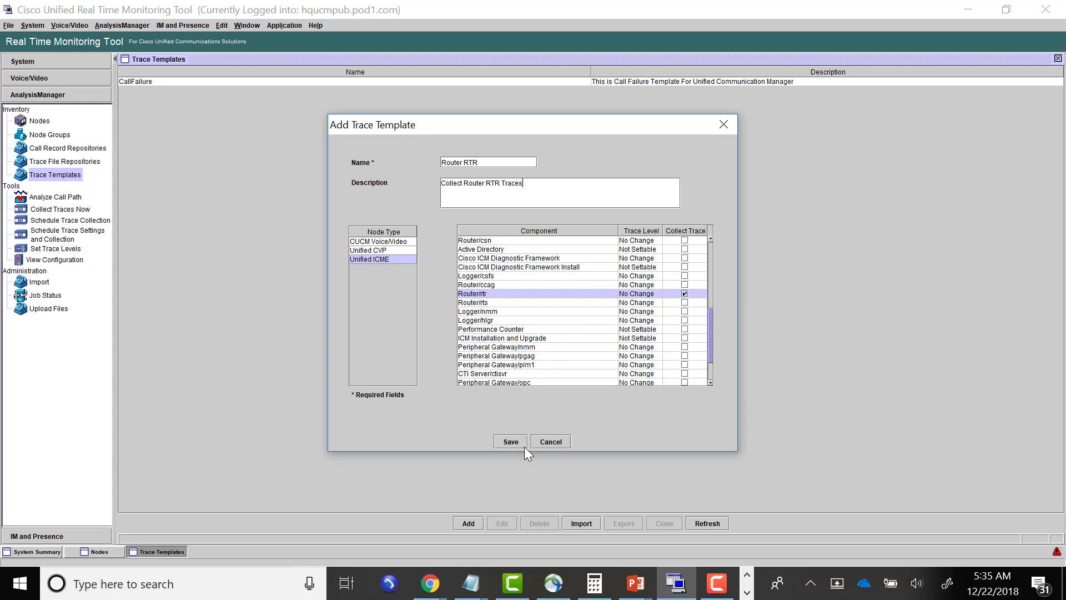
{"action": "left_click", "coordinate": [509, 442]}
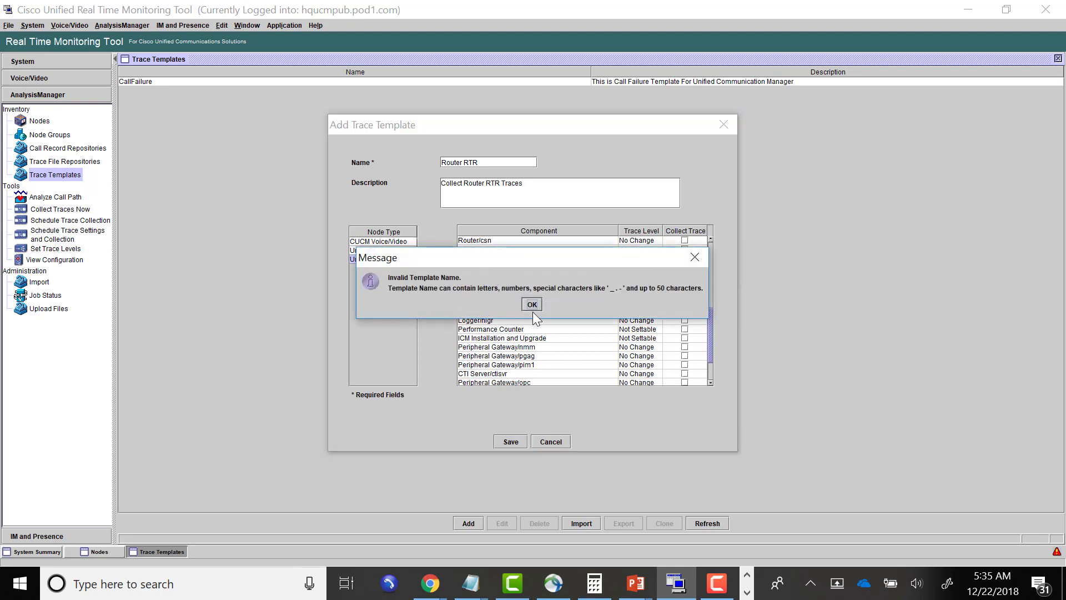
{"action": "left_click", "coordinate": [532, 304]}
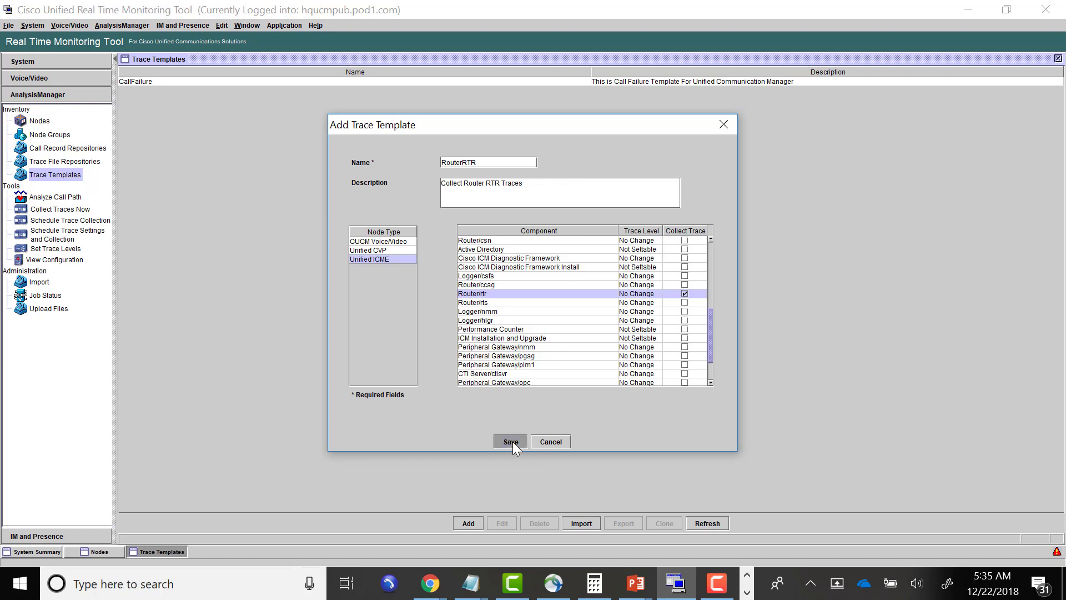
{"action": "left_click", "coordinate": [510, 442]}
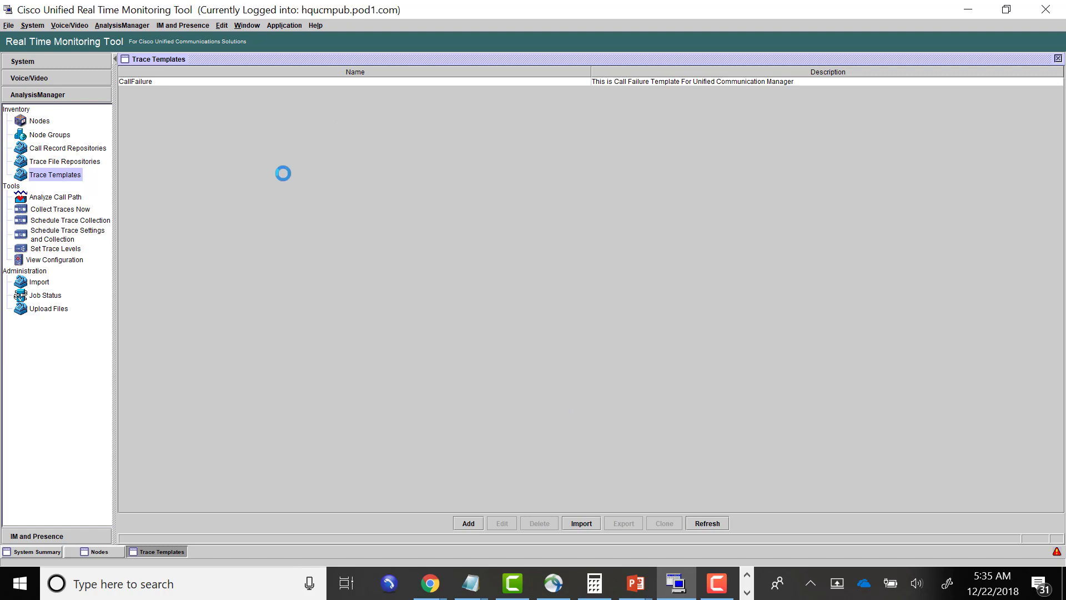
Add and save a CVPSipTrace template collecting Unified CVP CallServer/SIP traces.
{"action": "left_click", "coordinate": [467, 523]}
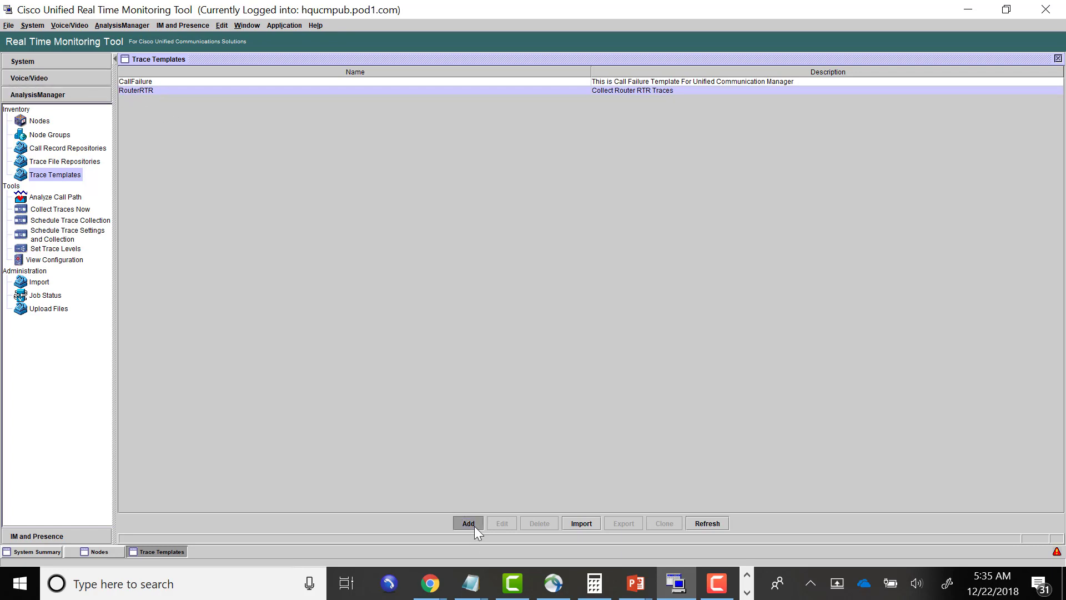
{"action": "left_click", "coordinate": [468, 523]}
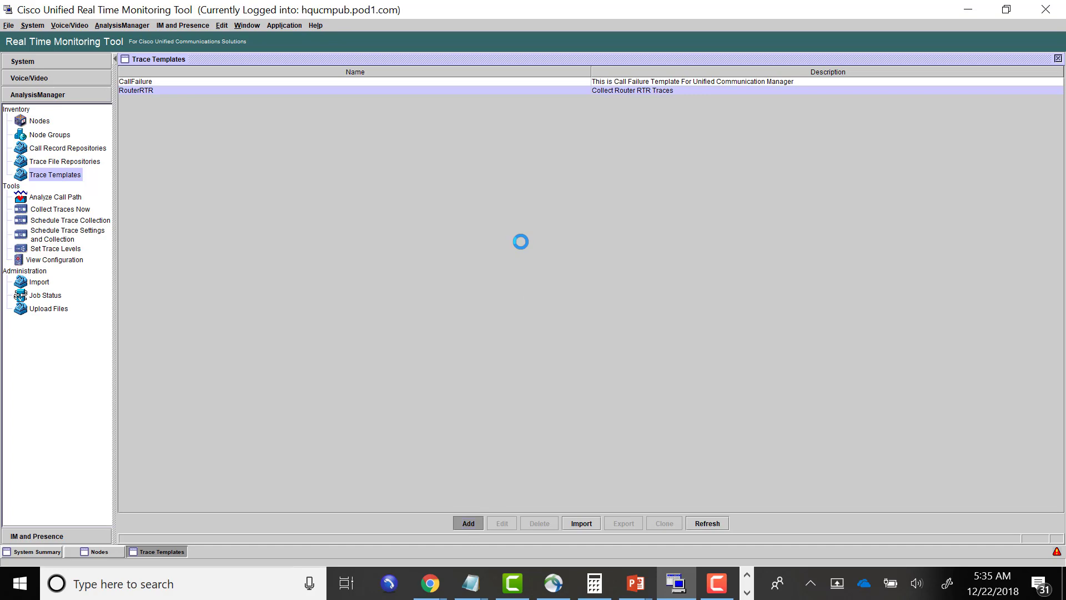
{"action": "left_click", "coordinate": [467, 523]}
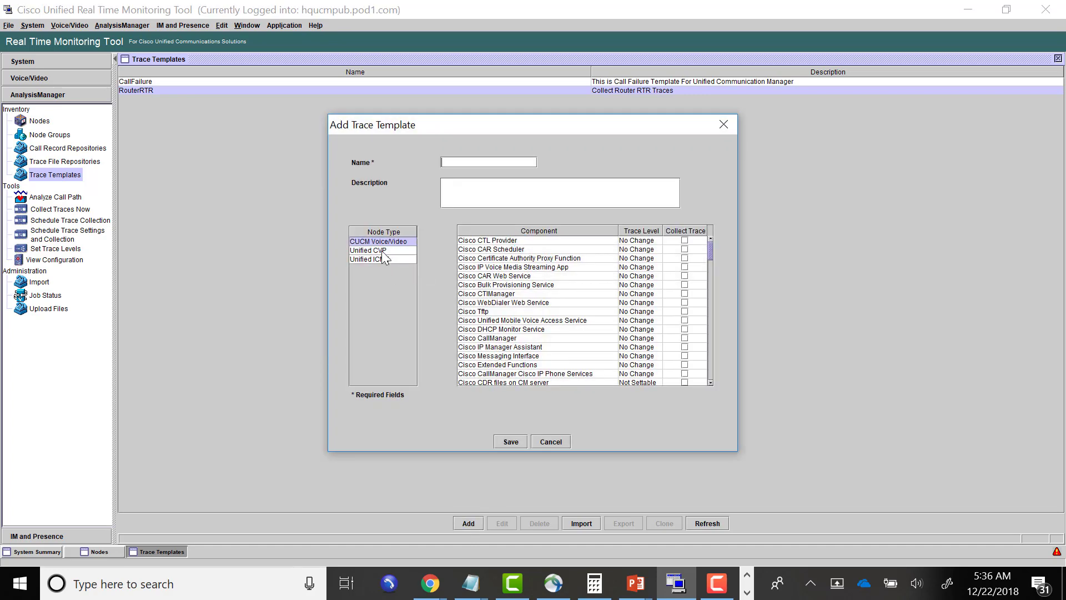
{"action": "left_click", "coordinate": [368, 250]}
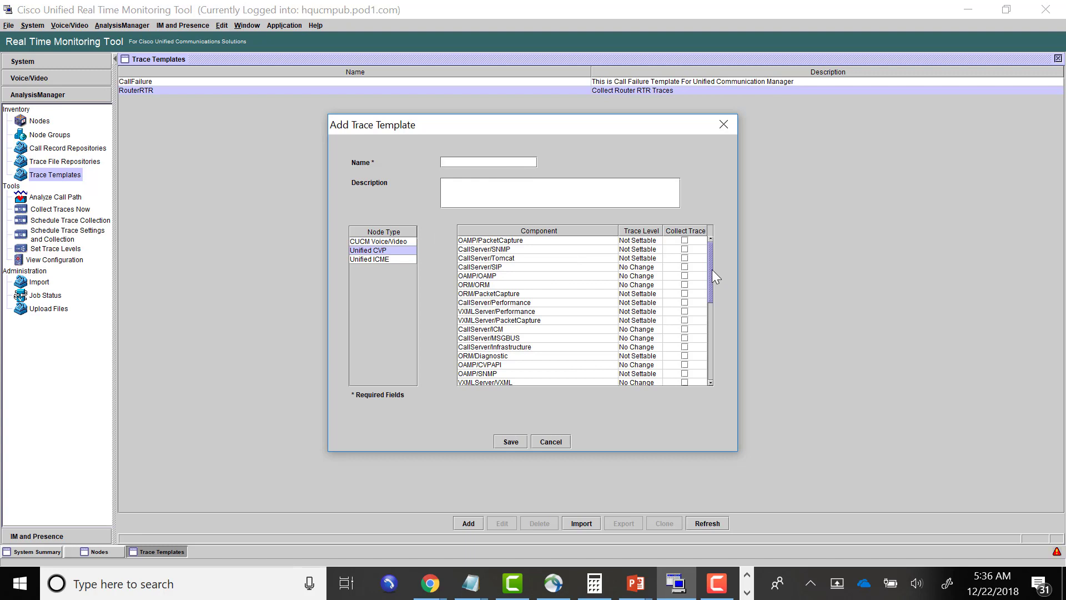
{"action": "mouse_move", "coordinate": [573, 281]}
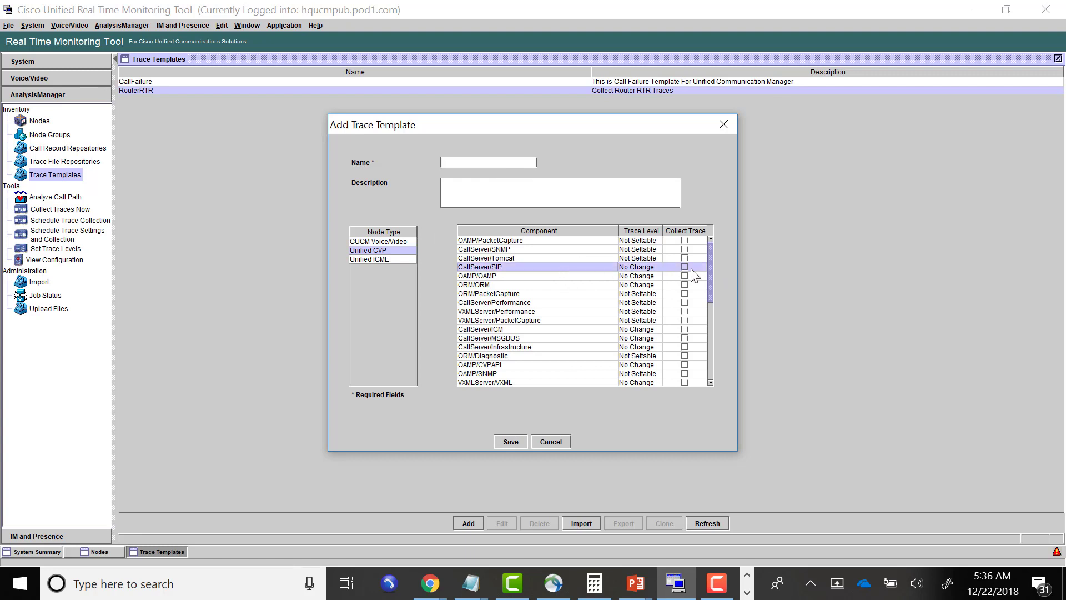
{"action": "left_click", "coordinate": [685, 267]}
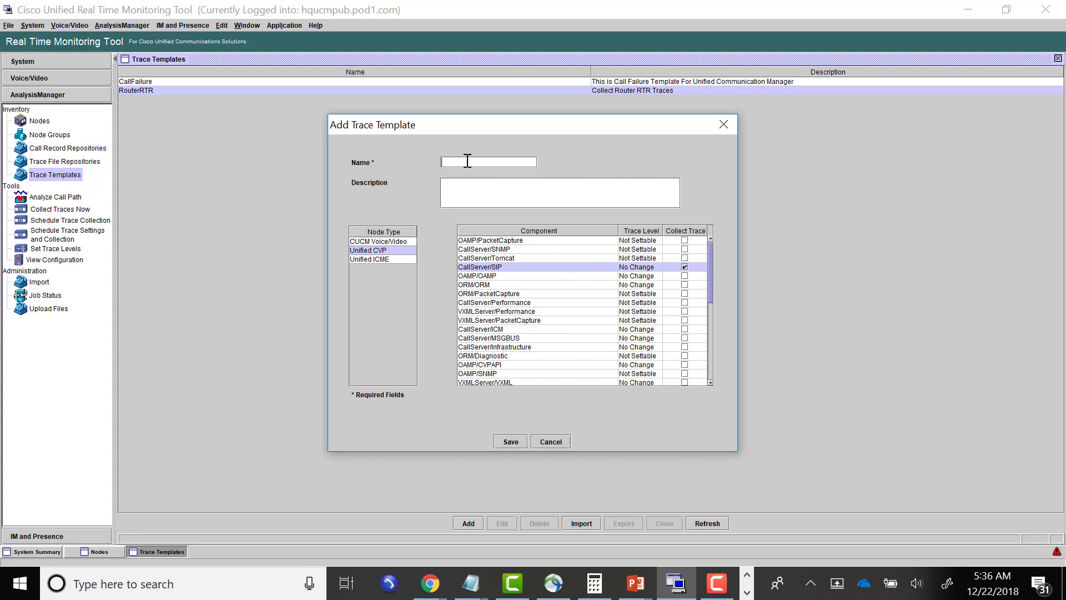
{"action": "type", "text": "CVPSipTrace"}
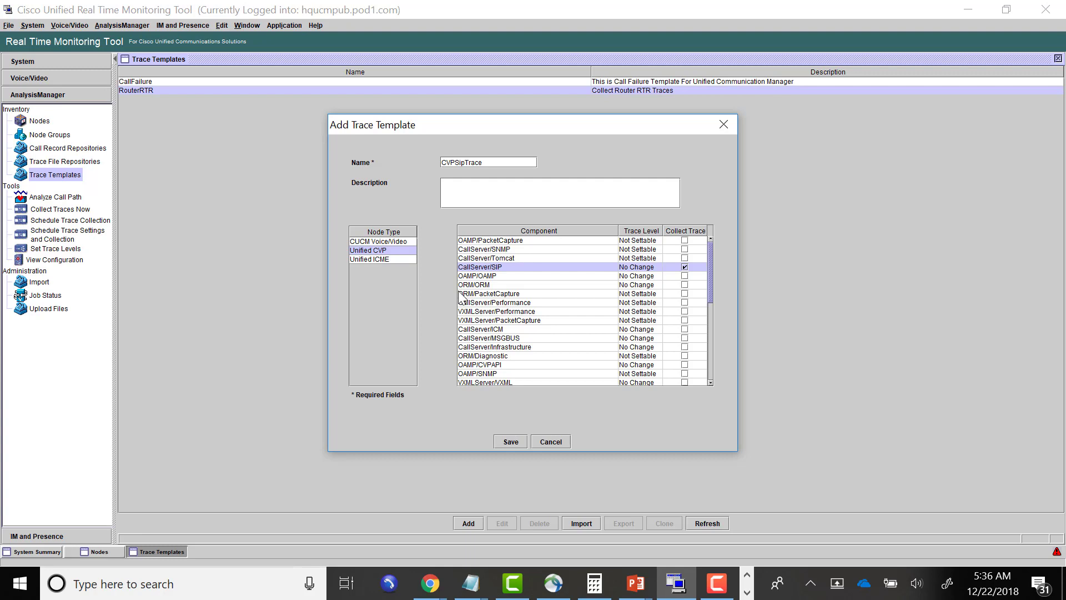
{"action": "left_click", "coordinate": [510, 442]}
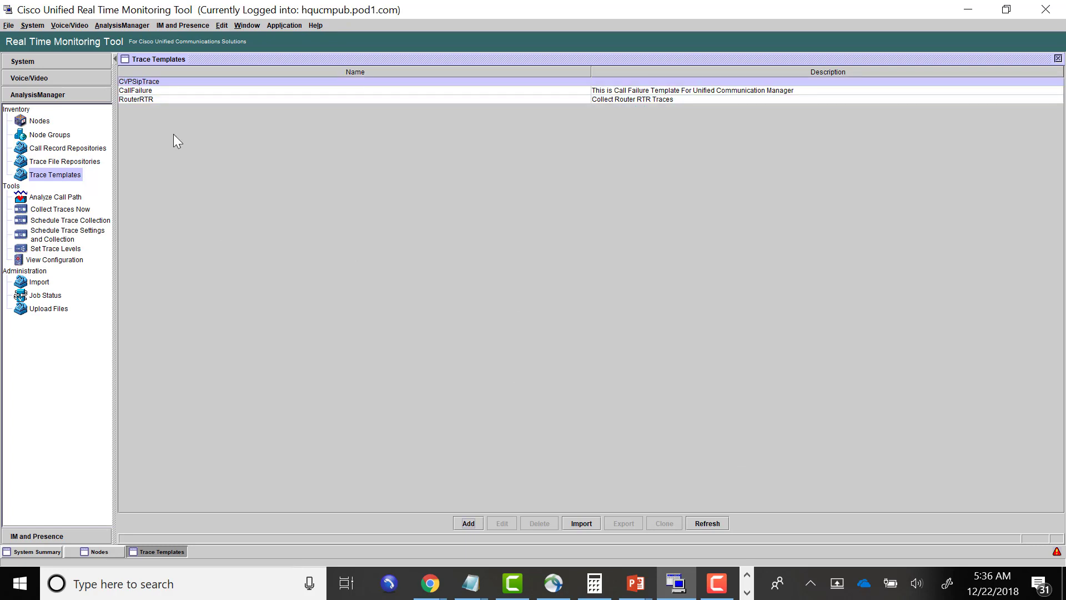
{"action": "left_click", "coordinate": [61, 208]}
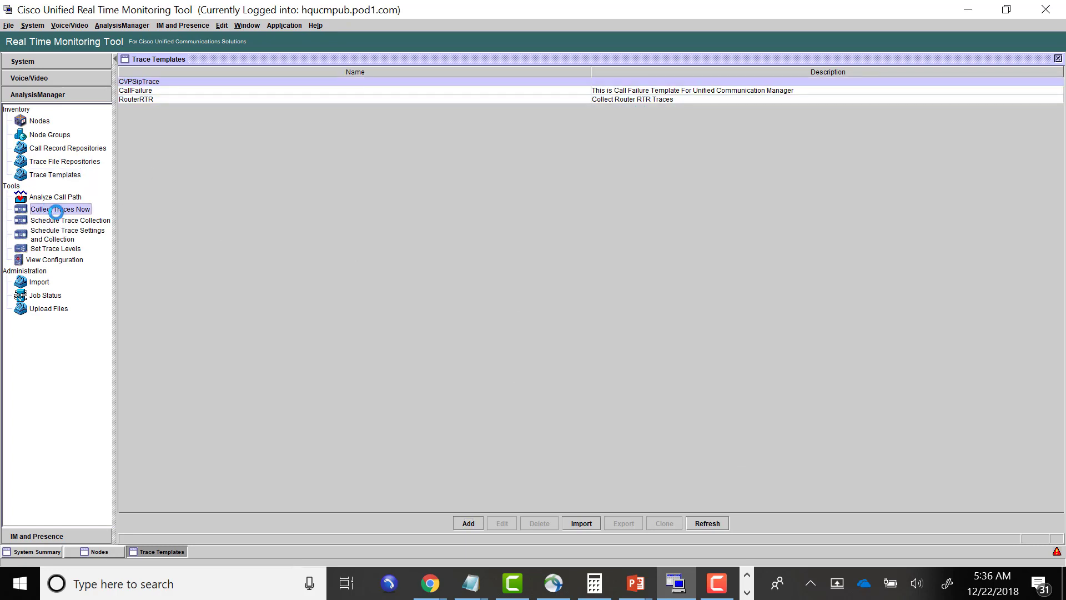
Collect traces with the RouterRTR template from node 142.11.64.51 since 12-21-2018.
{"action": "left_click", "coordinate": [61, 209]}
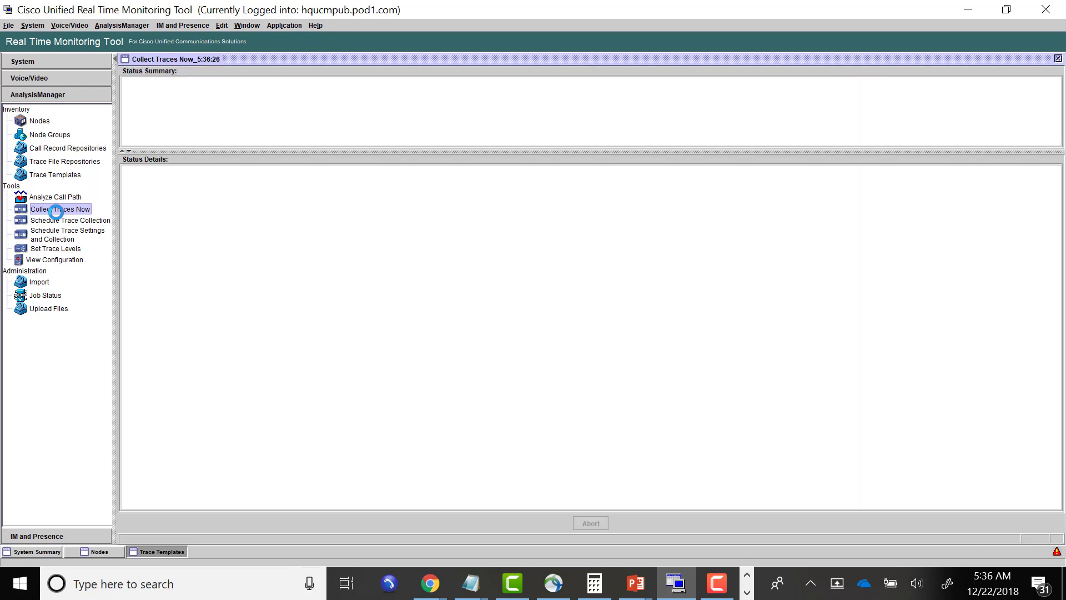
{"action": "left_click", "coordinate": [61, 209]}
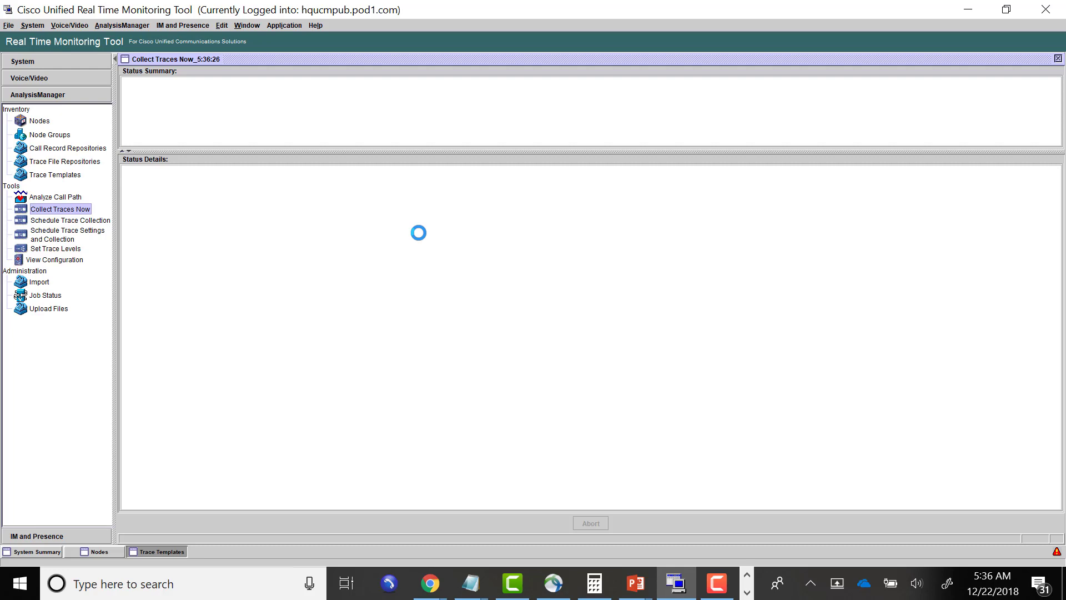
{"action": "left_click", "coordinate": [60, 209]}
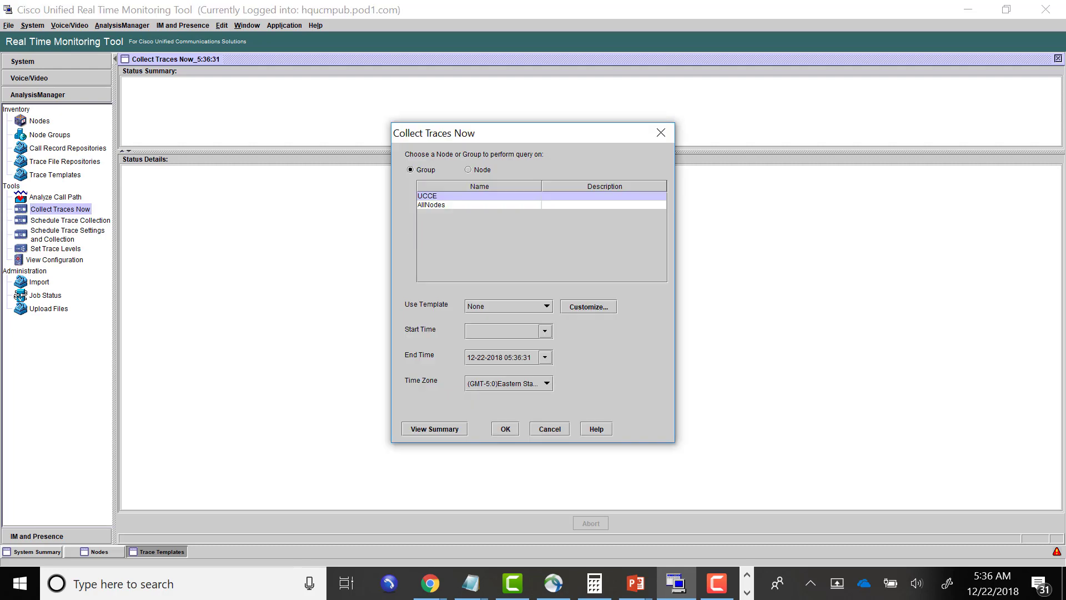
{"action": "mouse_move", "coordinate": [468, 275]}
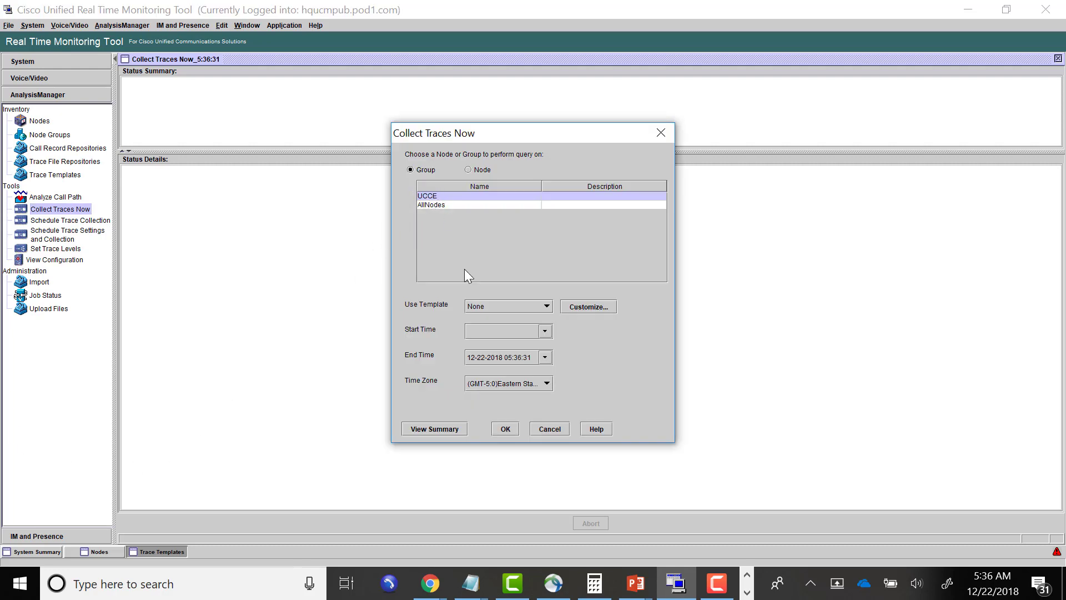
{"action": "left_click", "coordinate": [507, 306]}
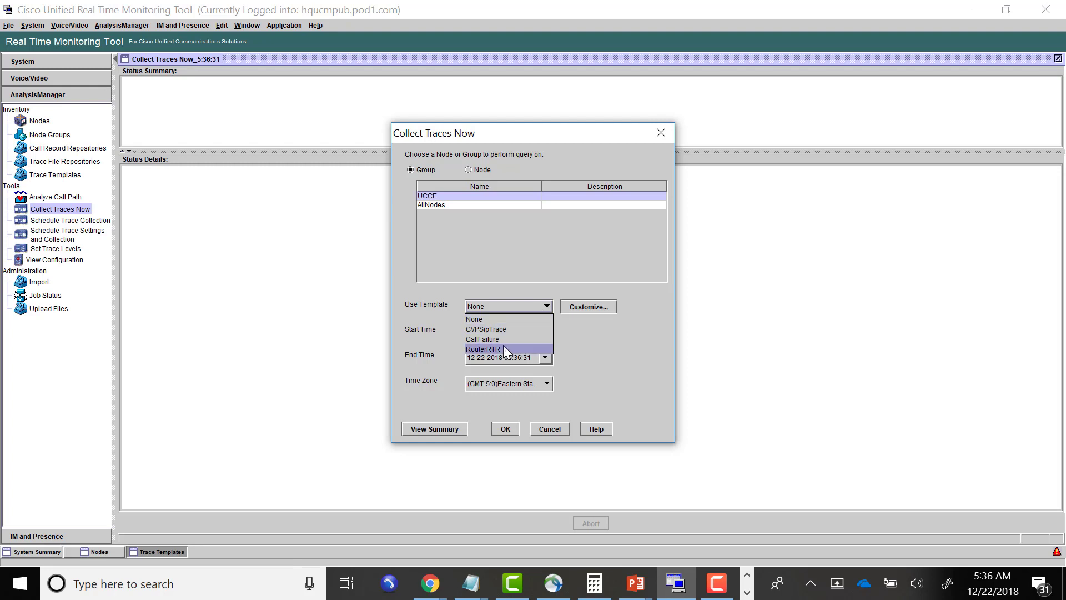
{"action": "left_click", "coordinate": [482, 348]}
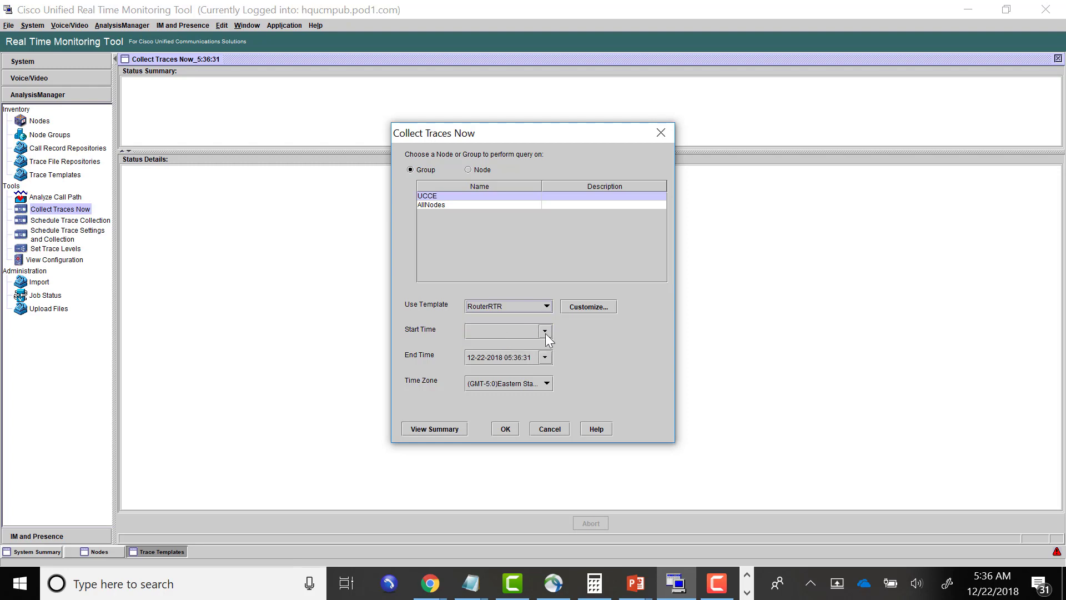
{"action": "left_click", "coordinate": [545, 331]}
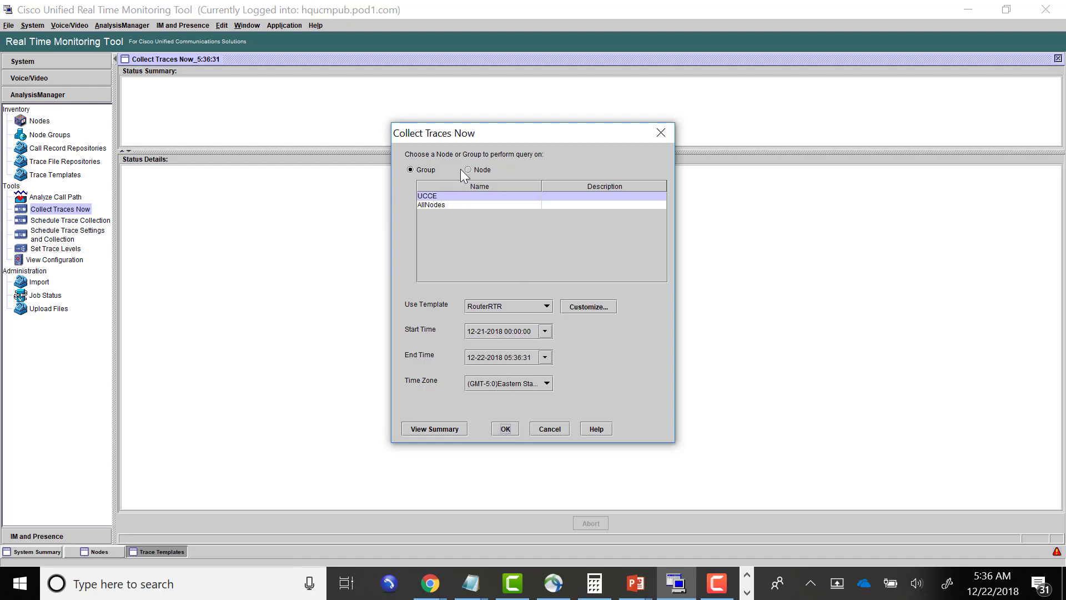
{"action": "left_click", "coordinate": [467, 170]}
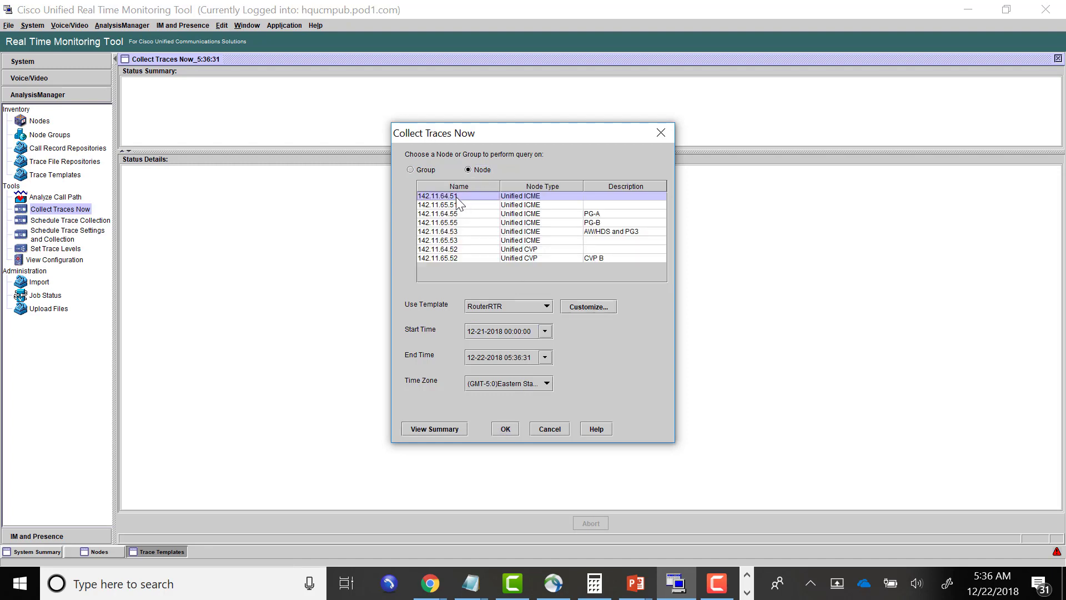
{"action": "mouse_move", "coordinate": [513, 402]}
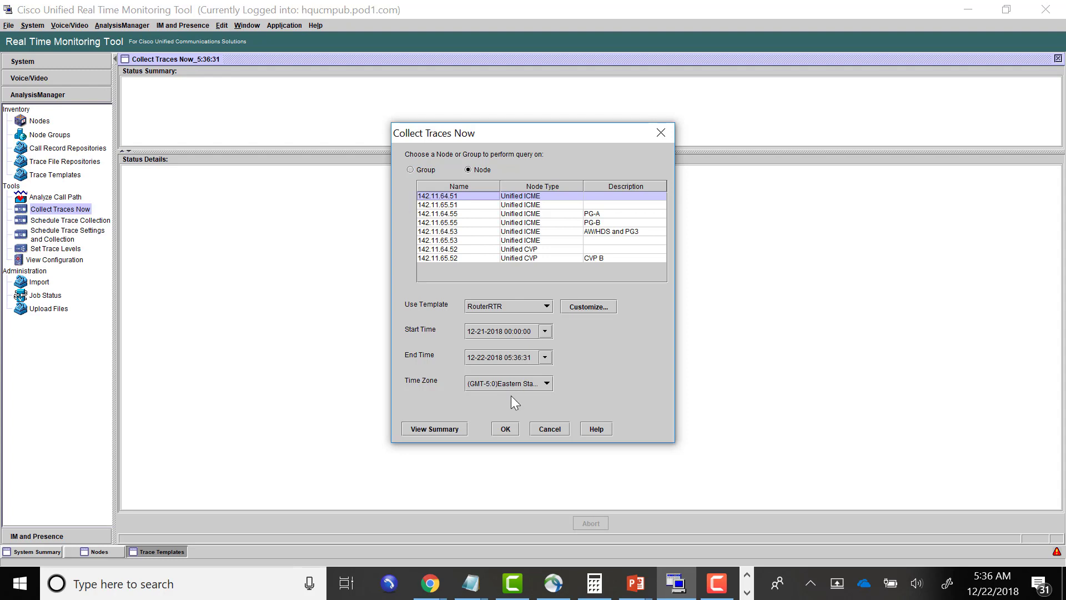
{"action": "left_click", "coordinate": [504, 428]}
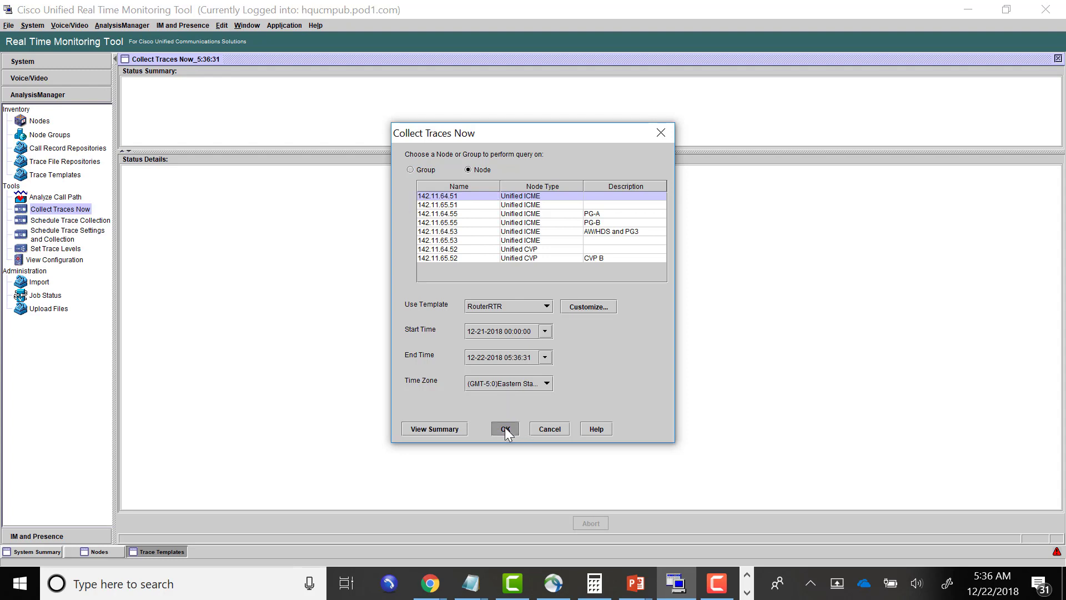
{"action": "left_click", "coordinate": [504, 428]}
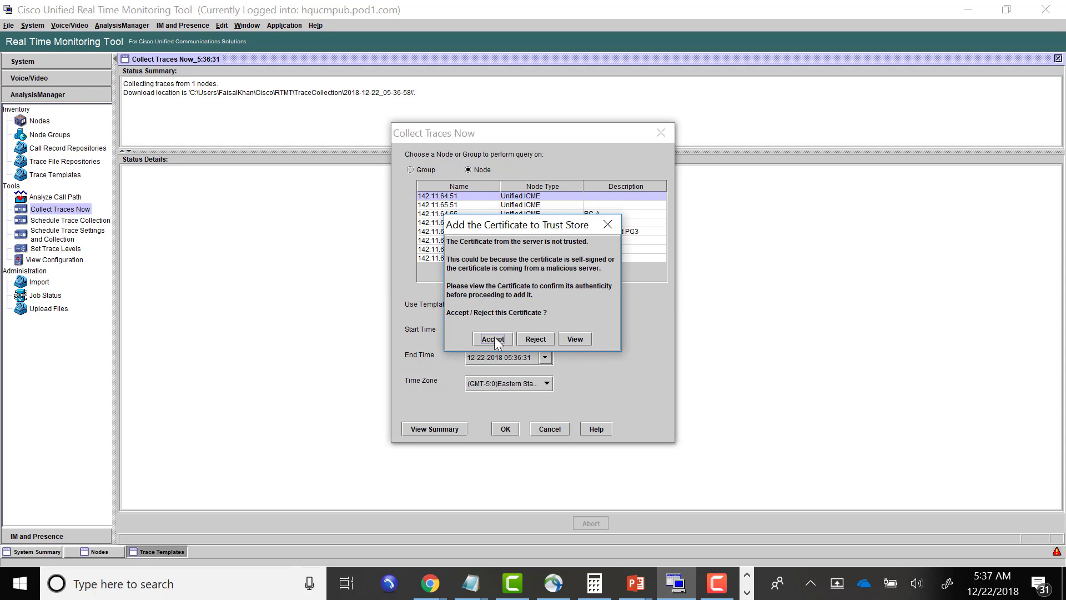
Accept the certificate, close the duplicate collection window, and browse to c:\users.
{"action": "left_click", "coordinate": [492, 339]}
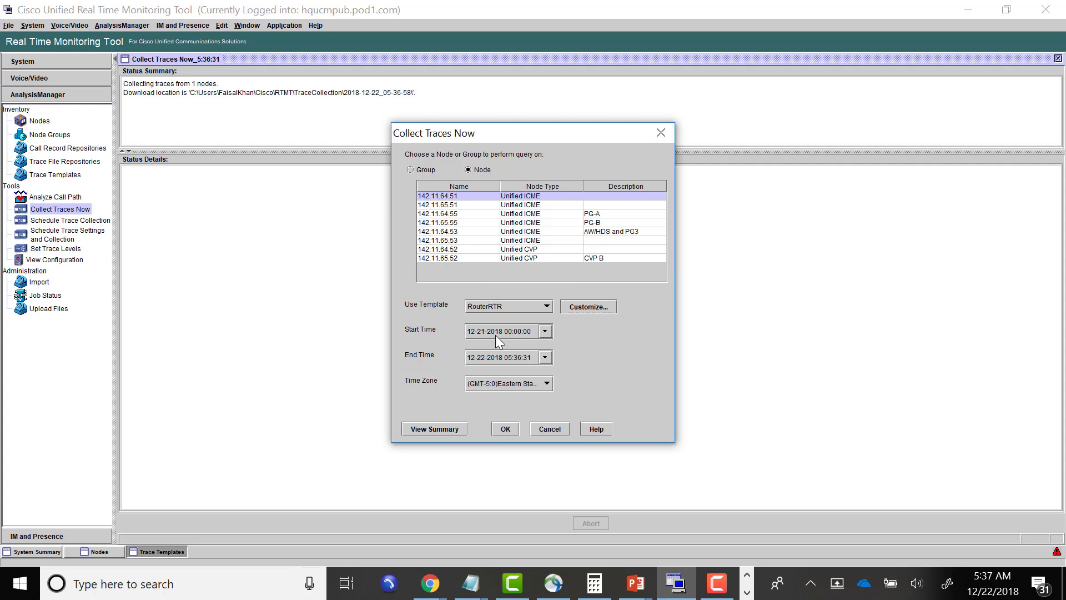
{"action": "mouse_move", "coordinate": [631, 404]}
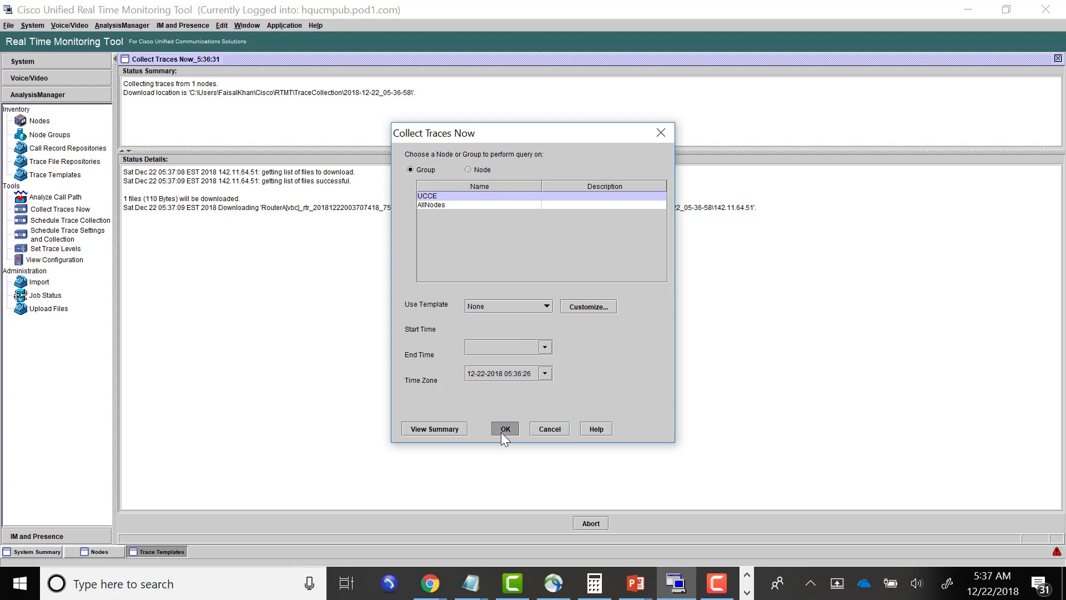
{"action": "left_click", "coordinate": [504, 428]}
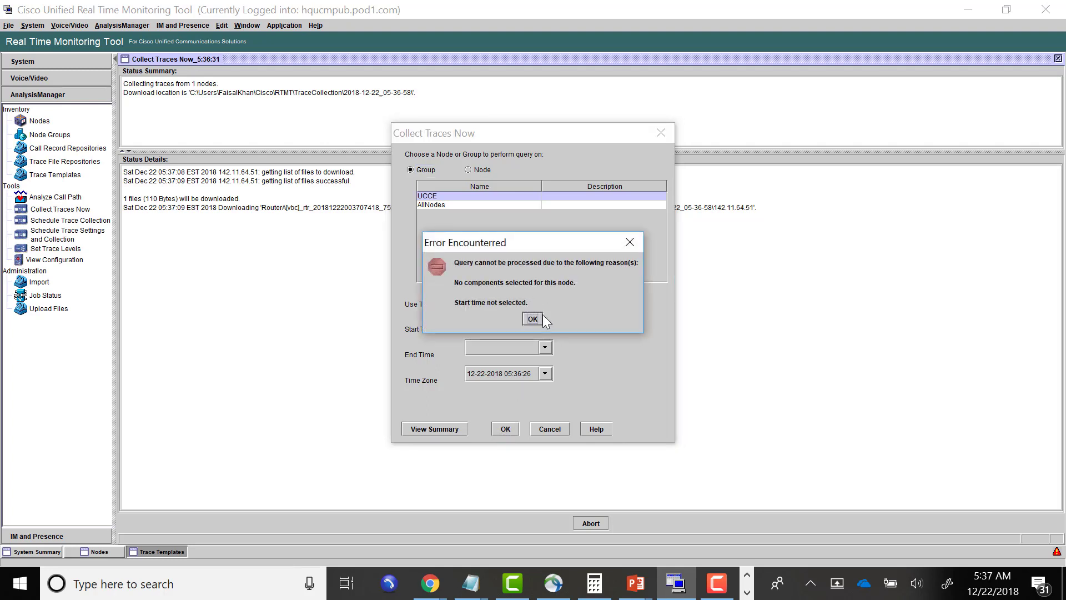
{"action": "left_click", "coordinate": [533, 319]}
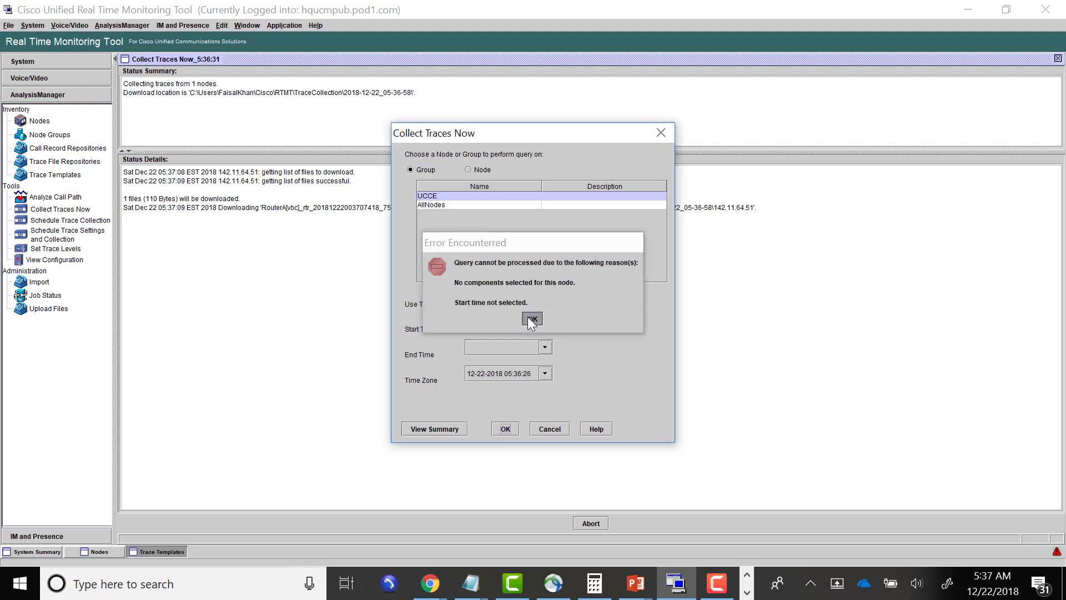
{"action": "left_click", "coordinate": [533, 319]}
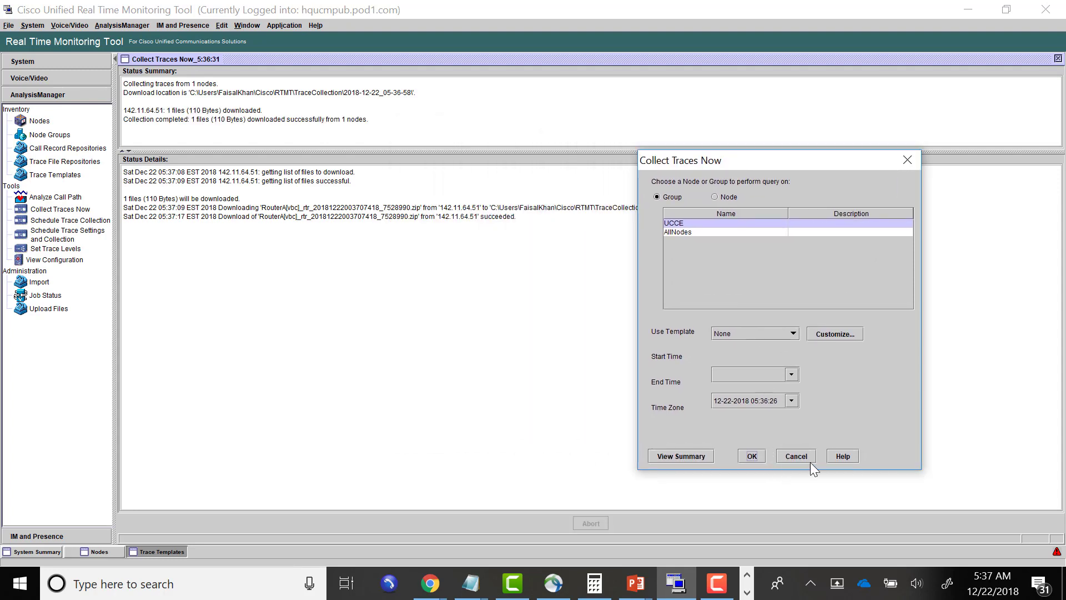
{"action": "left_click", "coordinate": [795, 456]}
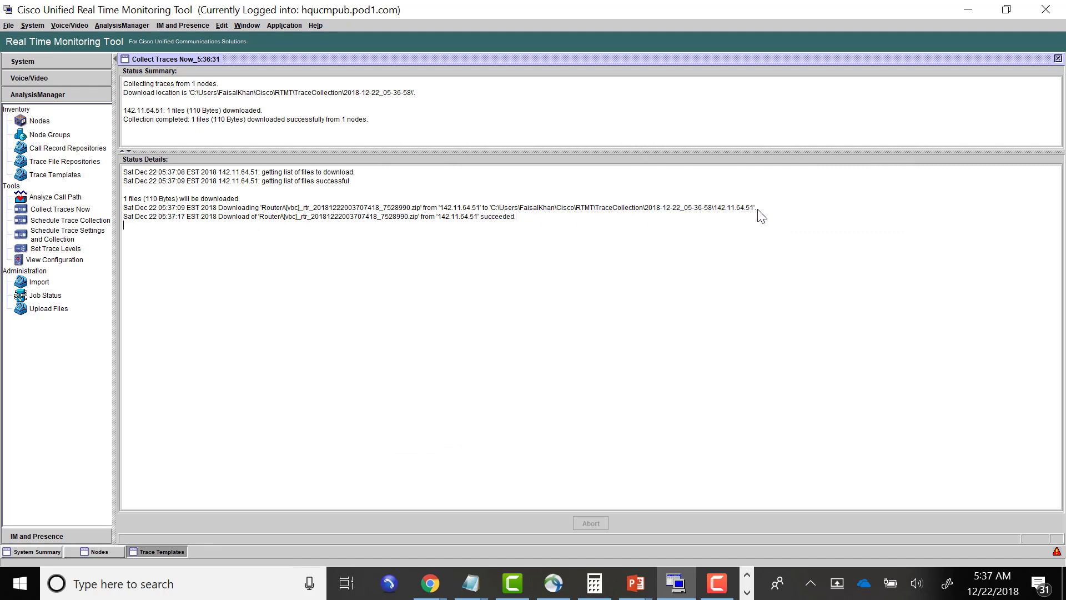
{"action": "left_click_drag", "start_coordinate": [486, 207], "coordinate": [755, 207]}
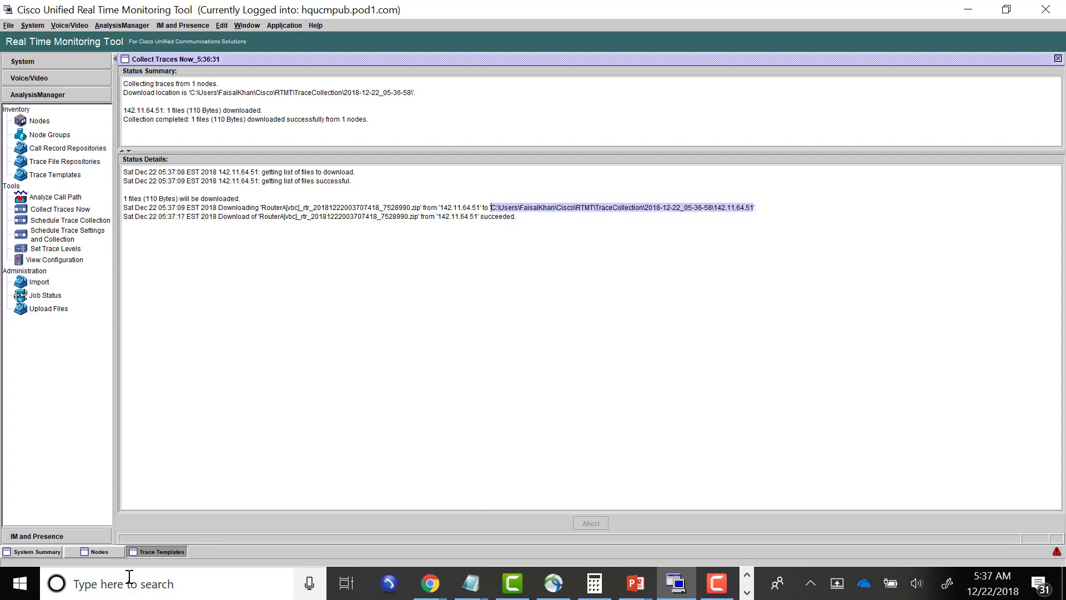
{"action": "type", "text": "c:\\users"}
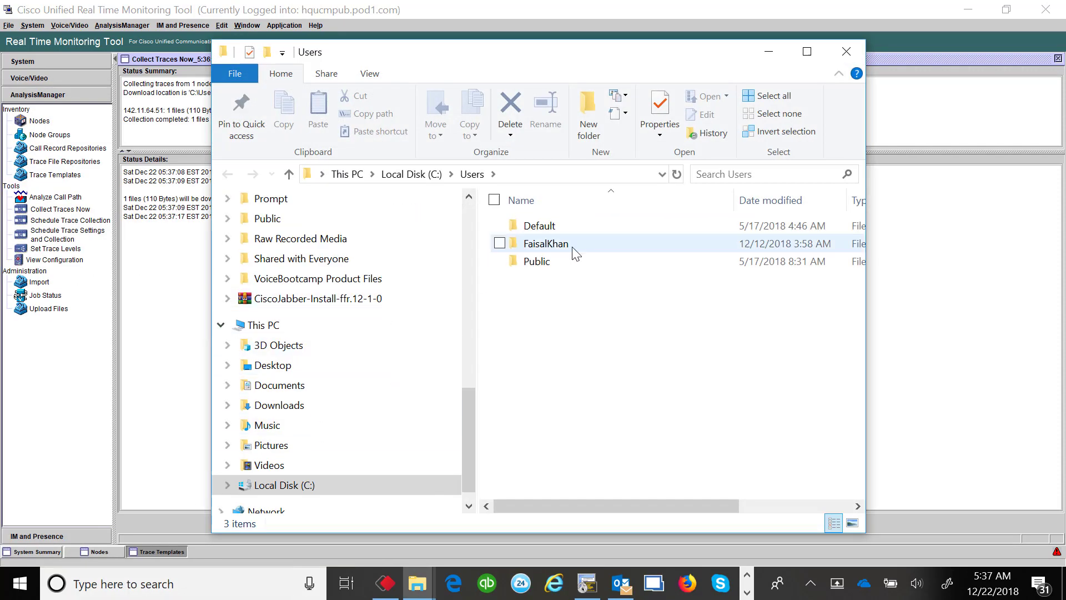
Browse to Cisco\RTMT\TraceCollection\2018-12-22_05-36-58\142.11.64.51 in the user folder.
{"action": "double_click", "coordinate": [545, 244]}
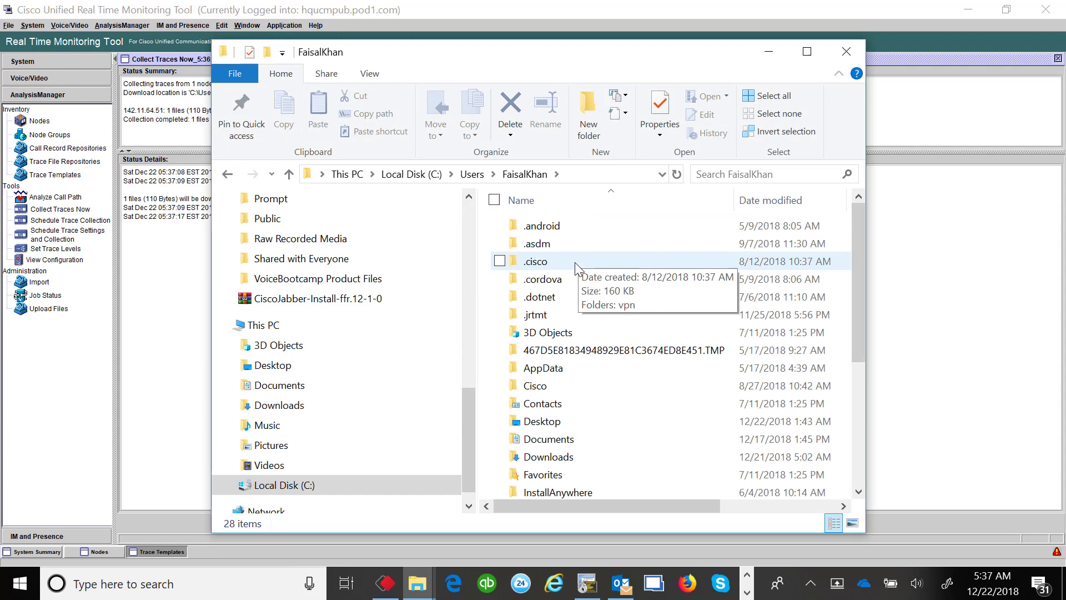
{"action": "double_click", "coordinate": [537, 385]}
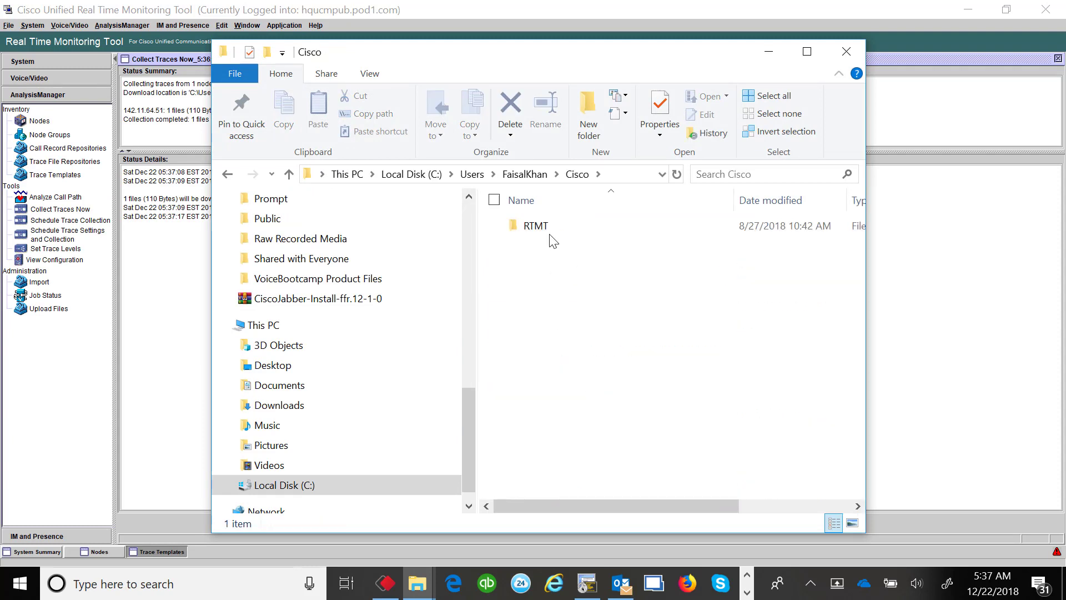
{"action": "double_click", "coordinate": [535, 225]}
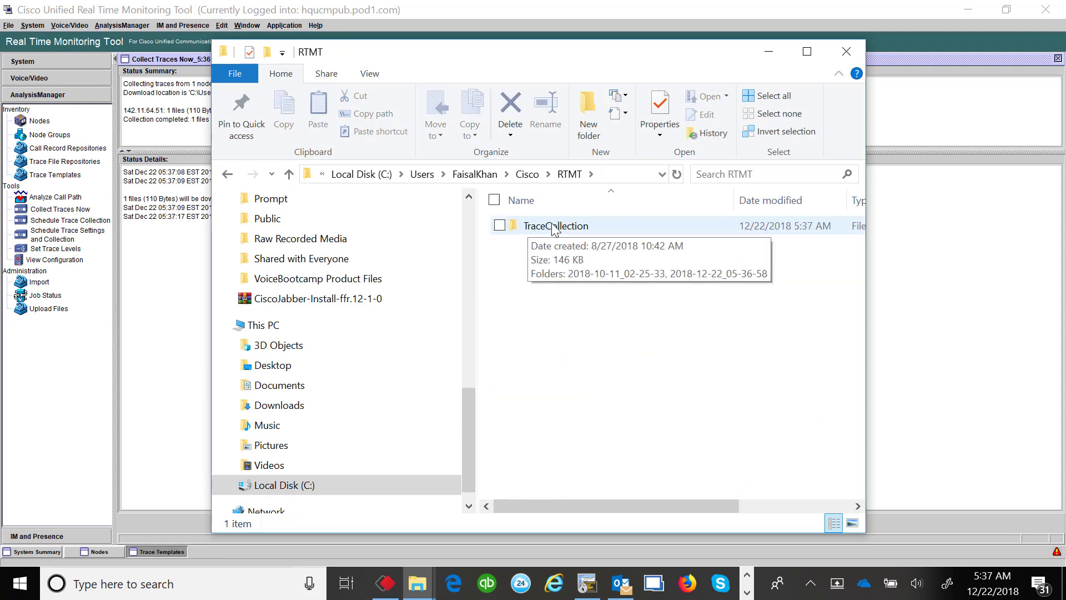
{"action": "double_click", "coordinate": [556, 225]}
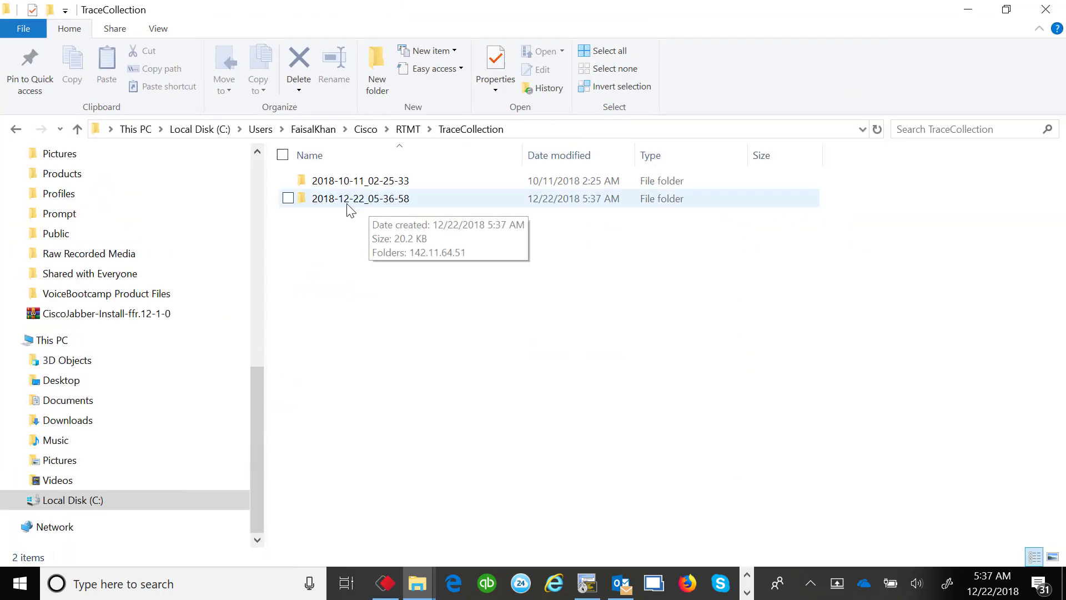
{"action": "double_click", "coordinate": [359, 198]}
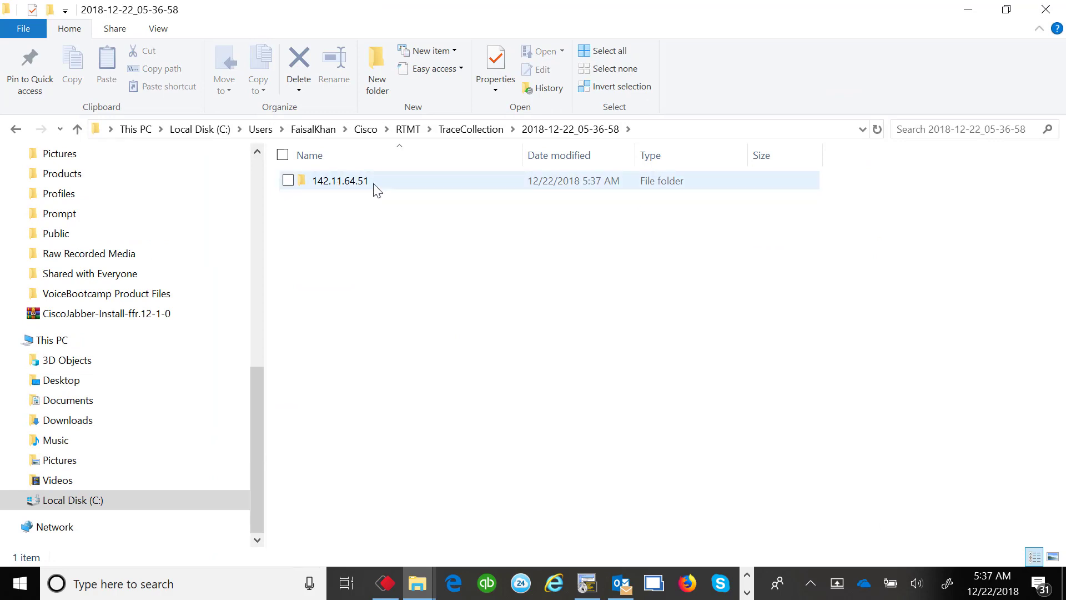
{"action": "double_click", "coordinate": [340, 181]}
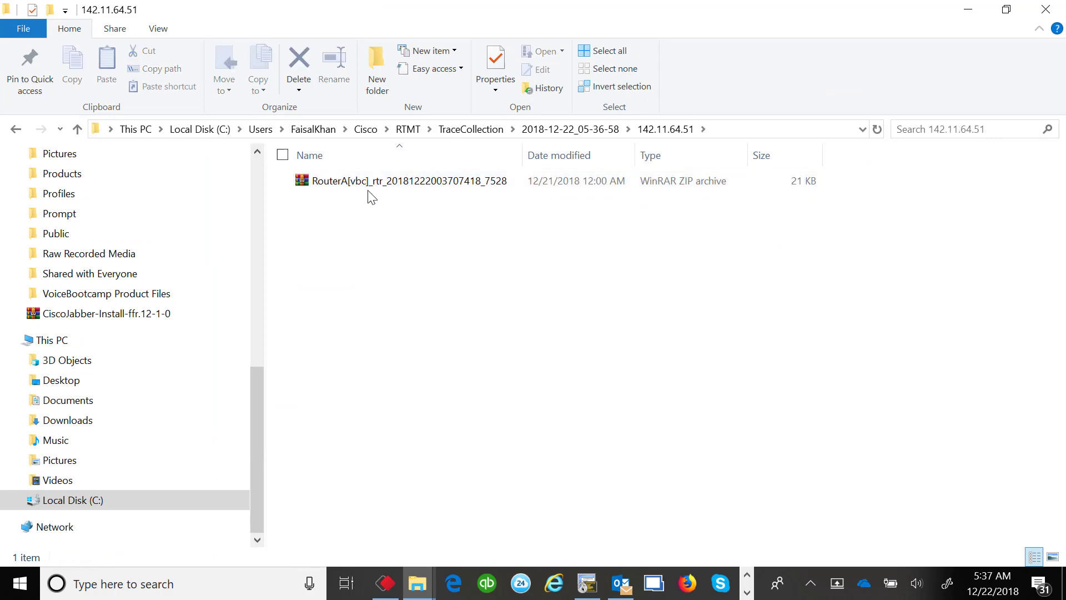
Extract the router trace zip and open its log from the EMSLogFile folder.
{"action": "left_click", "coordinate": [409, 180]}
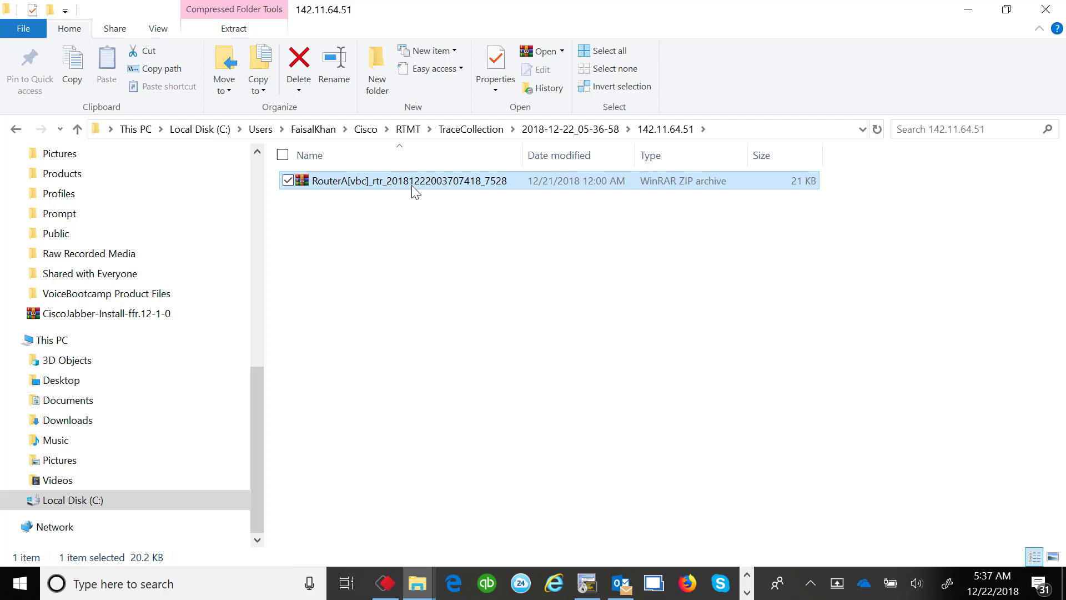
{"action": "right_click", "coordinate": [415, 179]}
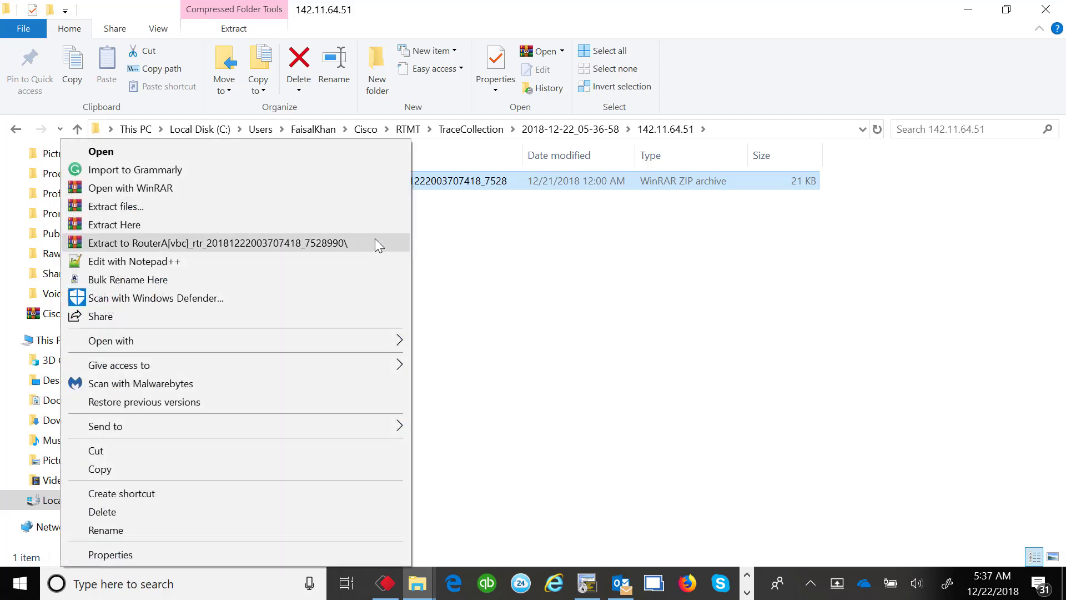
{"action": "left_click", "coordinate": [215, 243]}
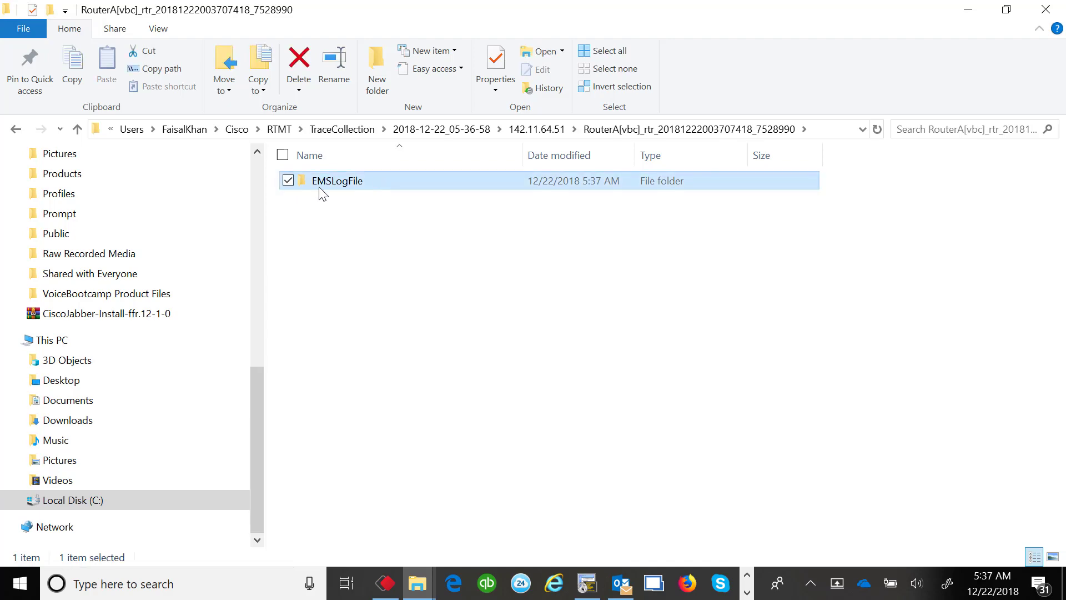
{"action": "double_click", "coordinate": [338, 180]}
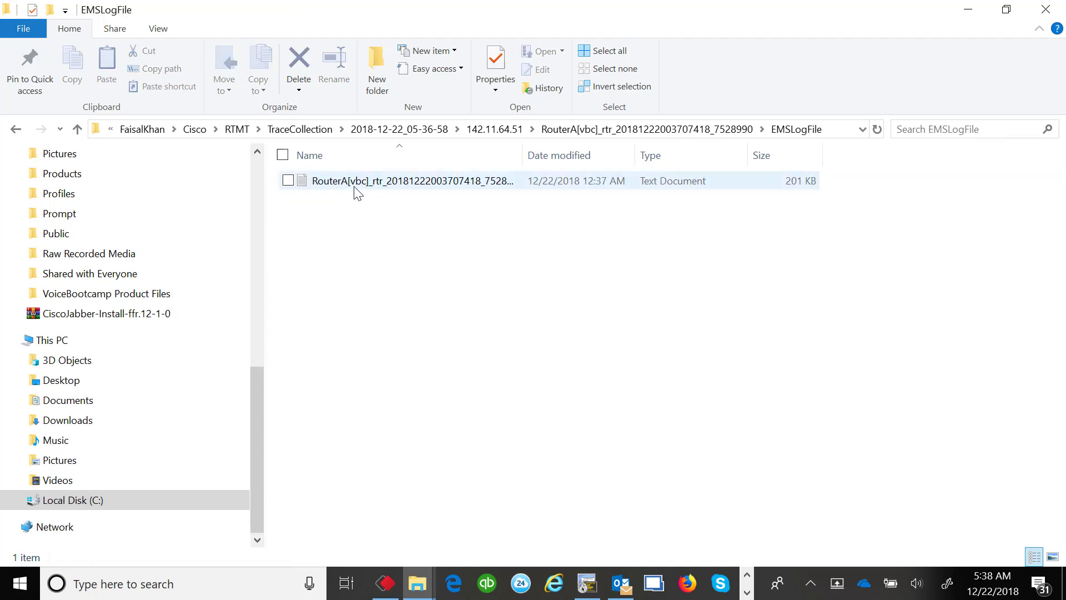
{"action": "double_click", "coordinate": [413, 180]}
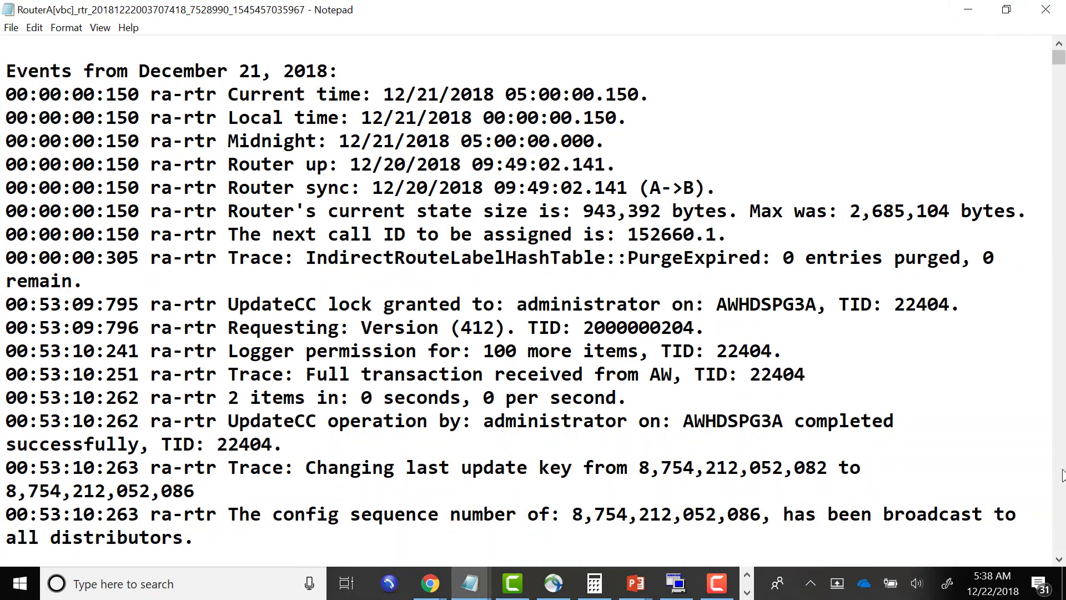
{"action": "scroll", "scroll_direction": "down", "scroll_amount": 3}
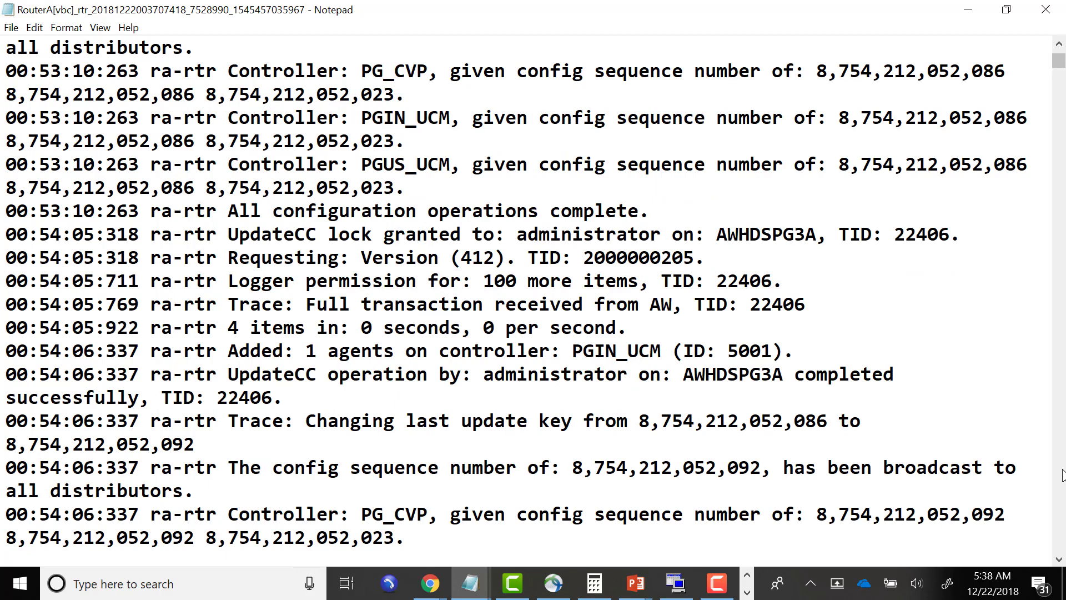
{"action": "left_click_drag", "start_coordinate": [232, 304], "coordinate": [867, 467]}
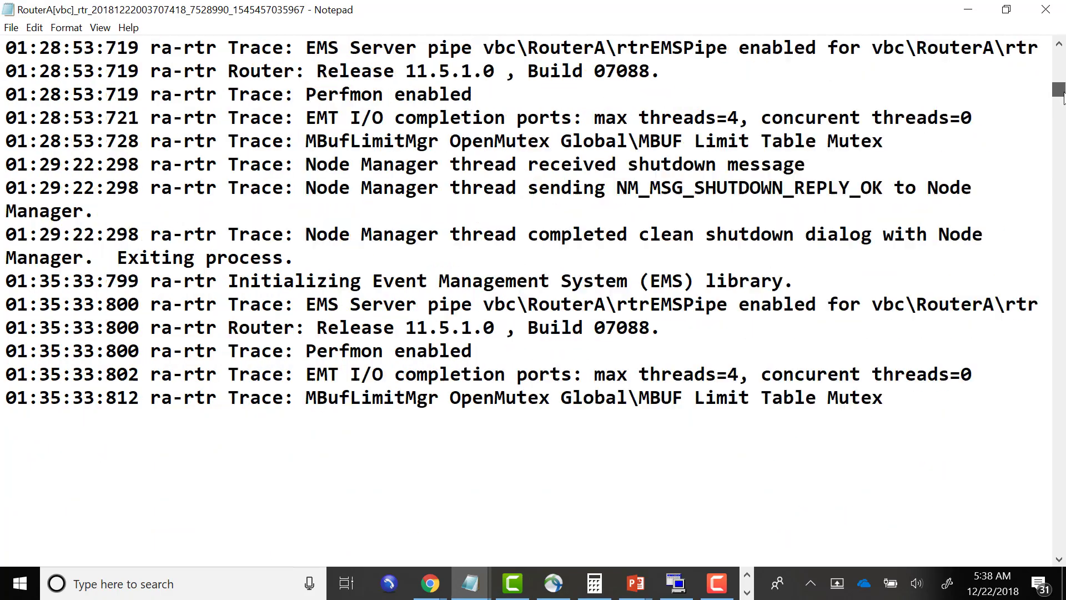
{"action": "scroll", "scroll_direction": "down", "scroll_amount": 3}
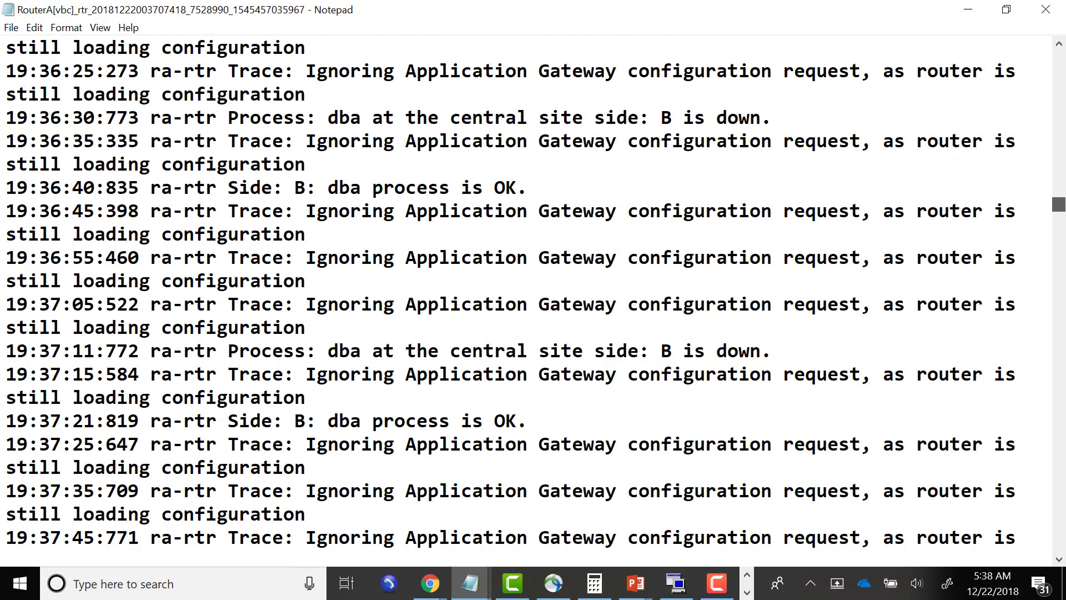
{"action": "scroll", "scroll_direction": "down", "scroll_amount": 3}
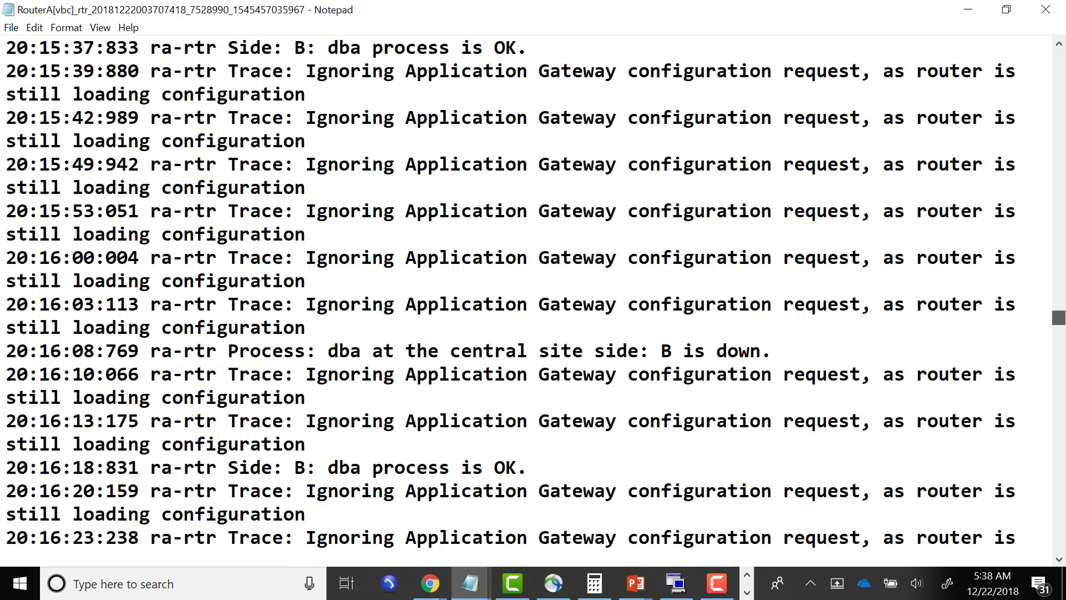
{"action": "scroll", "scroll_direction": "down", "scroll_amount": 3}
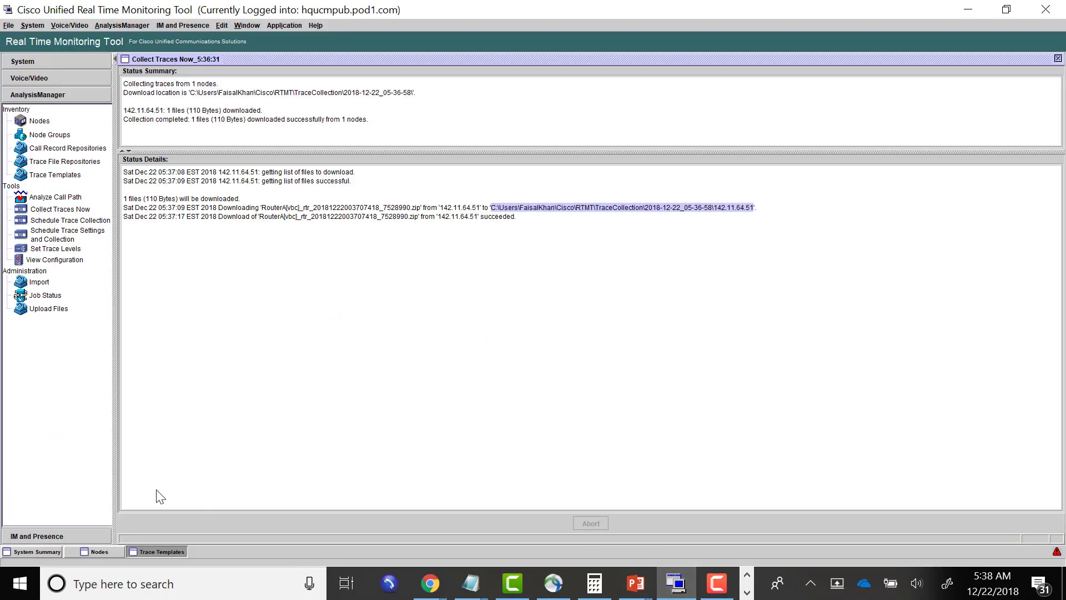
Collect CVPSipTrace traces from node 142.11.64.52 since 12-21-2018, then browse to c:\users.
{"action": "left_click", "coordinate": [60, 208]}
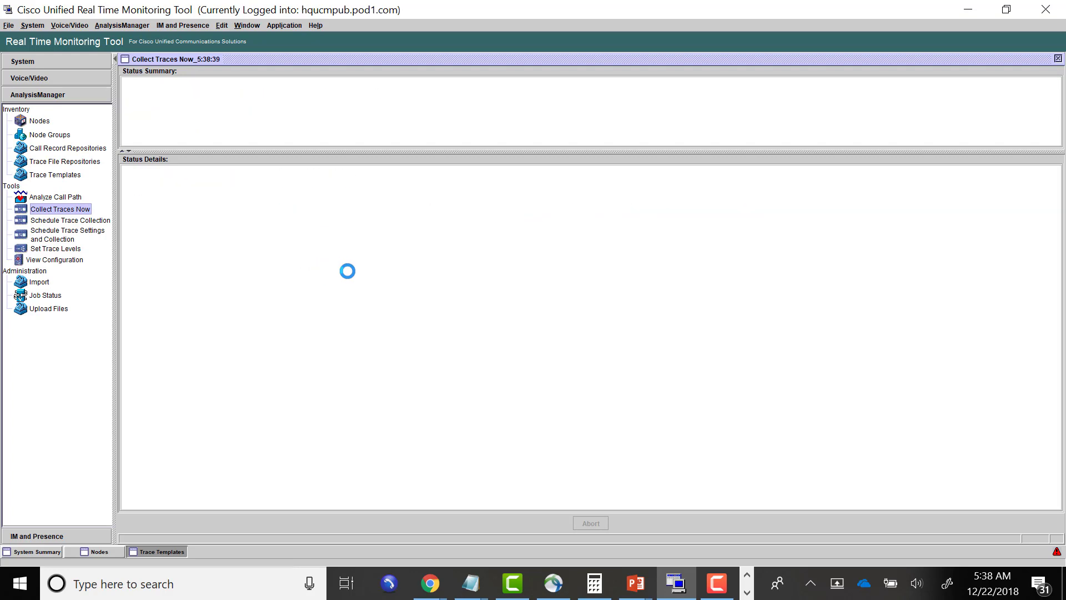
{"action": "left_click", "coordinate": [60, 209]}
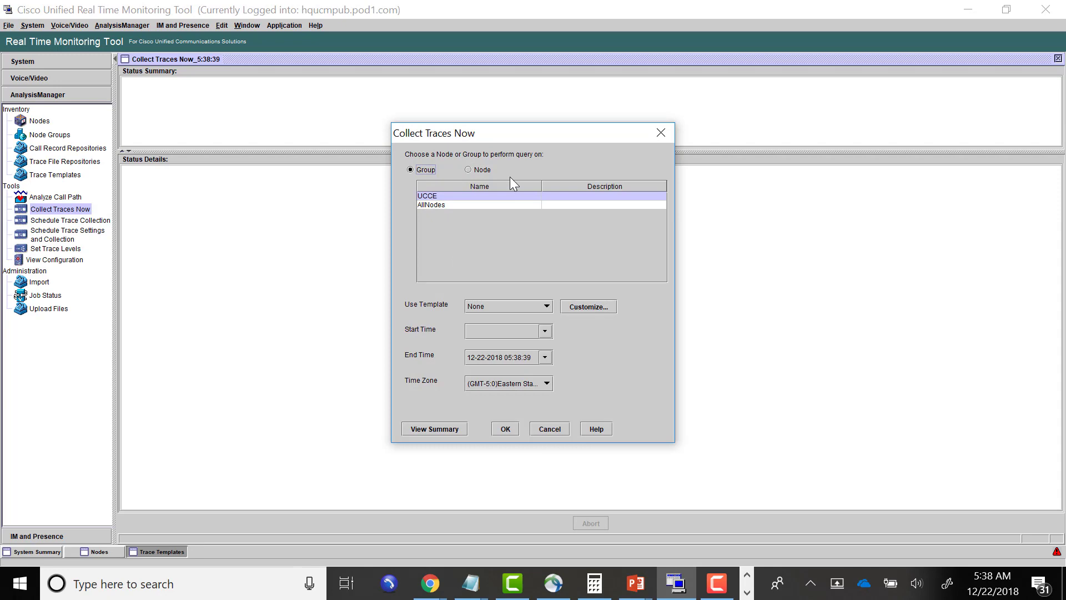
{"action": "left_click", "coordinate": [468, 169]}
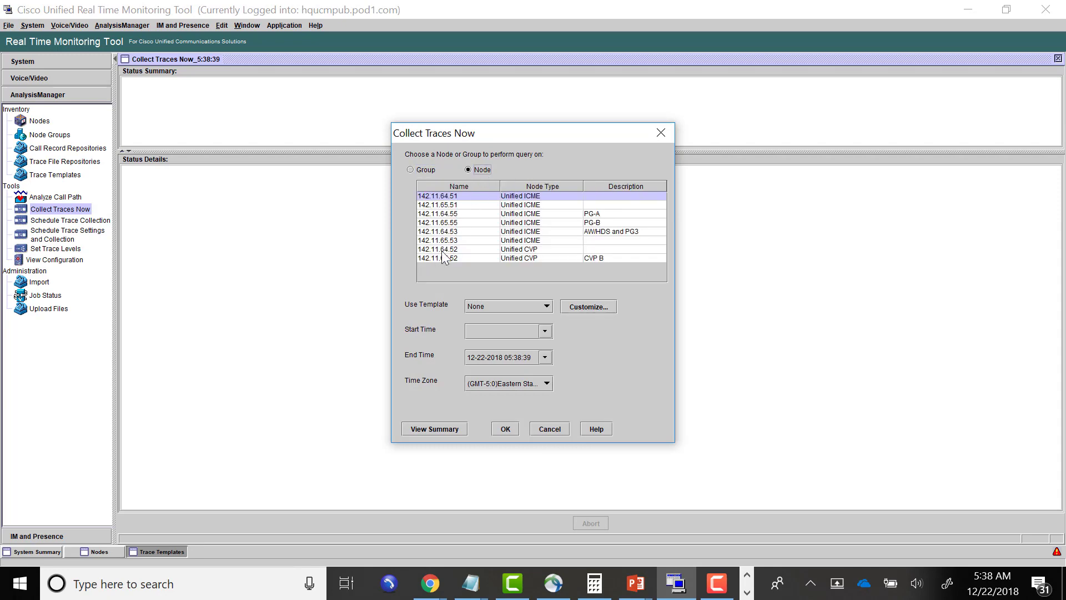
{"action": "left_click", "coordinate": [447, 248]}
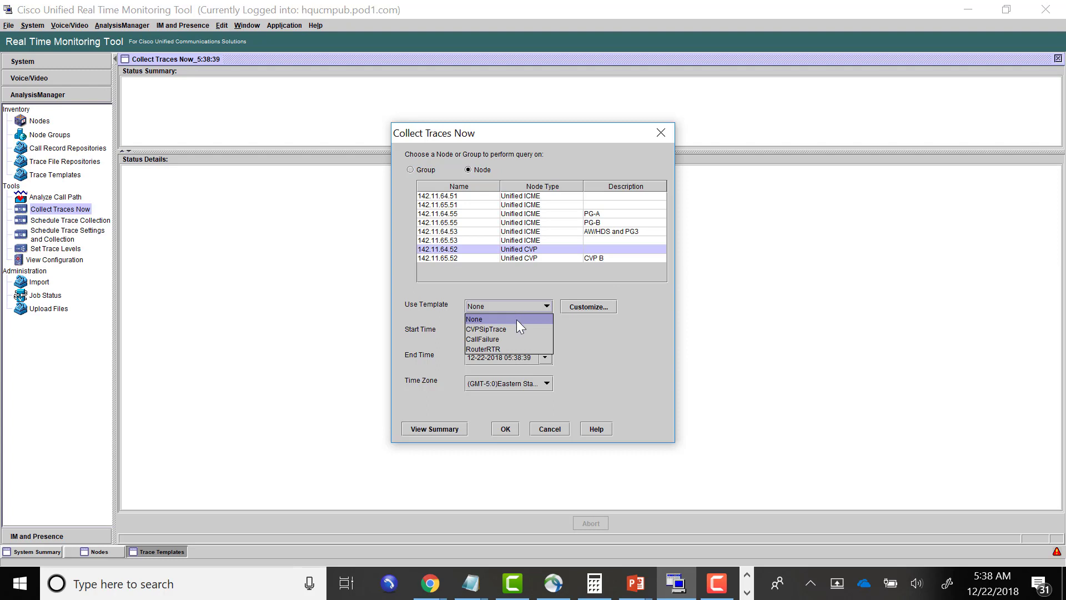
{"action": "left_click", "coordinate": [486, 329]}
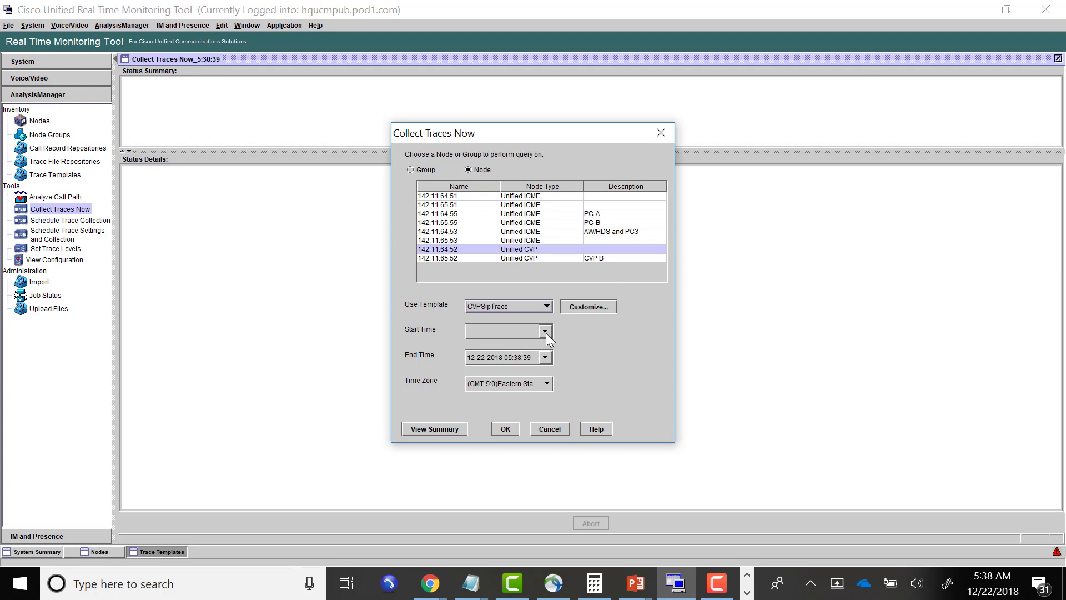
{"action": "left_click", "coordinate": [544, 333]}
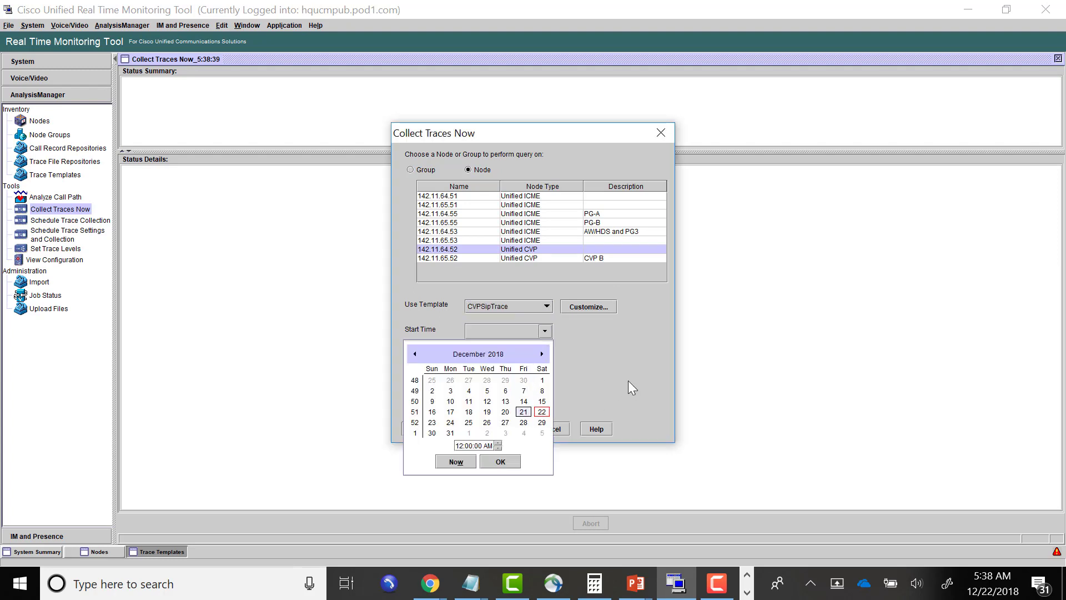
{"action": "left_click", "coordinate": [523, 412]}
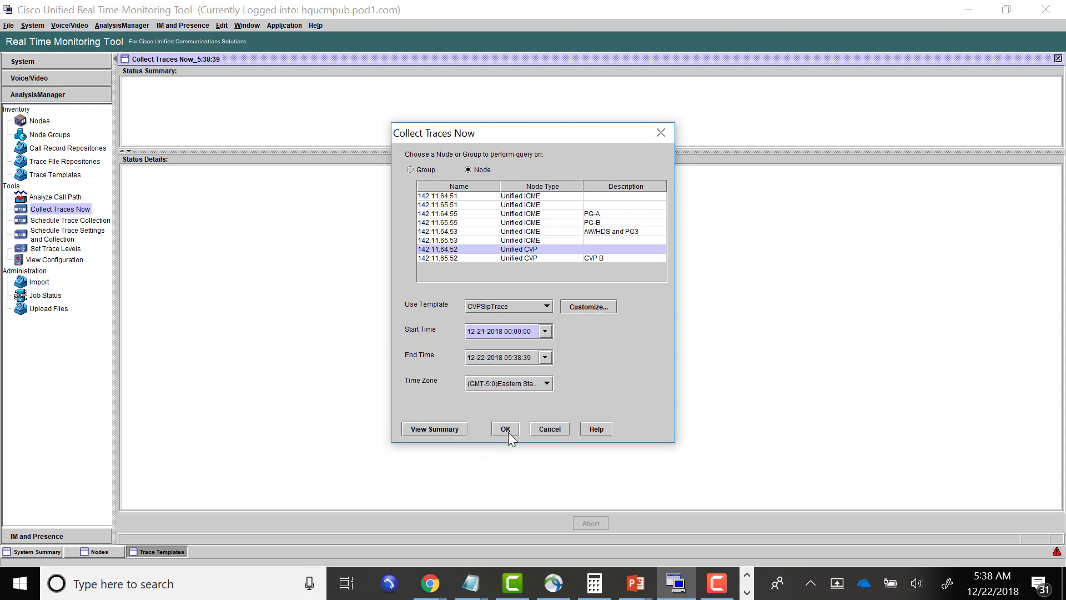
{"action": "left_click", "coordinate": [505, 428]}
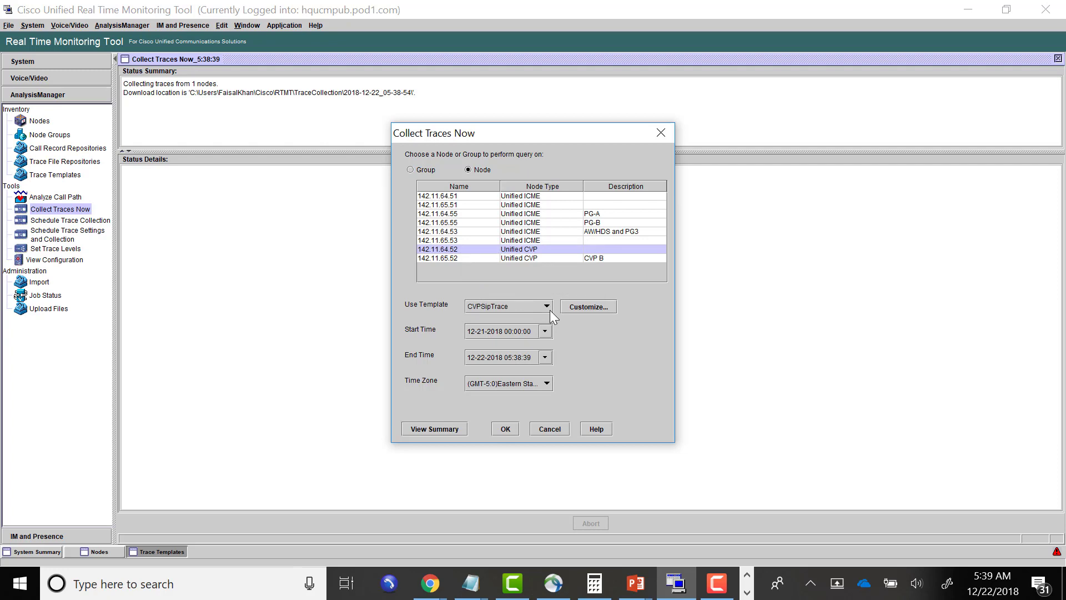
{"action": "left_click", "coordinate": [504, 429]}
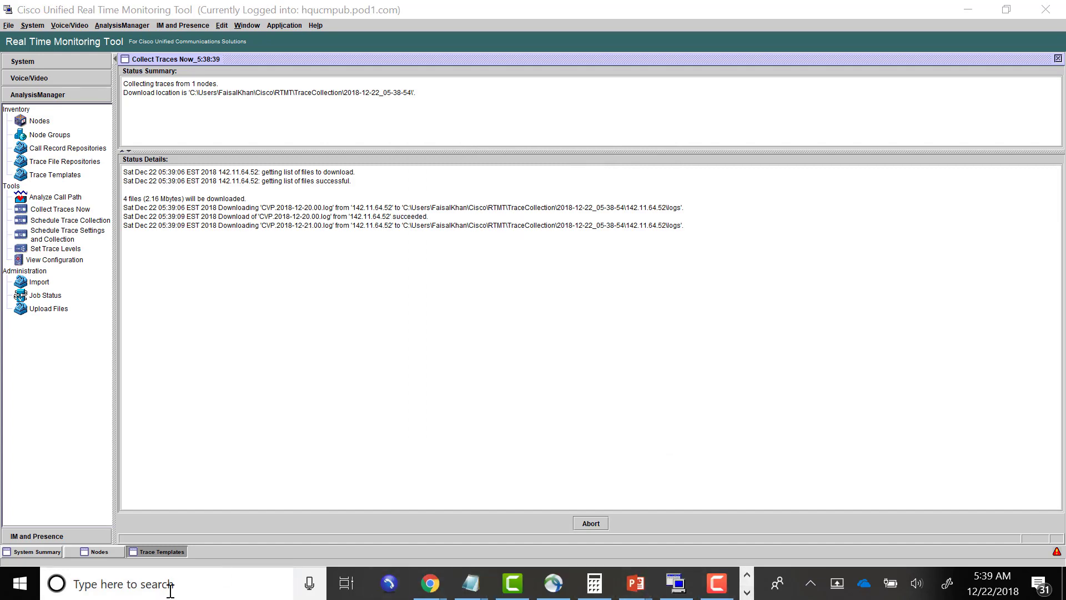
{"action": "type", "text": "c:\\u"}
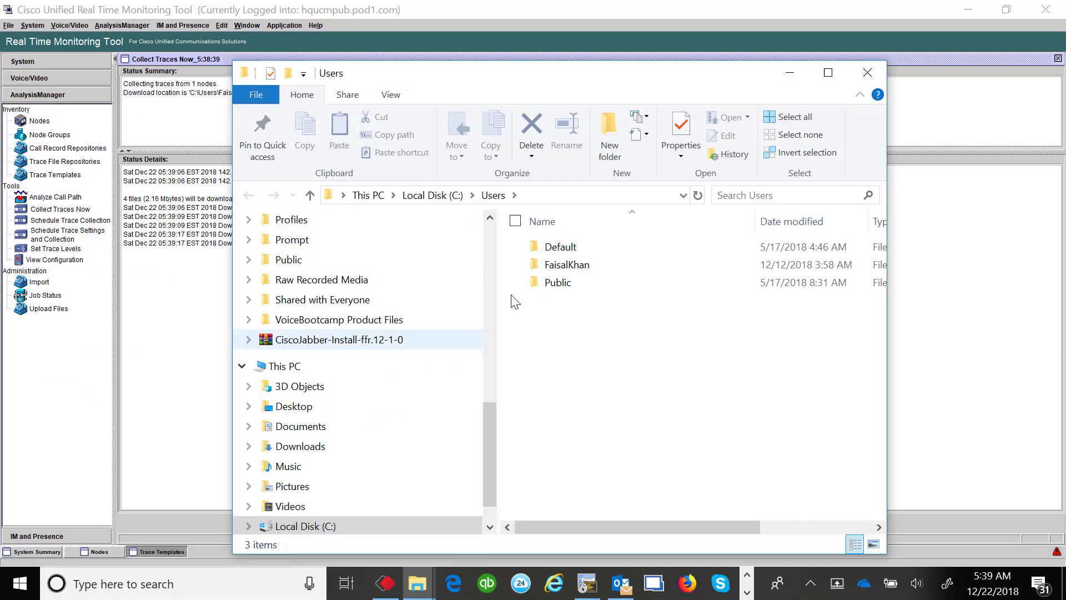
Browse to TraceCollection\2018-12-22_05-38-54\142.11.64.52\logs and open Error.2018-12-21.00.
{"action": "double_click", "coordinate": [566, 265]}
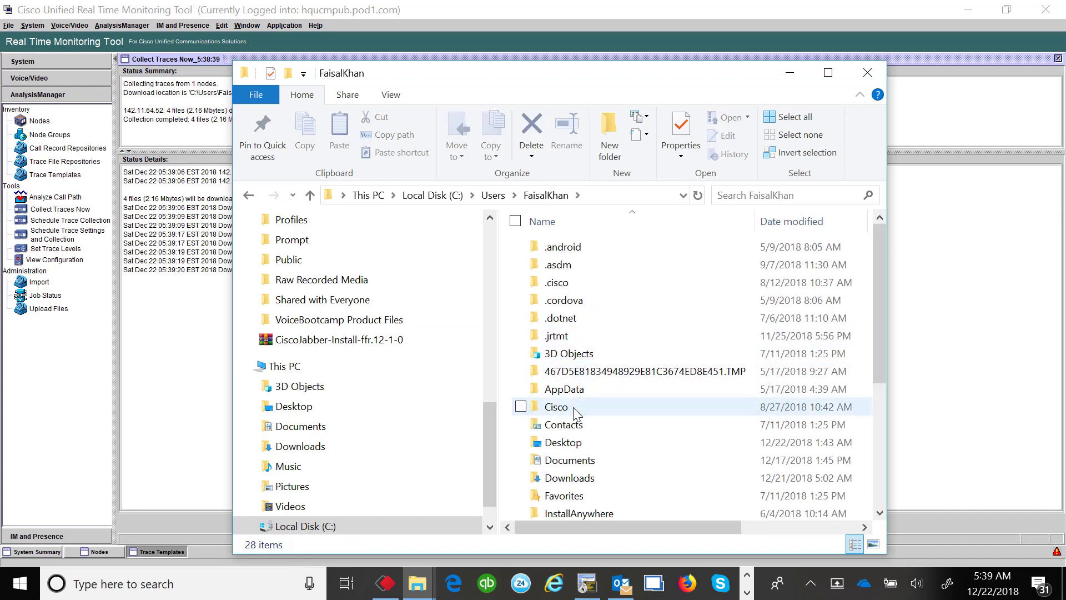
{"action": "double_click", "coordinate": [555, 406]}
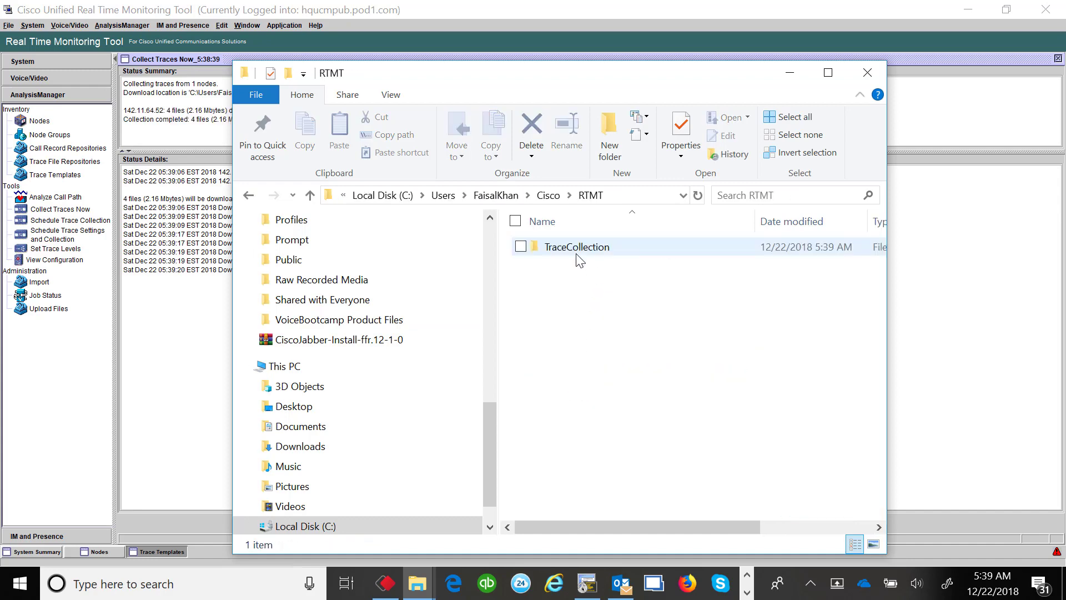
{"action": "double_click", "coordinate": [578, 246]}
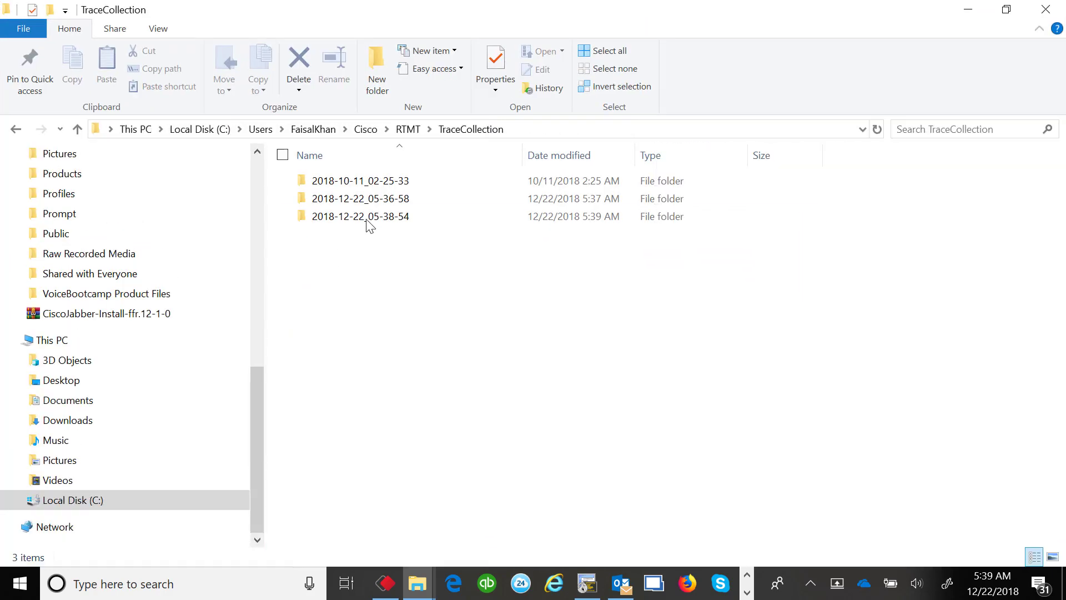
{"action": "mouse_move", "coordinate": [360, 216]}
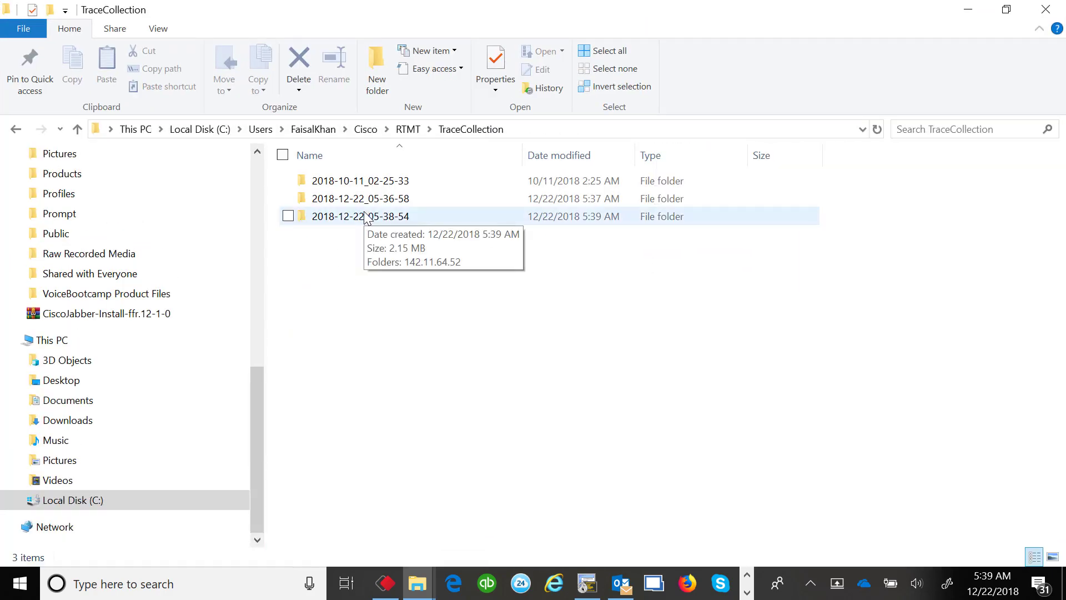
{"action": "left_click", "coordinate": [360, 216]}
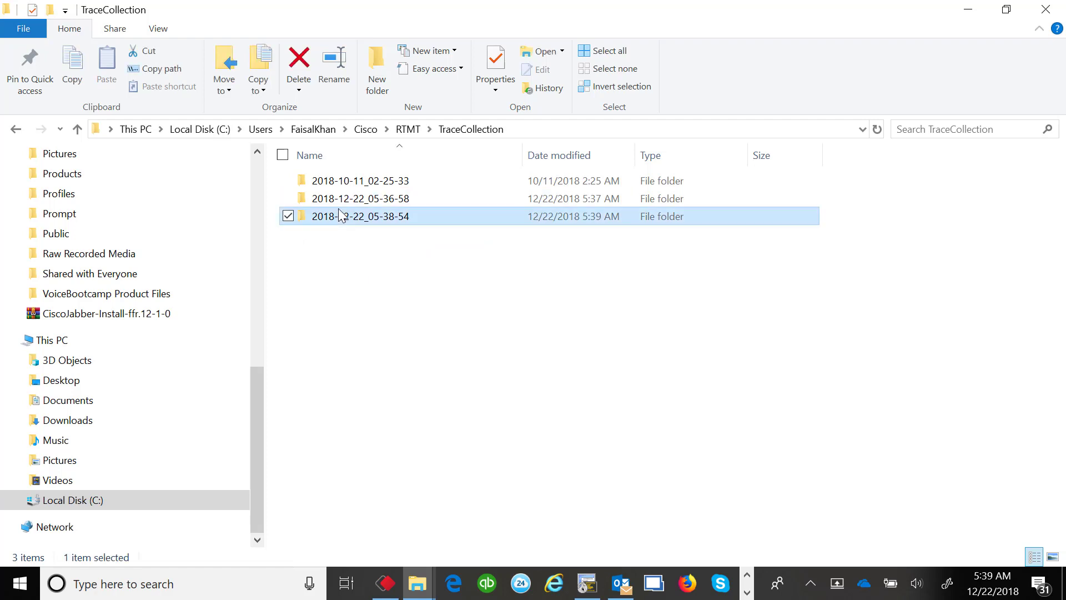
{"action": "double_click", "coordinate": [360, 216]}
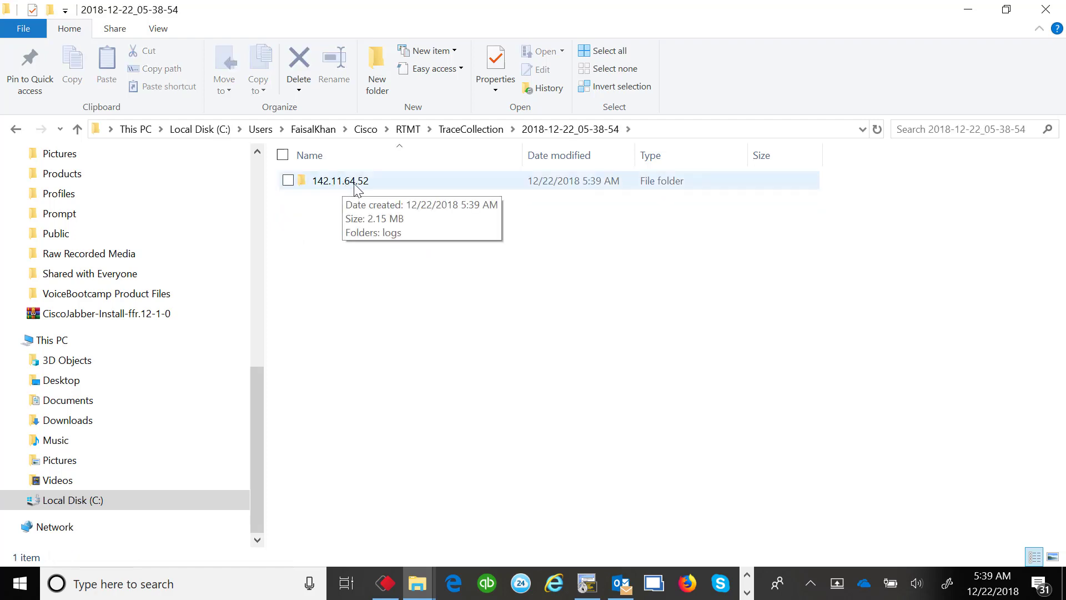
{"action": "double_click", "coordinate": [340, 180]}
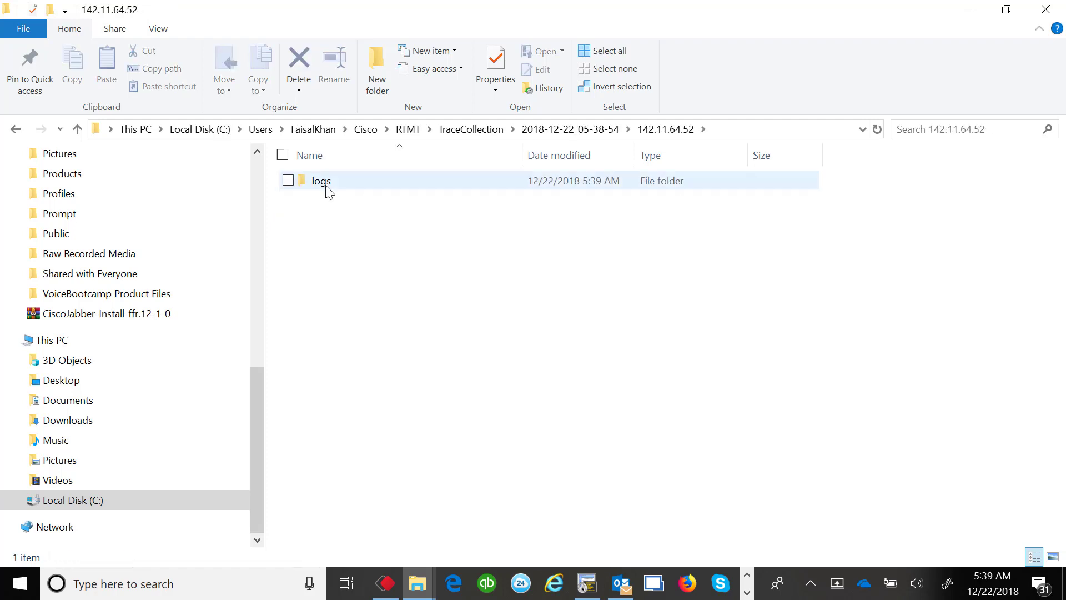
{"action": "double_click", "coordinate": [321, 180]}
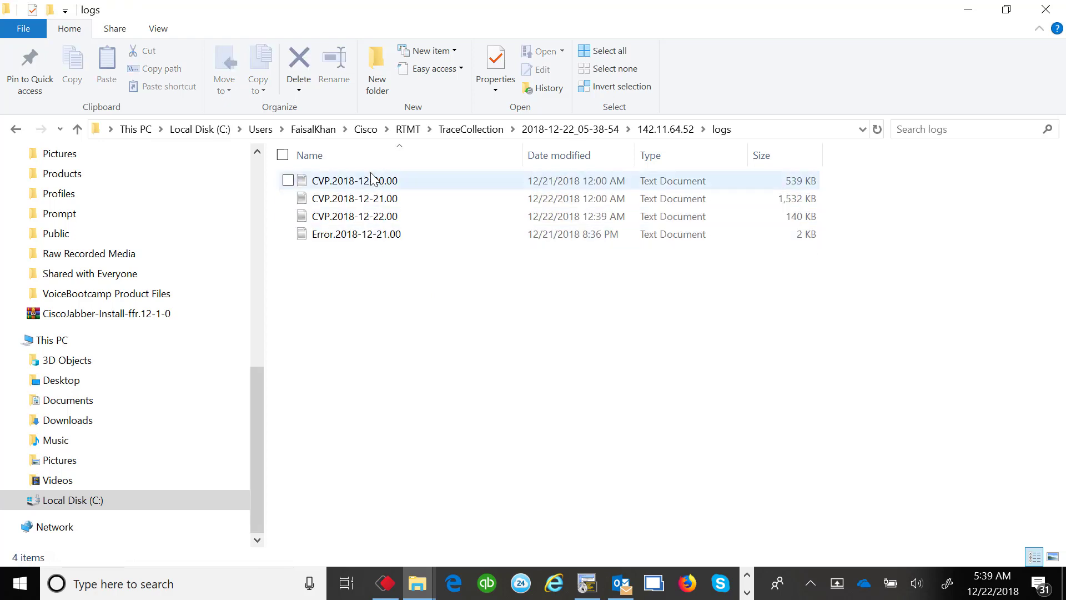
{"action": "mouse_move", "coordinate": [374, 197]}
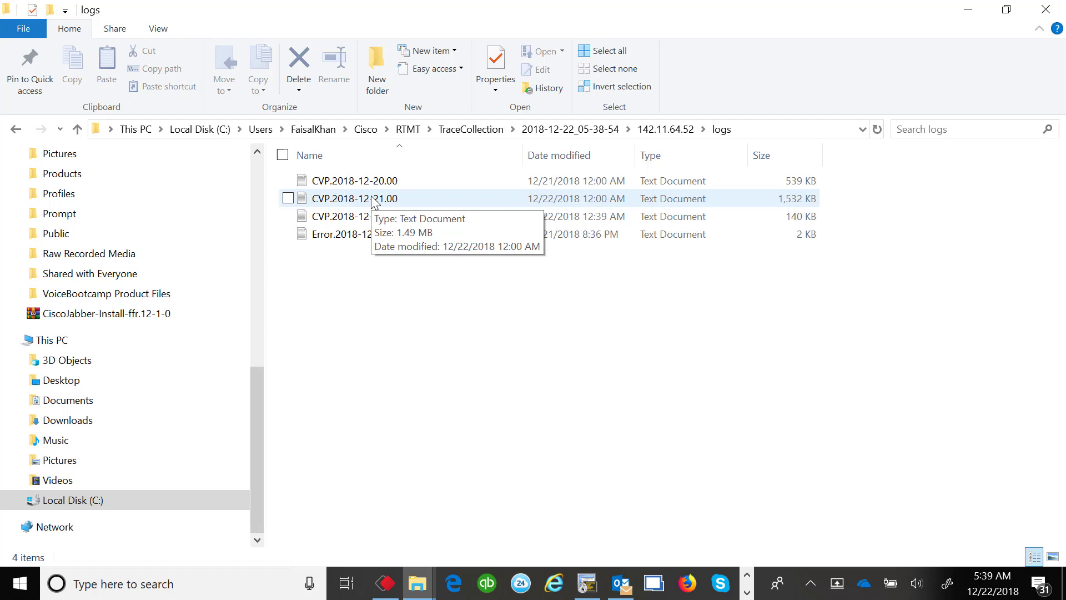
{"action": "mouse_move", "coordinate": [347, 205]}
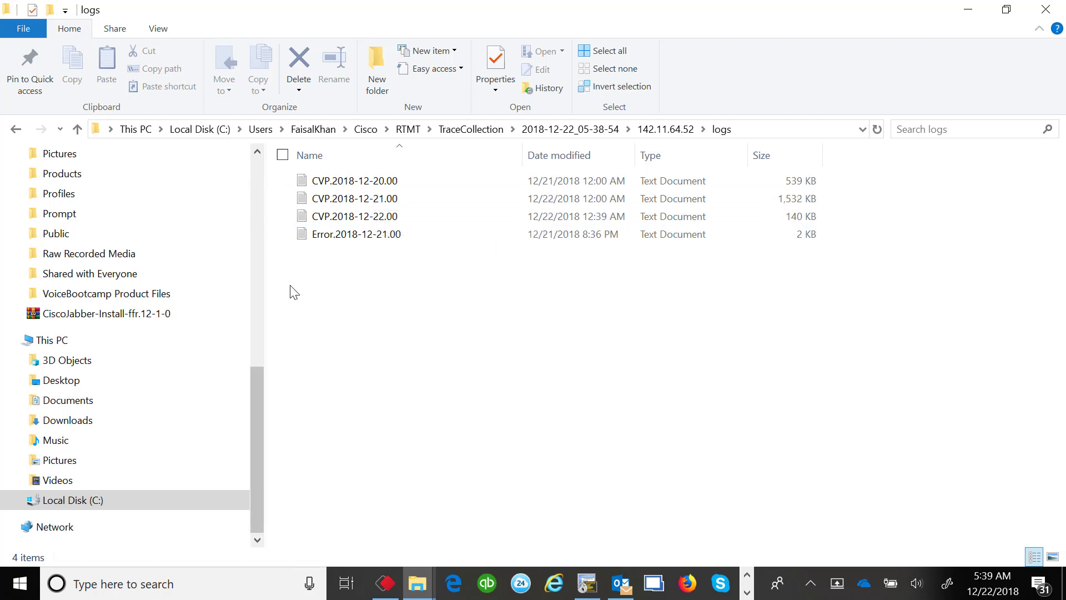
{"action": "mouse_move", "coordinate": [420, 336]}
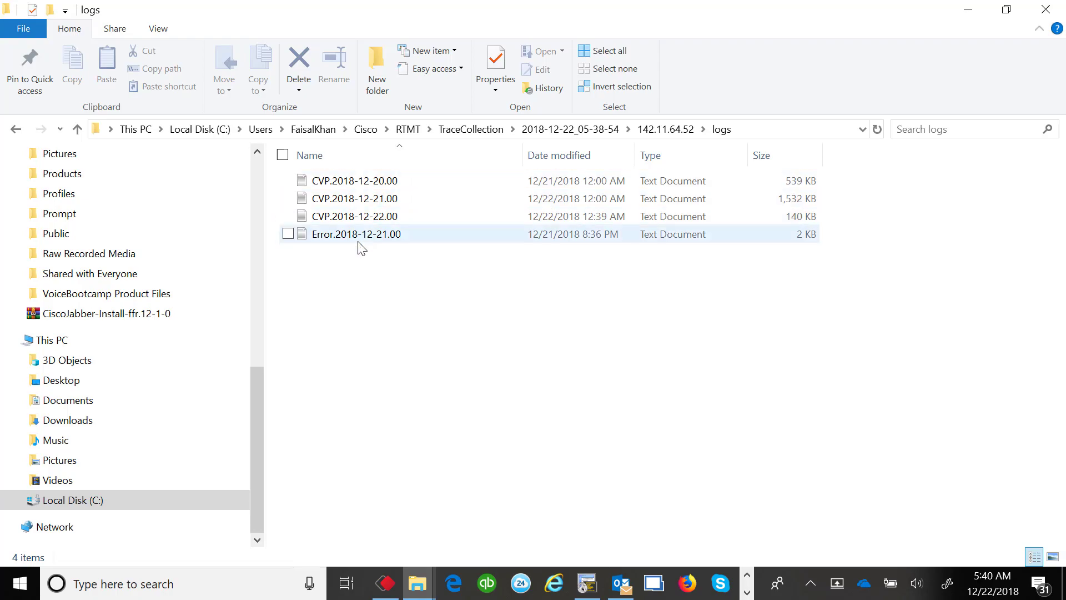
{"action": "double_click", "coordinate": [356, 234]}
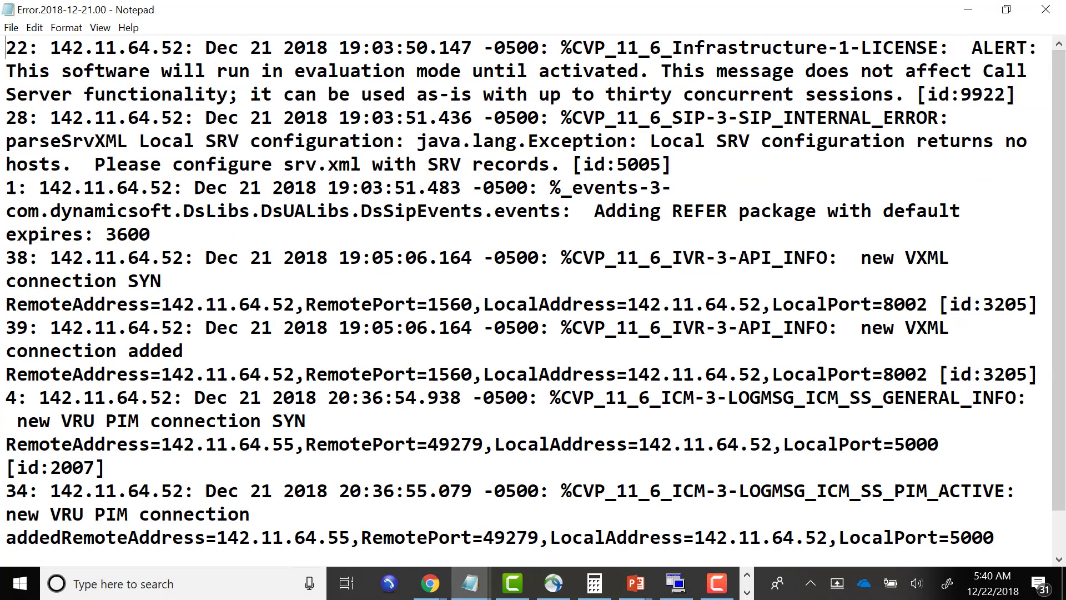
{"action": "scroll", "scroll_direction": "down", "scroll_amount": 3}
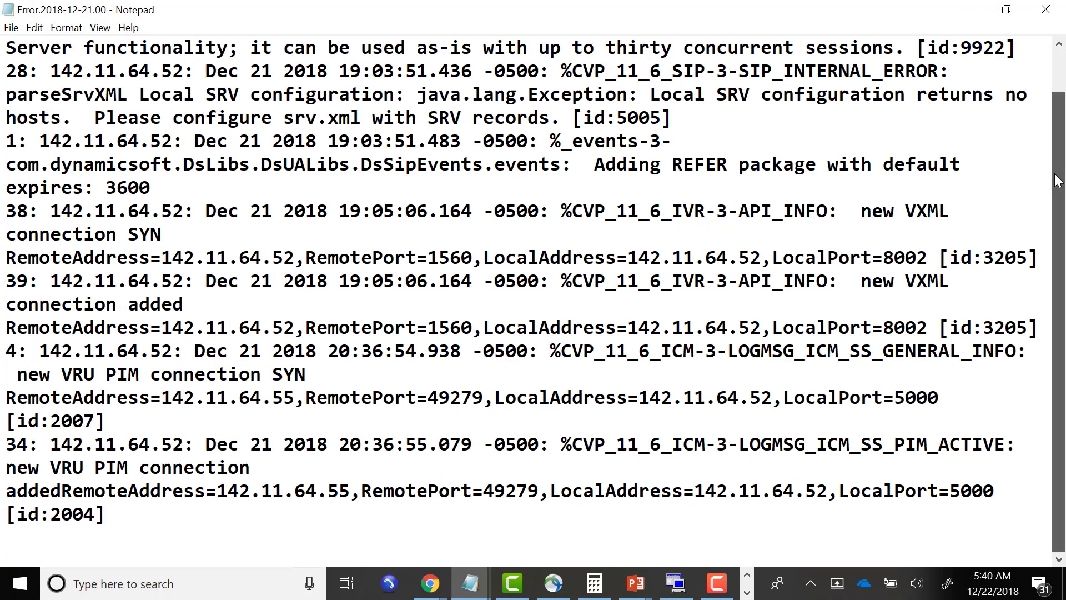